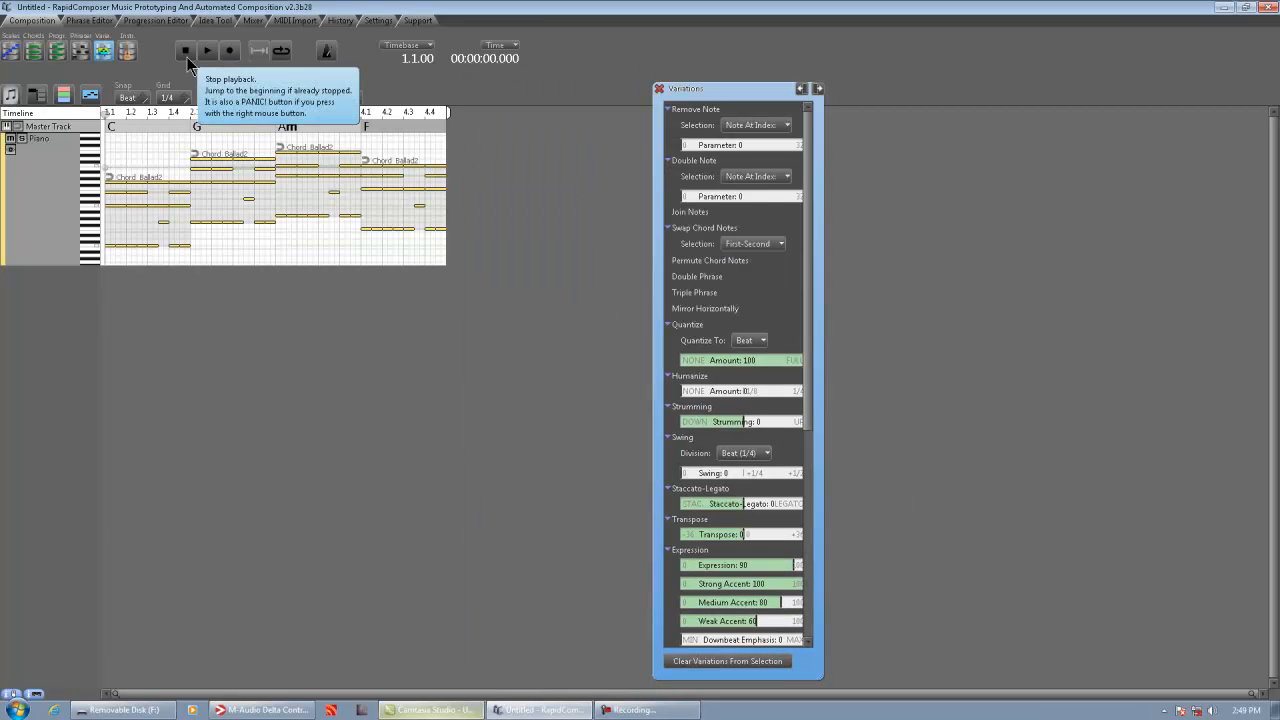
Step: Play the ballad track from the beginning, then stop playback
click(207, 51)
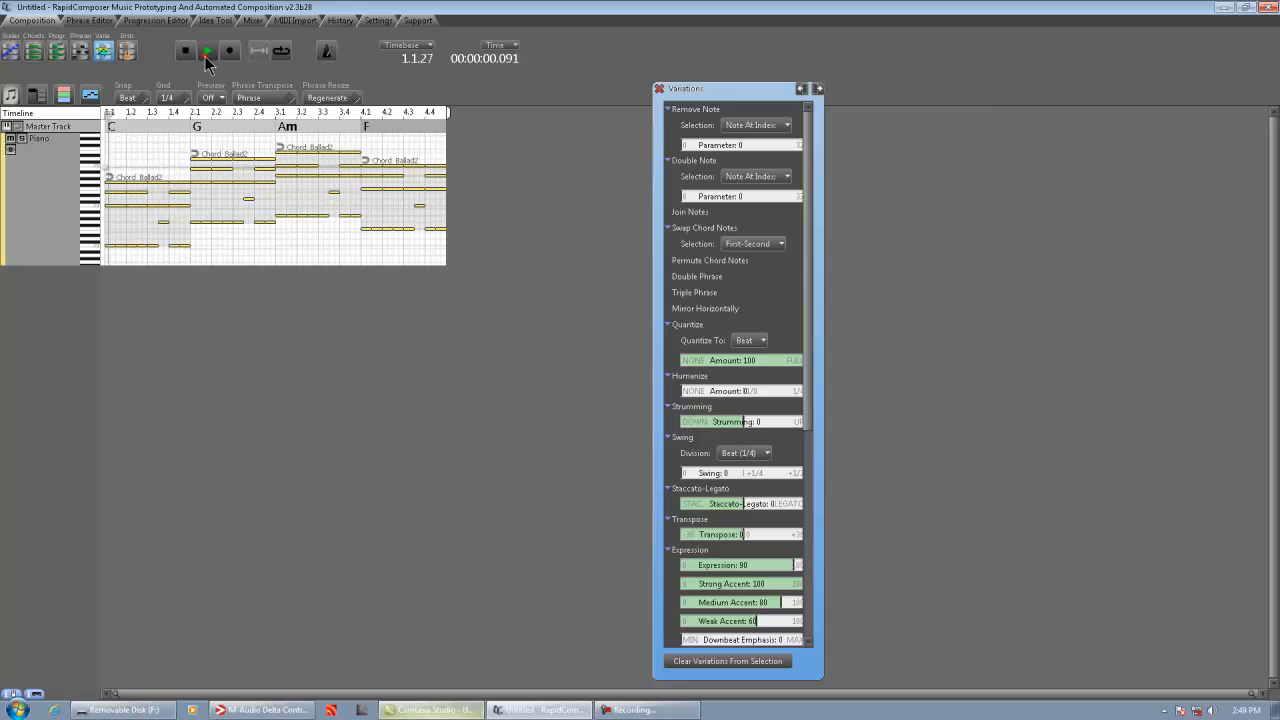
click(207, 51)
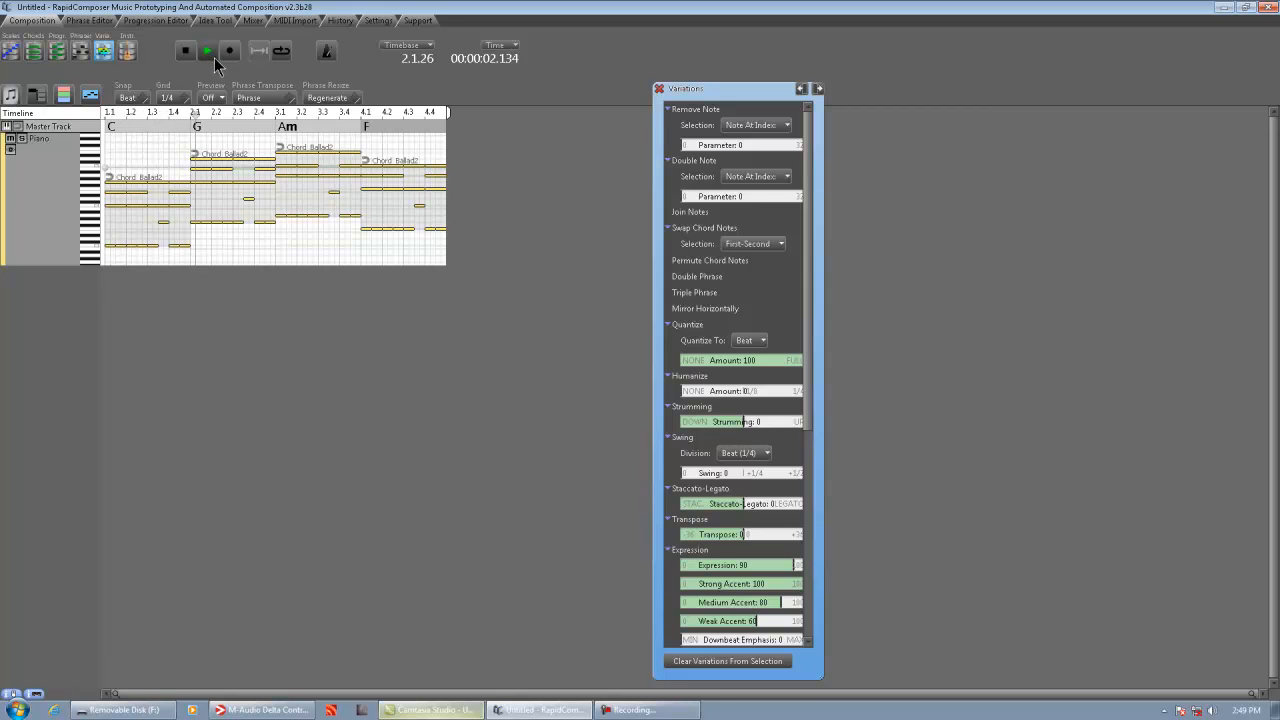
click(207, 51)
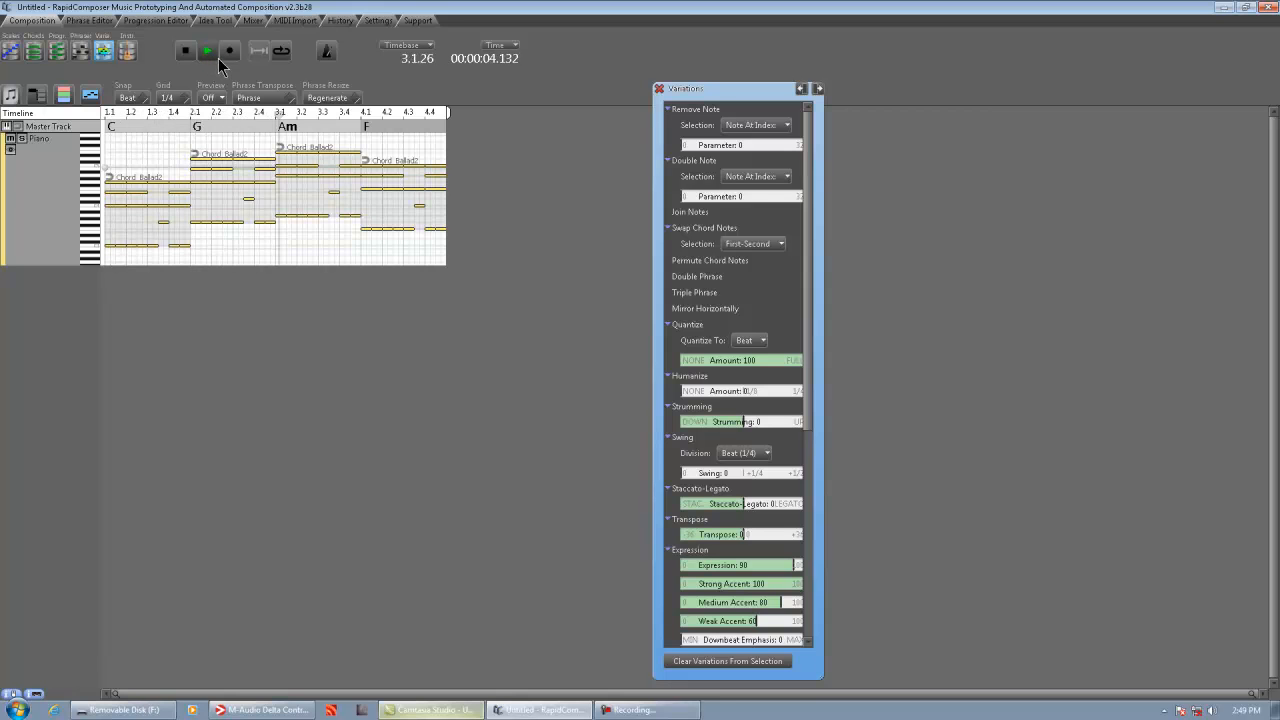
click(207, 51)
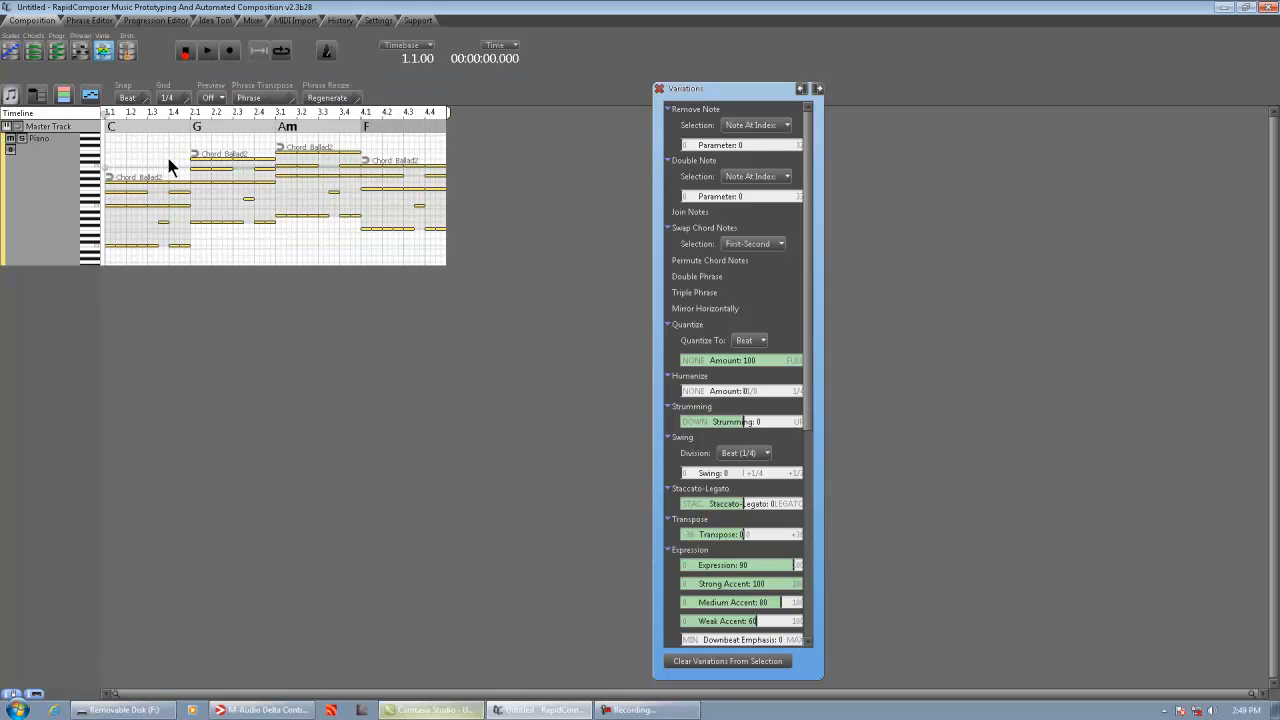
mouse_move(150, 318)
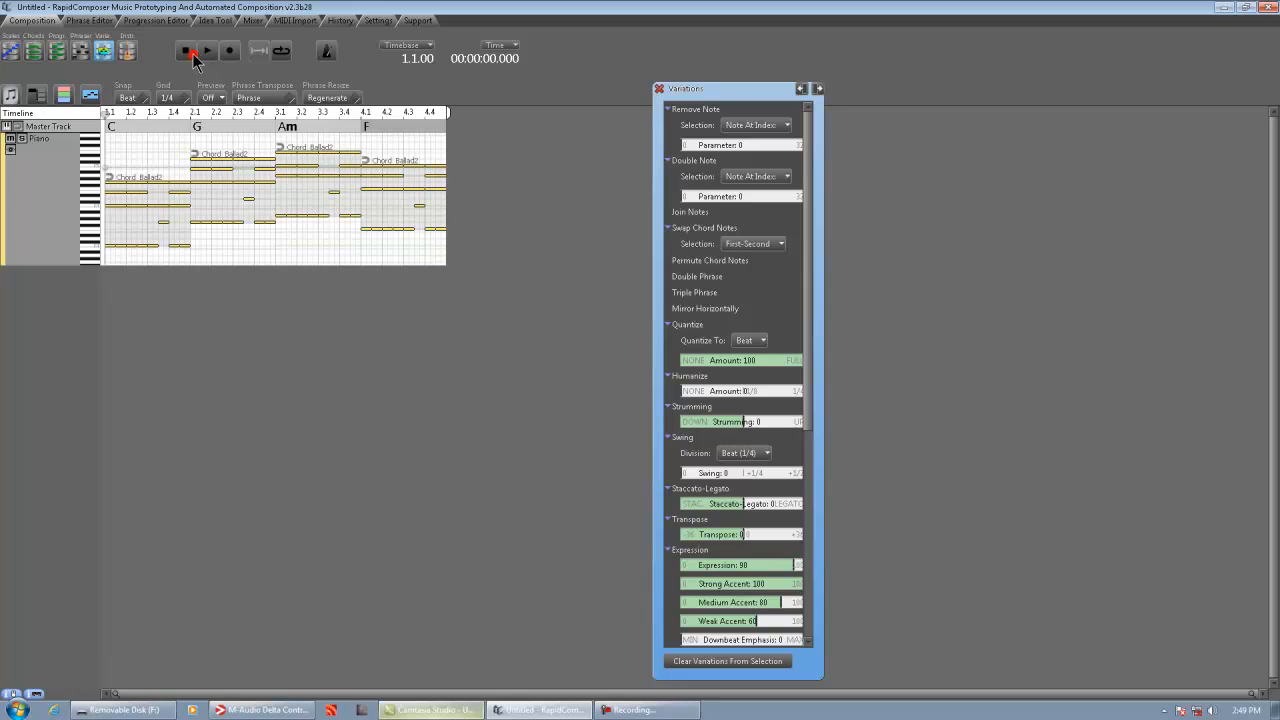
Step: Reposition the variations list and open the Piano track's variations
click(187, 51)
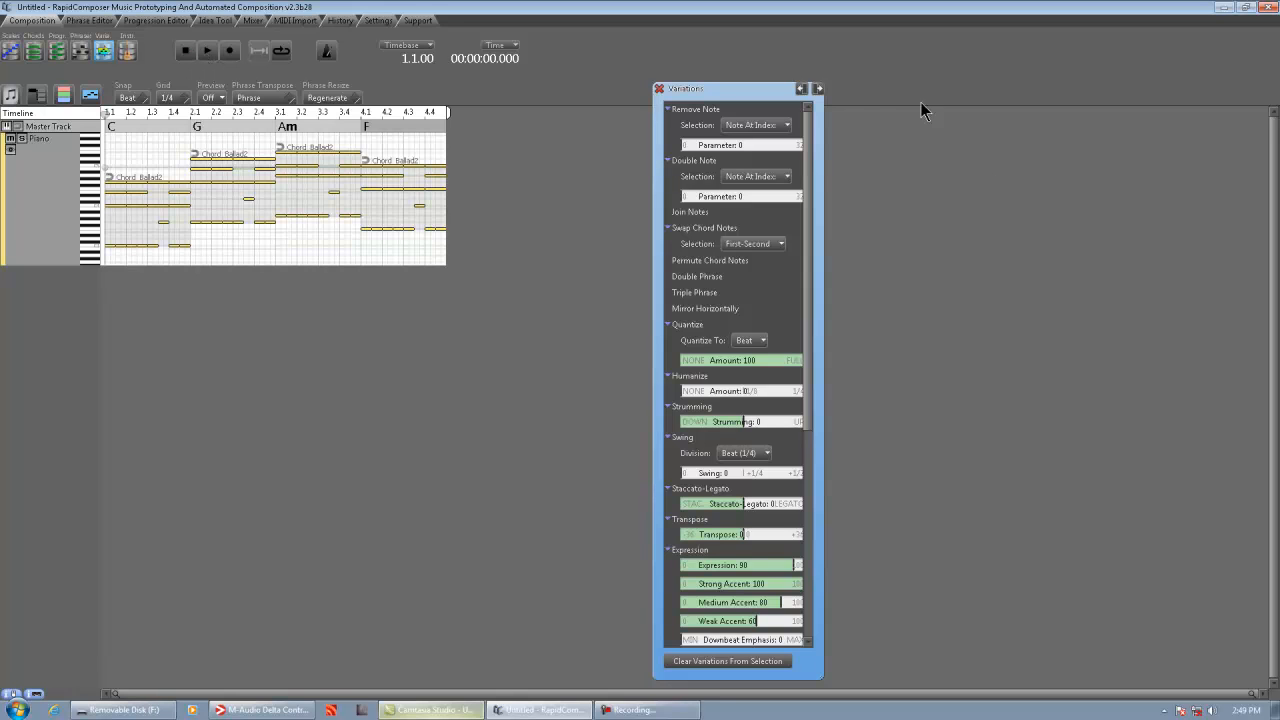
mouse_move(840, 125)
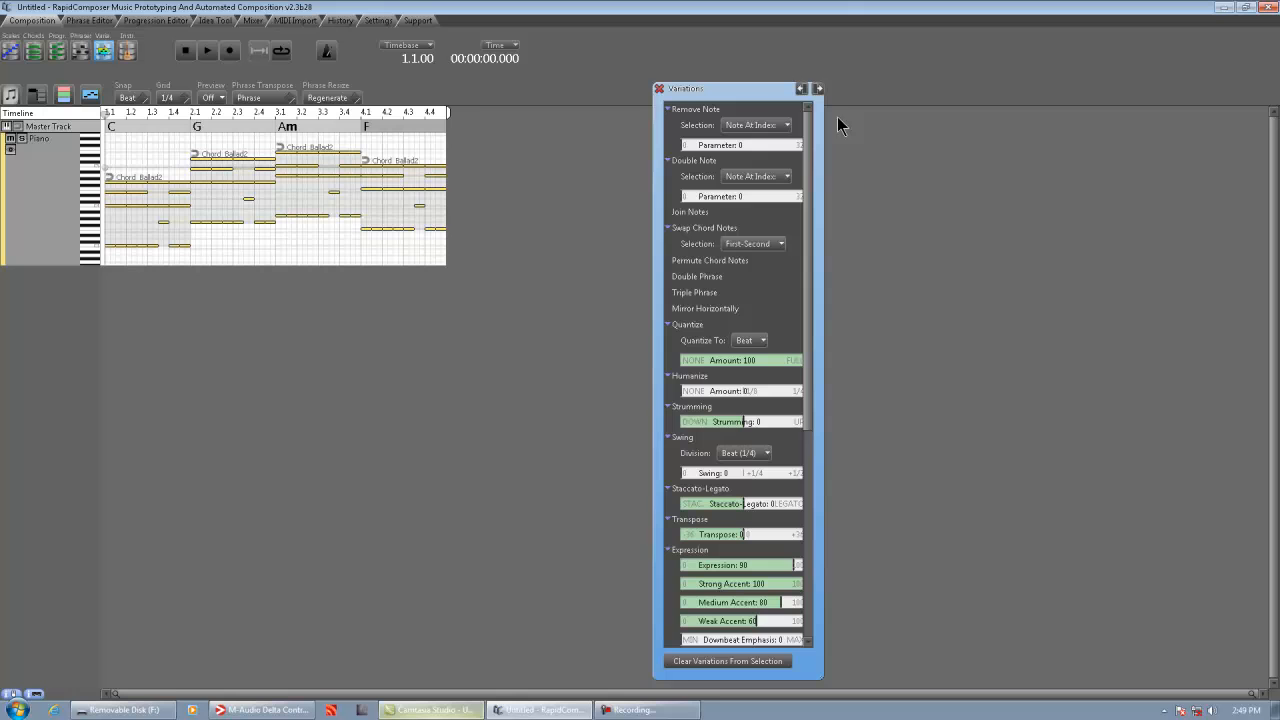
drag(728, 88, 707, 84)
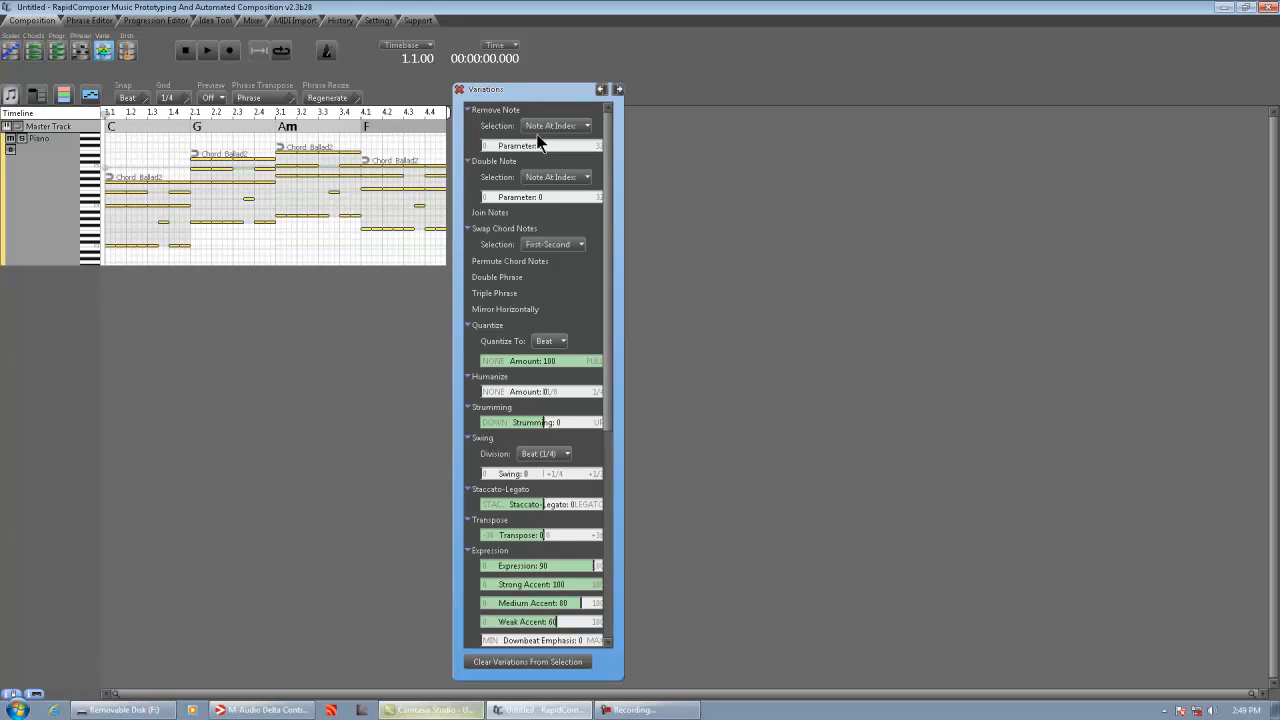
mouse_move(545, 430)
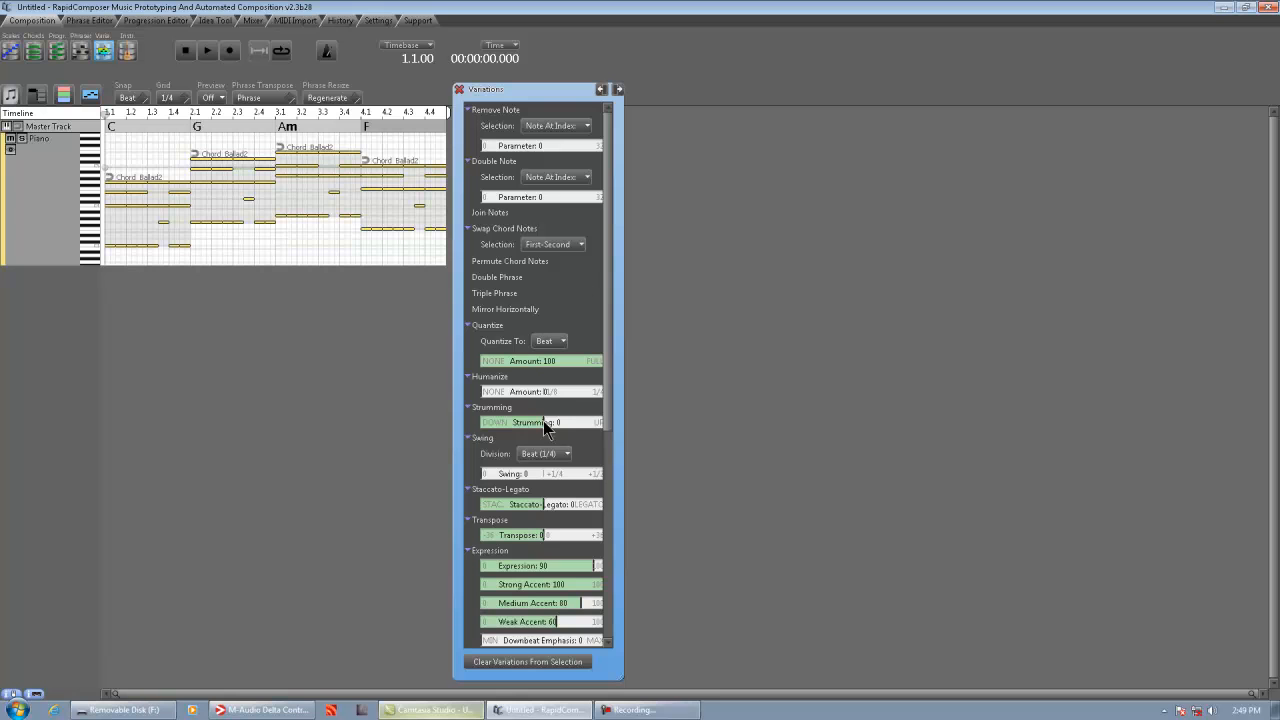
mouse_move(612, 390)
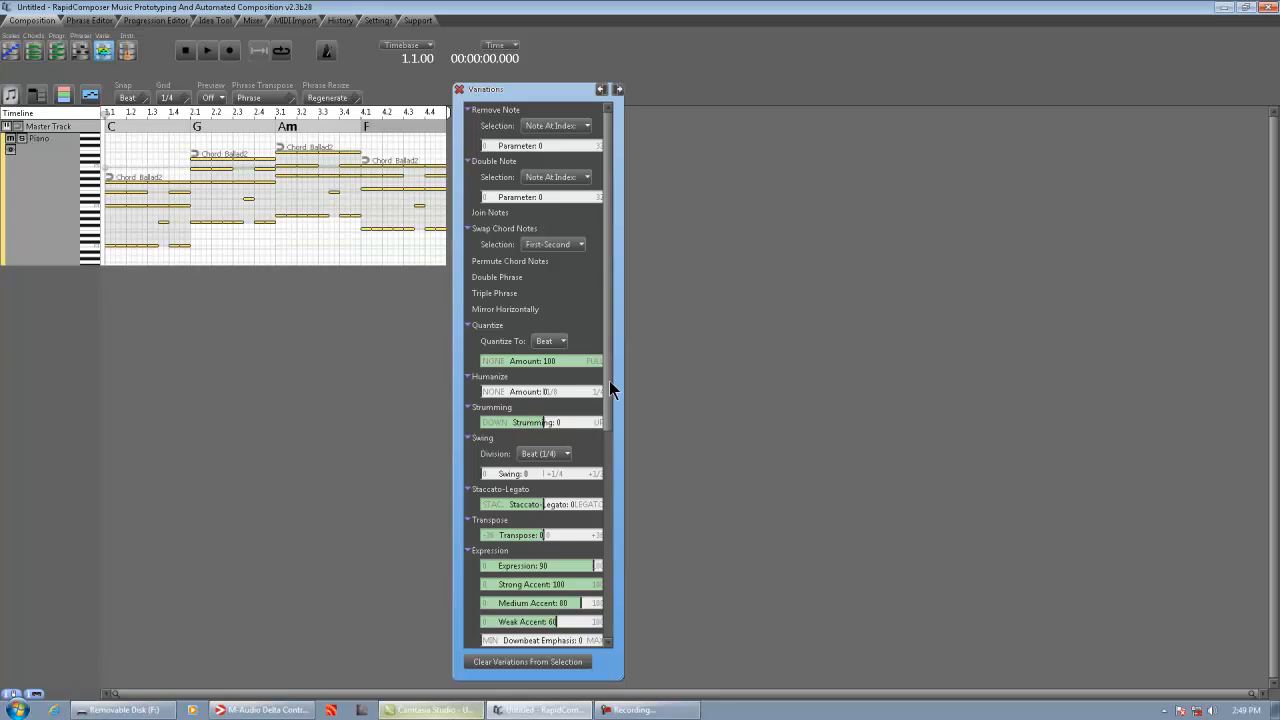
scroll(down, 3)
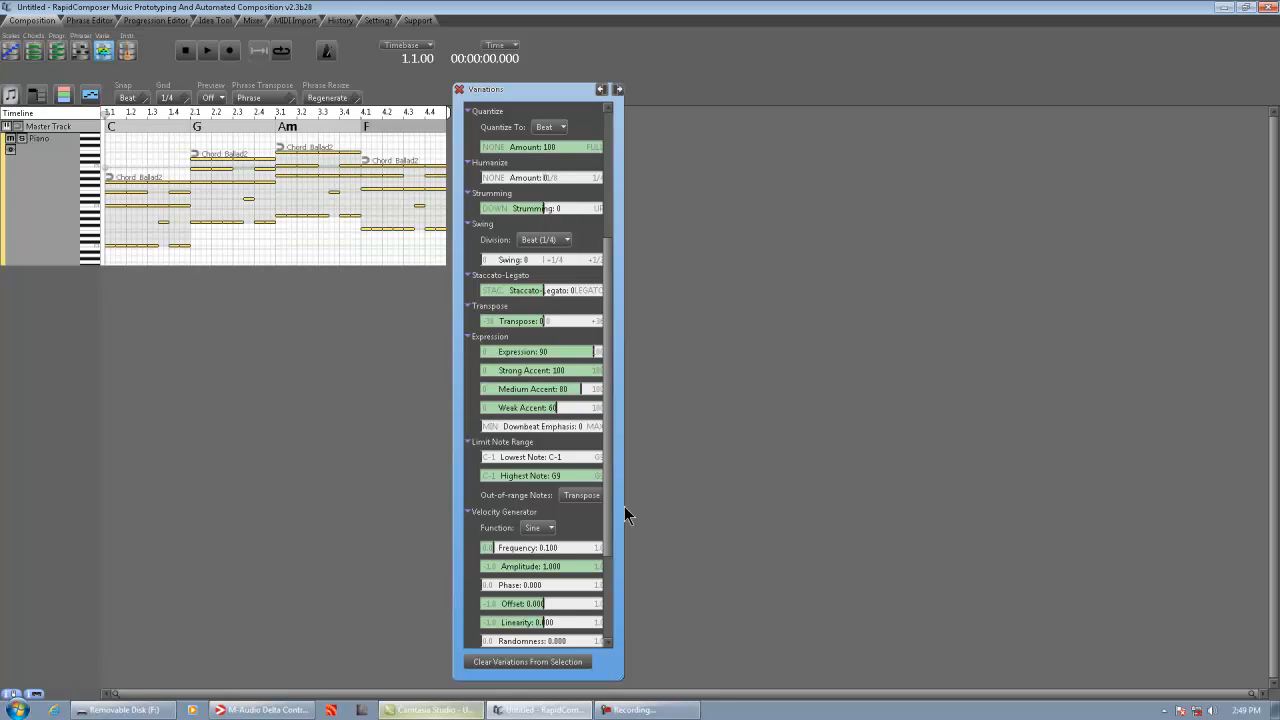
scroll(down, 3)
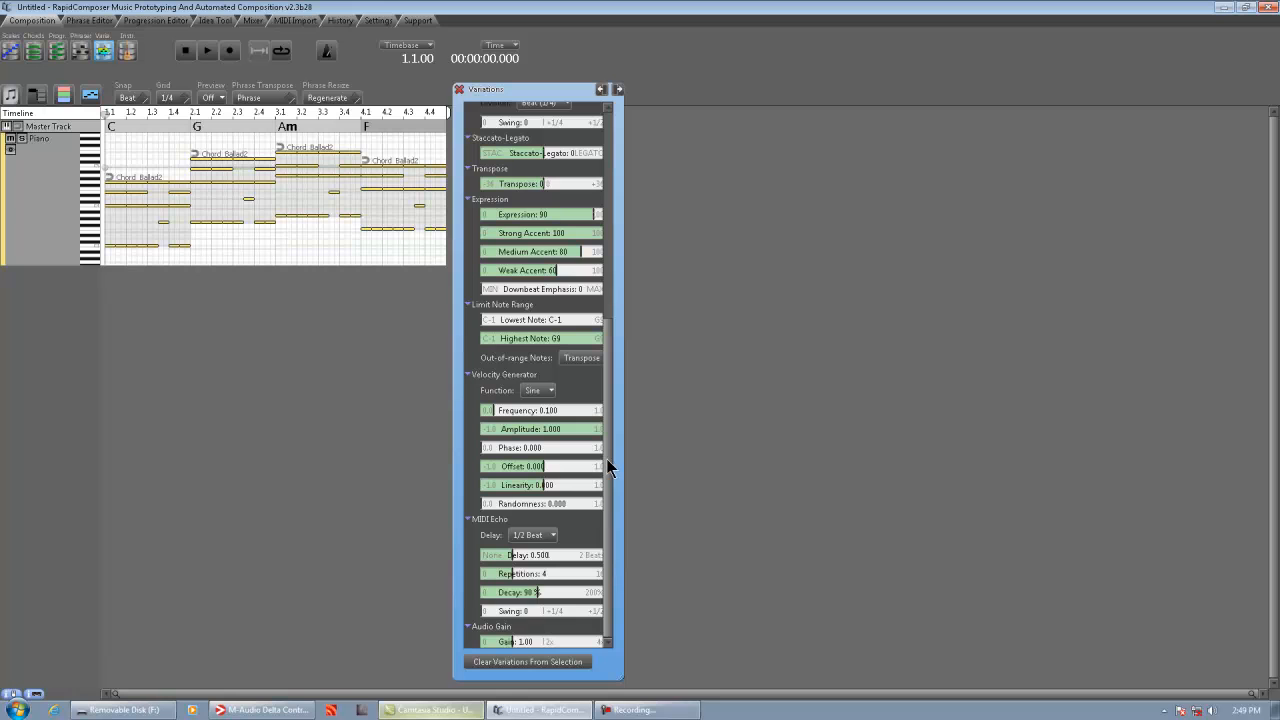
mouse_move(513, 636)
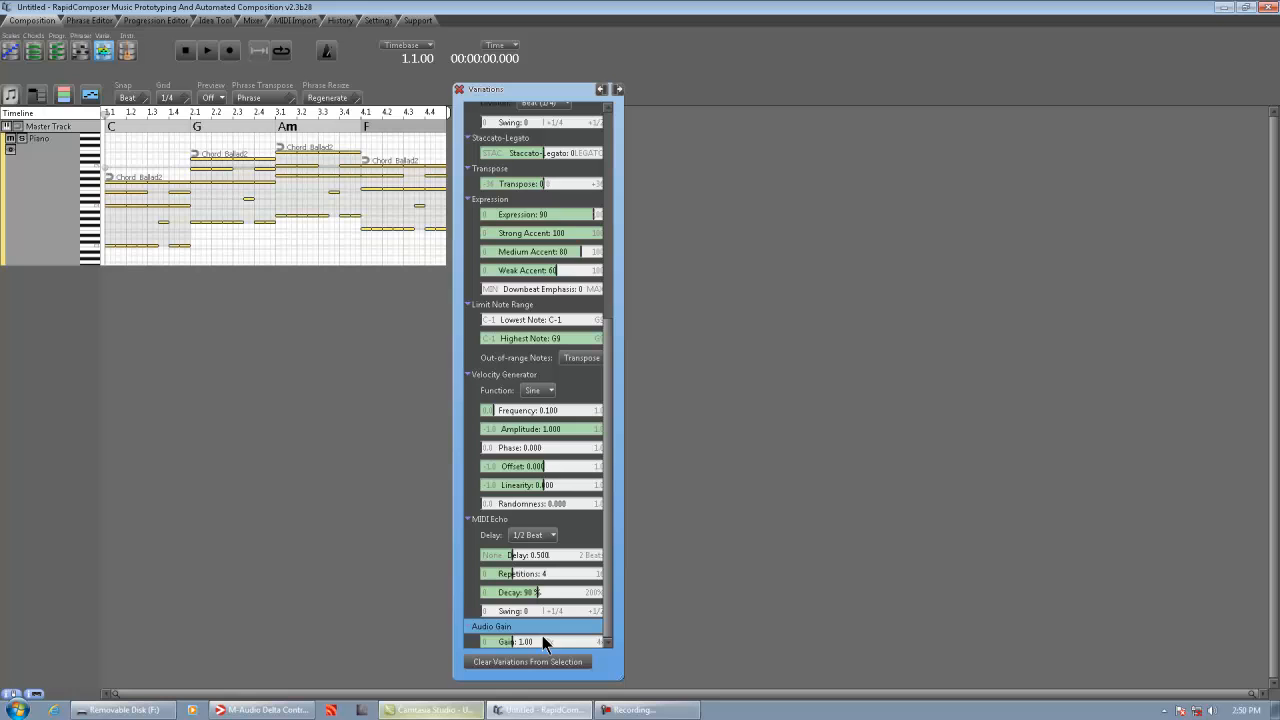
mouse_move(525, 641)
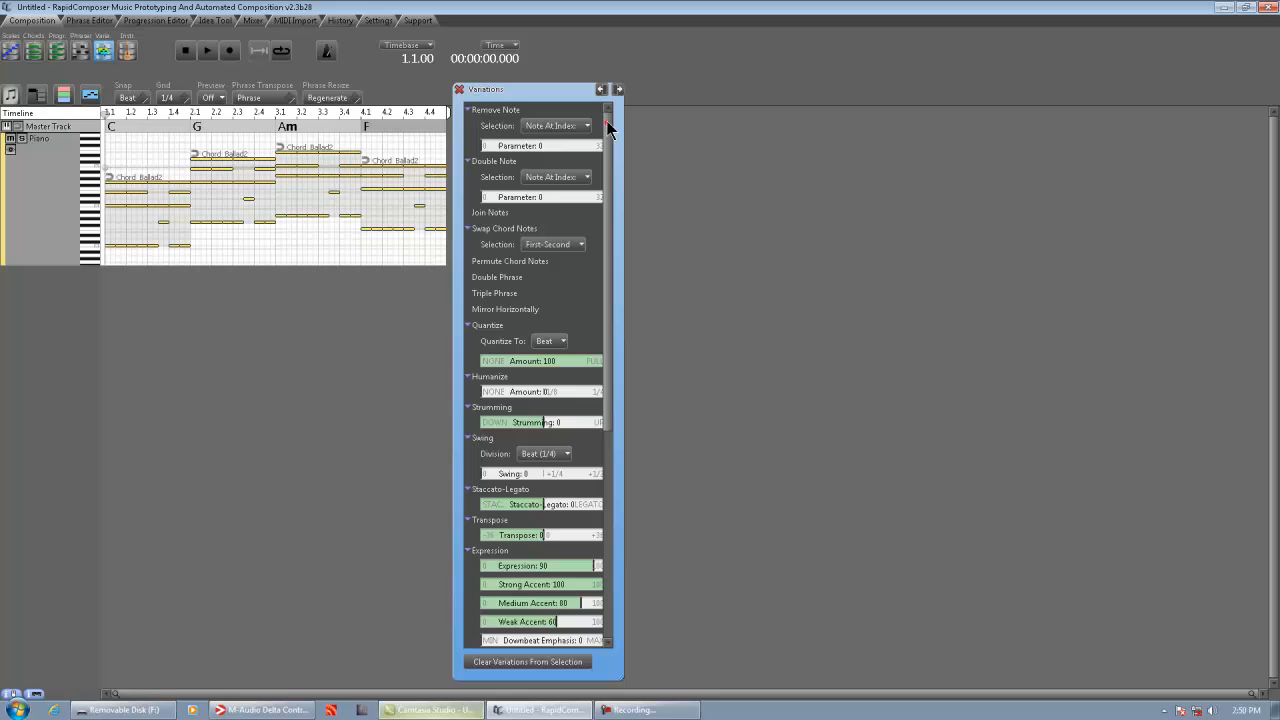
mouse_move(505, 124)
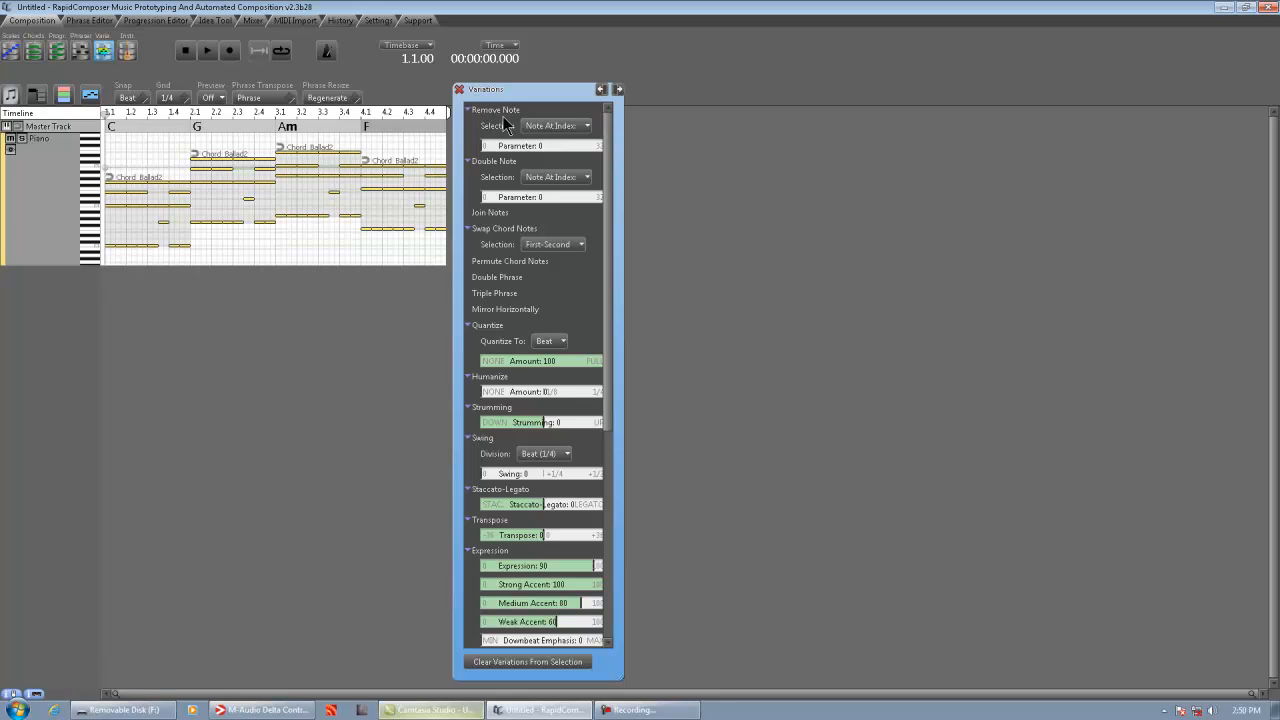
click(38, 138)
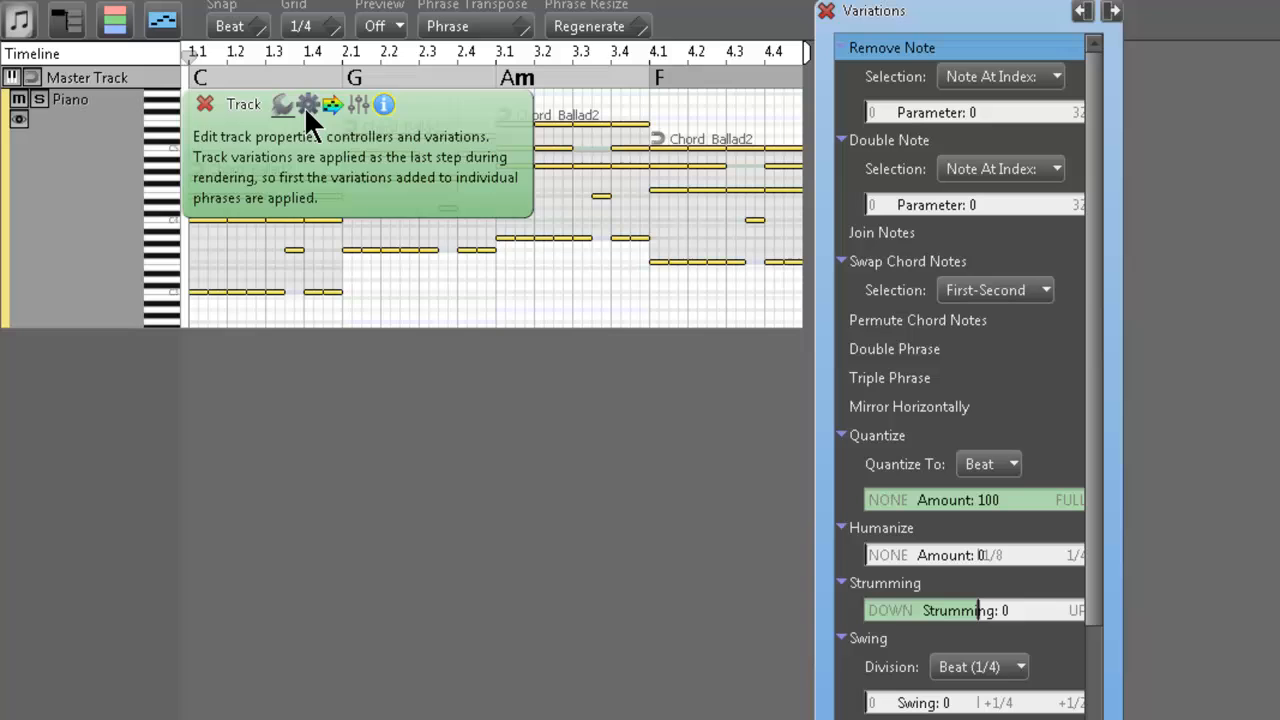
click(308, 104)
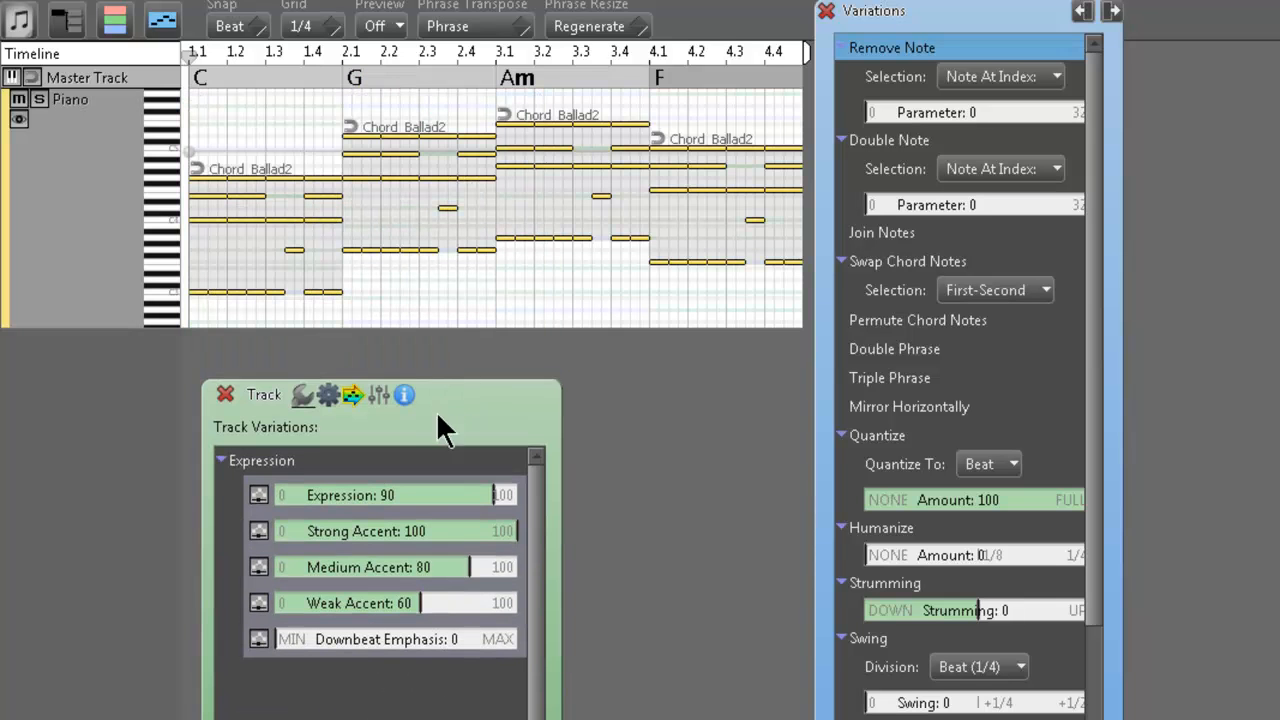
mouse_move(315, 465)
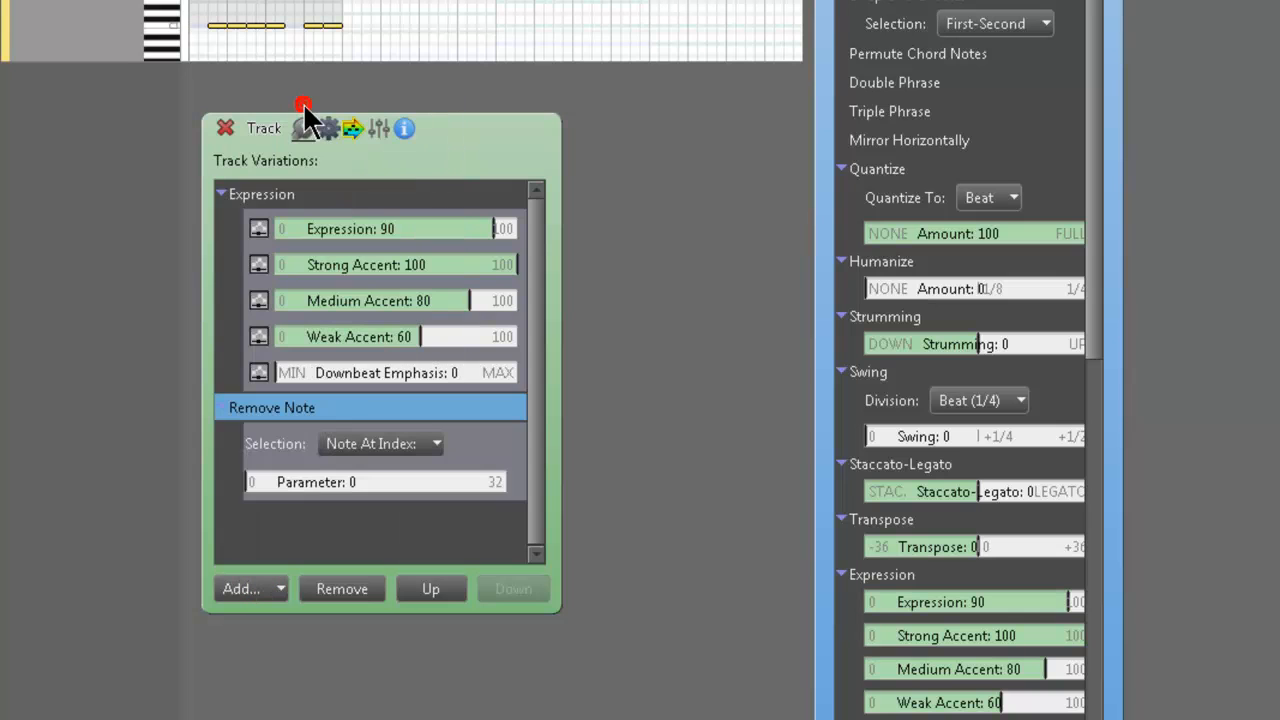
mouse_move(390, 418)
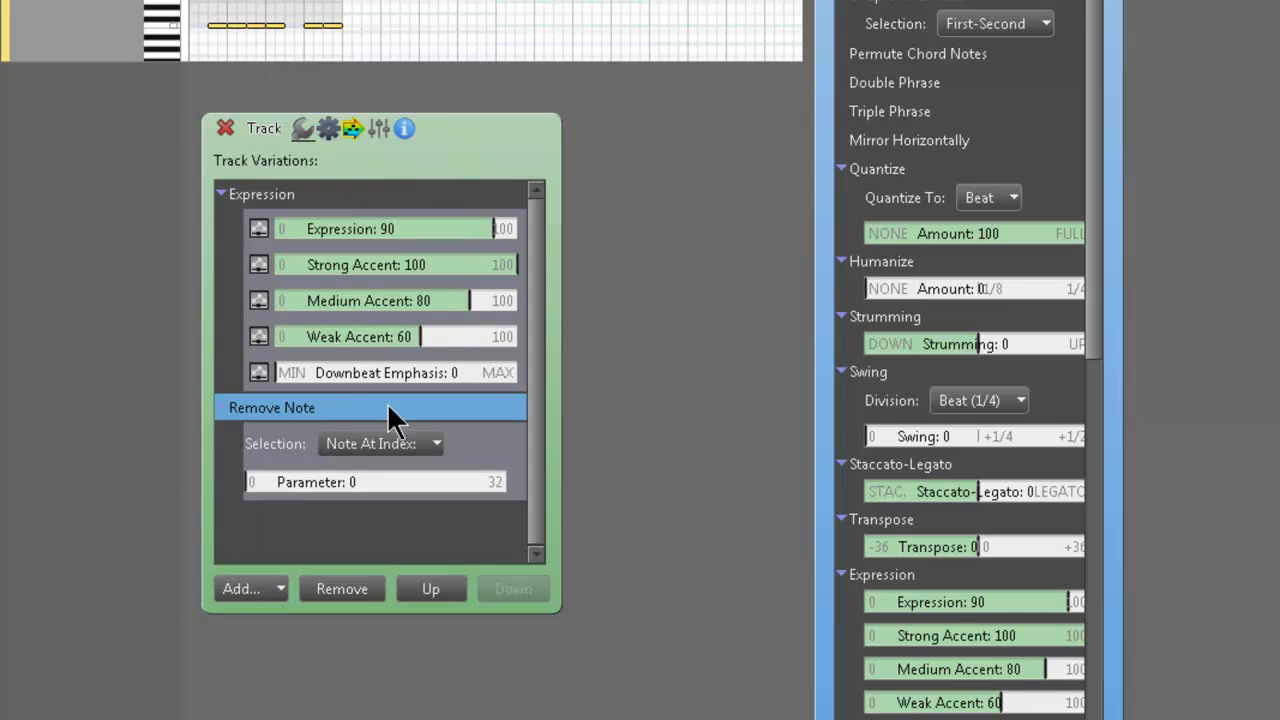
mouse_move(405, 445)
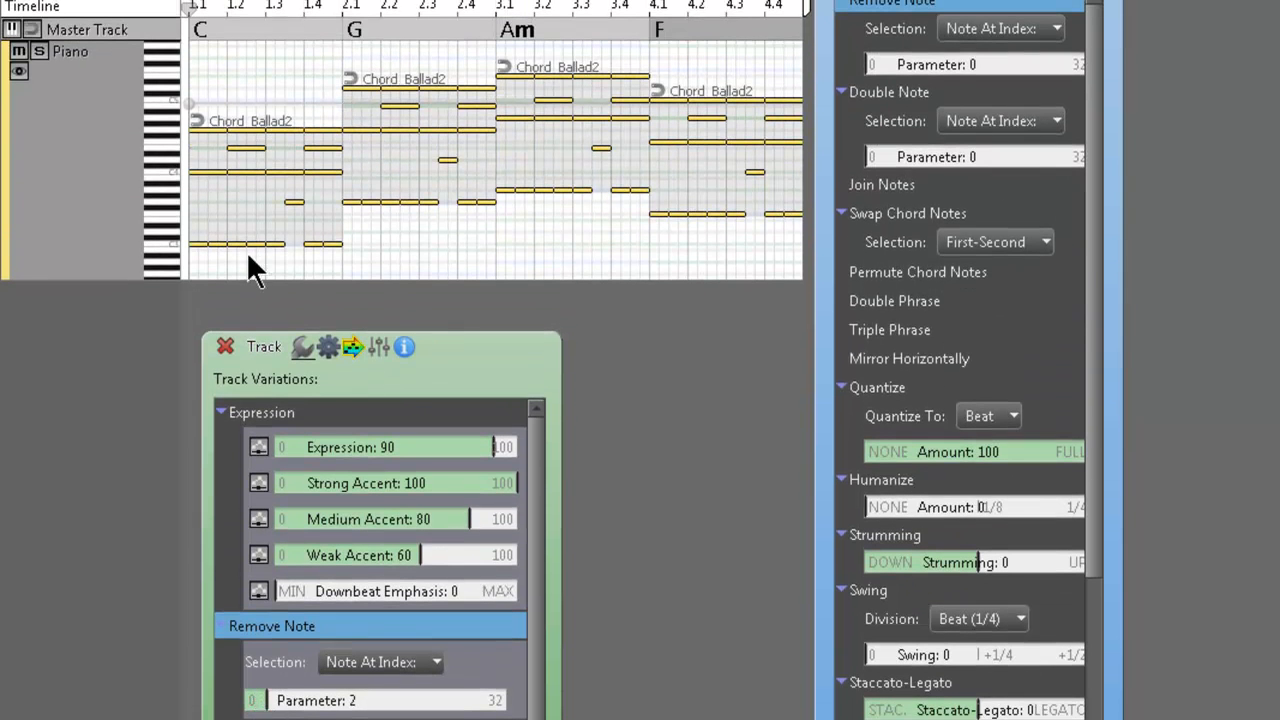
Step: Set the Remove Note variation to Event At Index with parameter 6
click(278, 698)
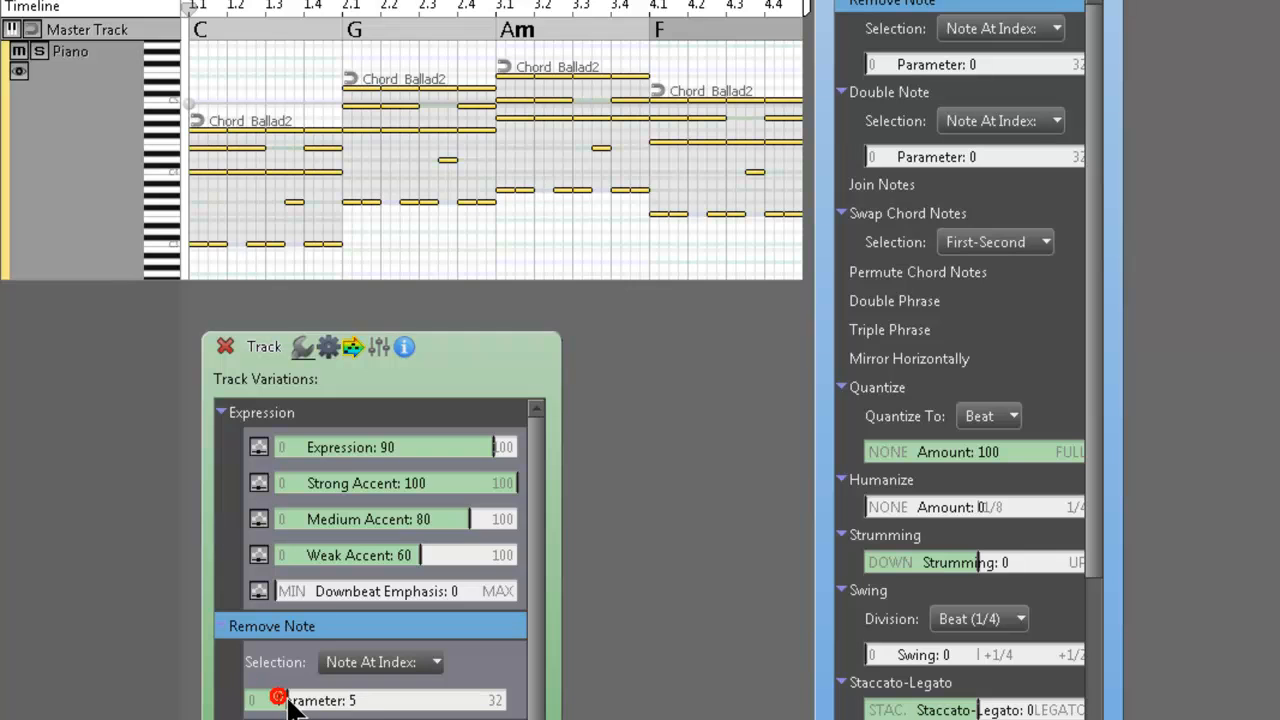
click(278, 697)
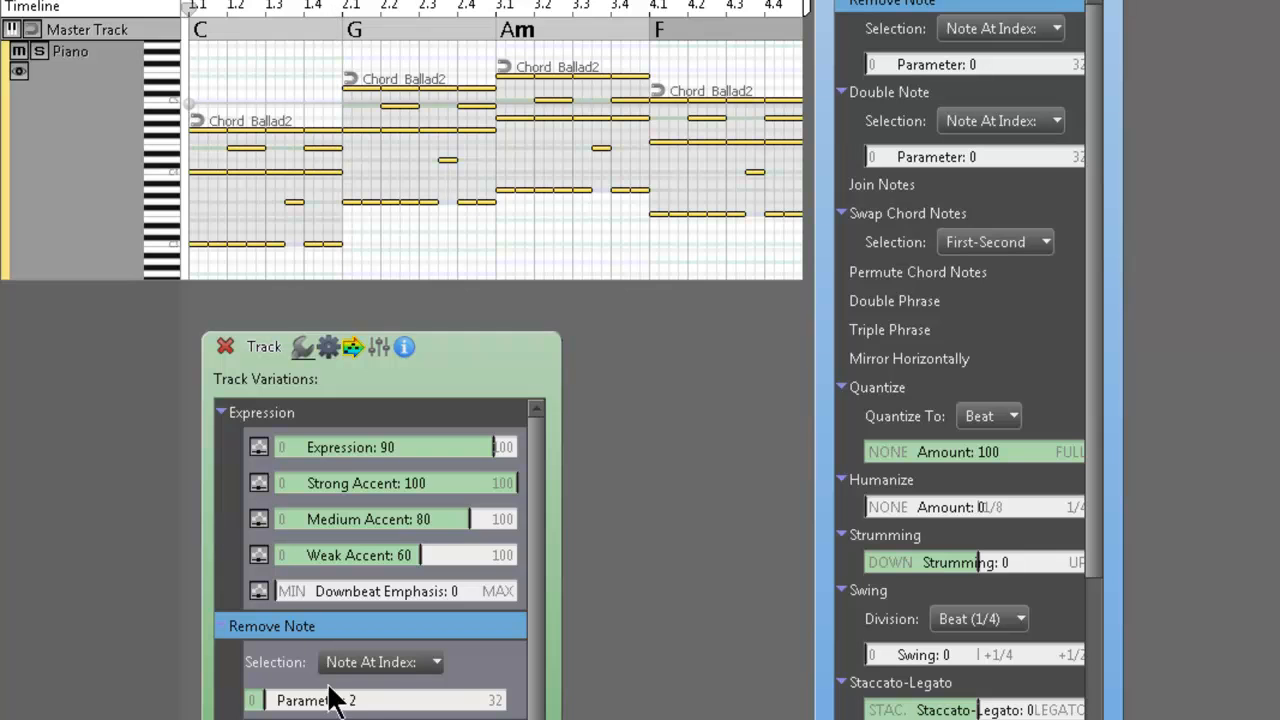
click(380, 662)
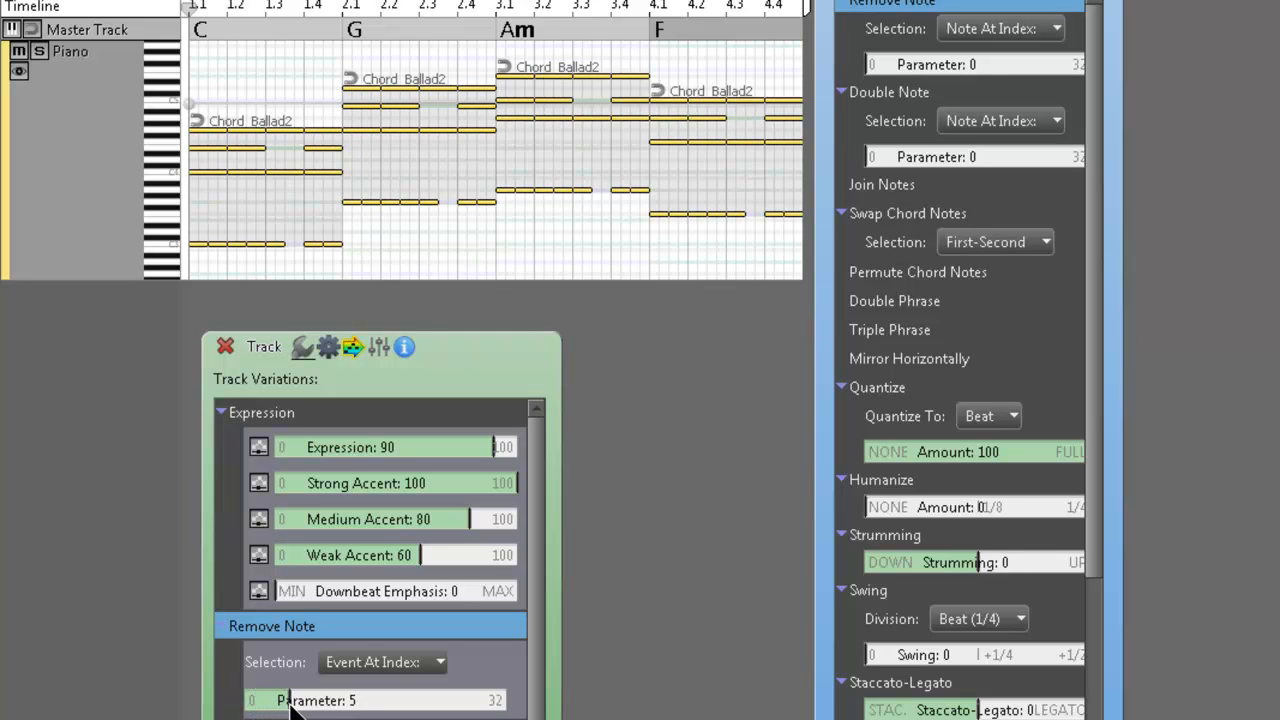
click(285, 700)
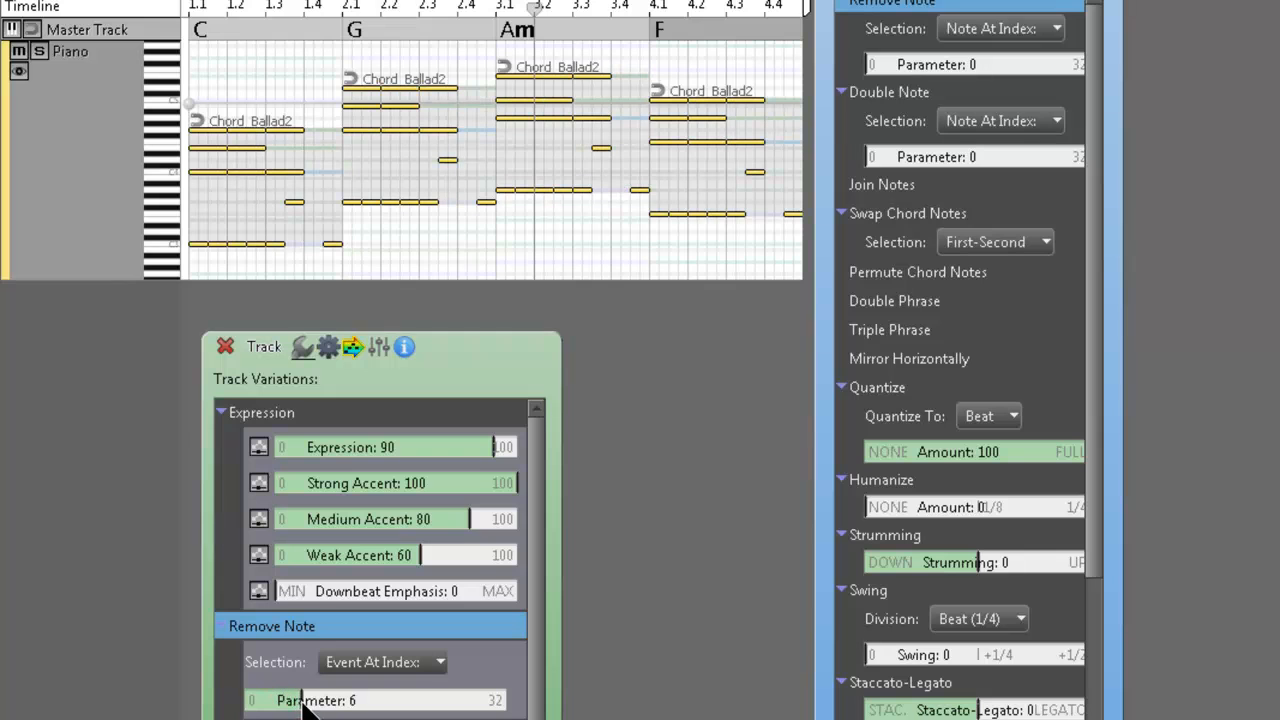
mouse_move(305, 155)
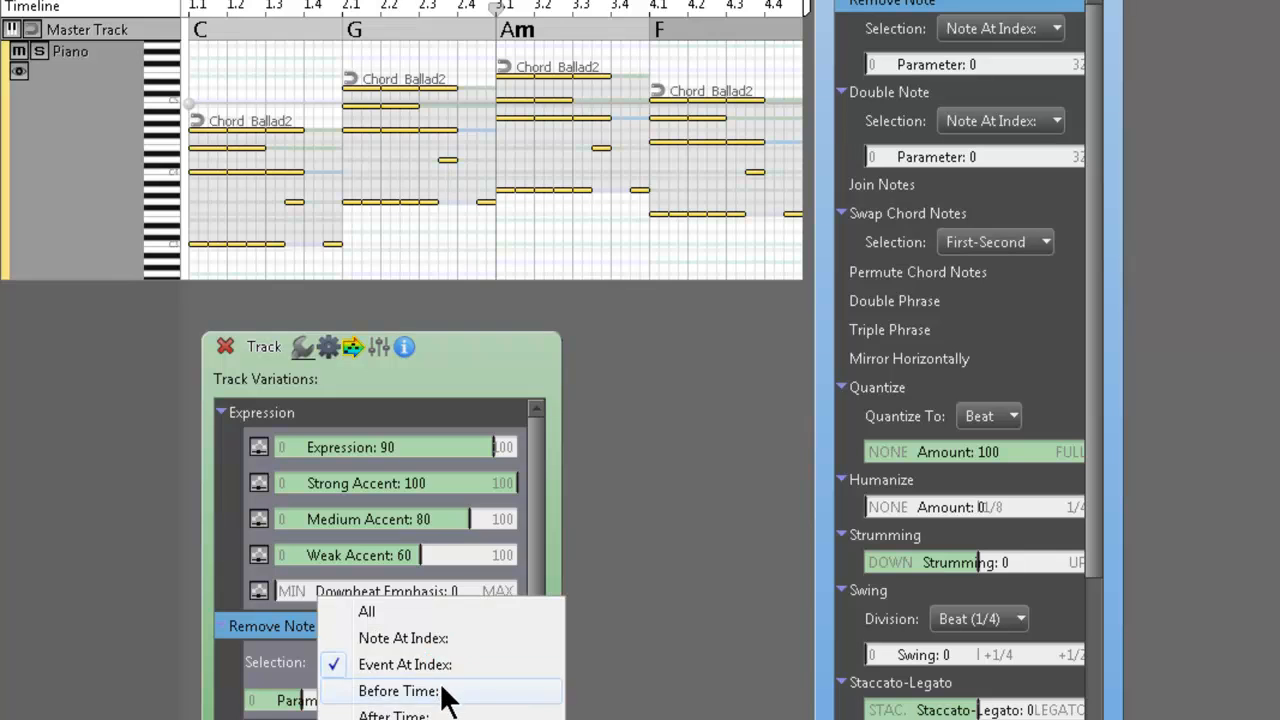
Step: Set Remove Note Selection to Before Time and raise the parameter to 4
click(399, 690)
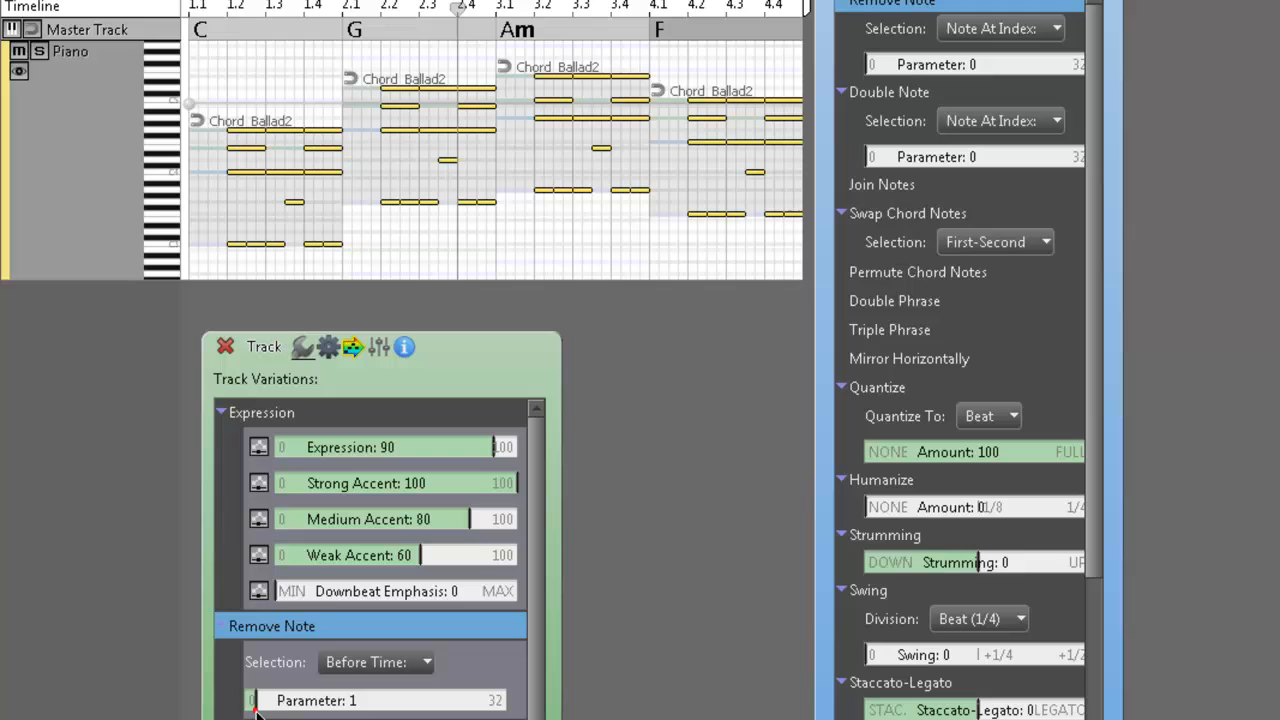
click(258, 695)
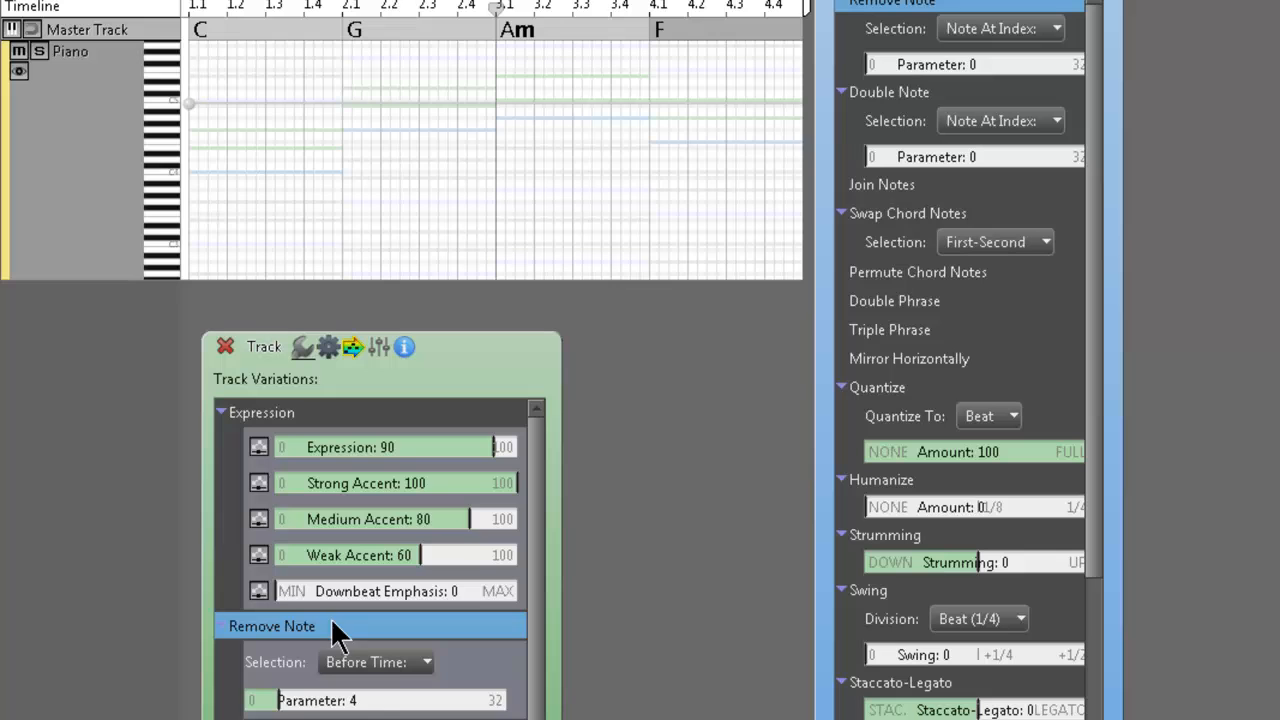
click(376, 662)
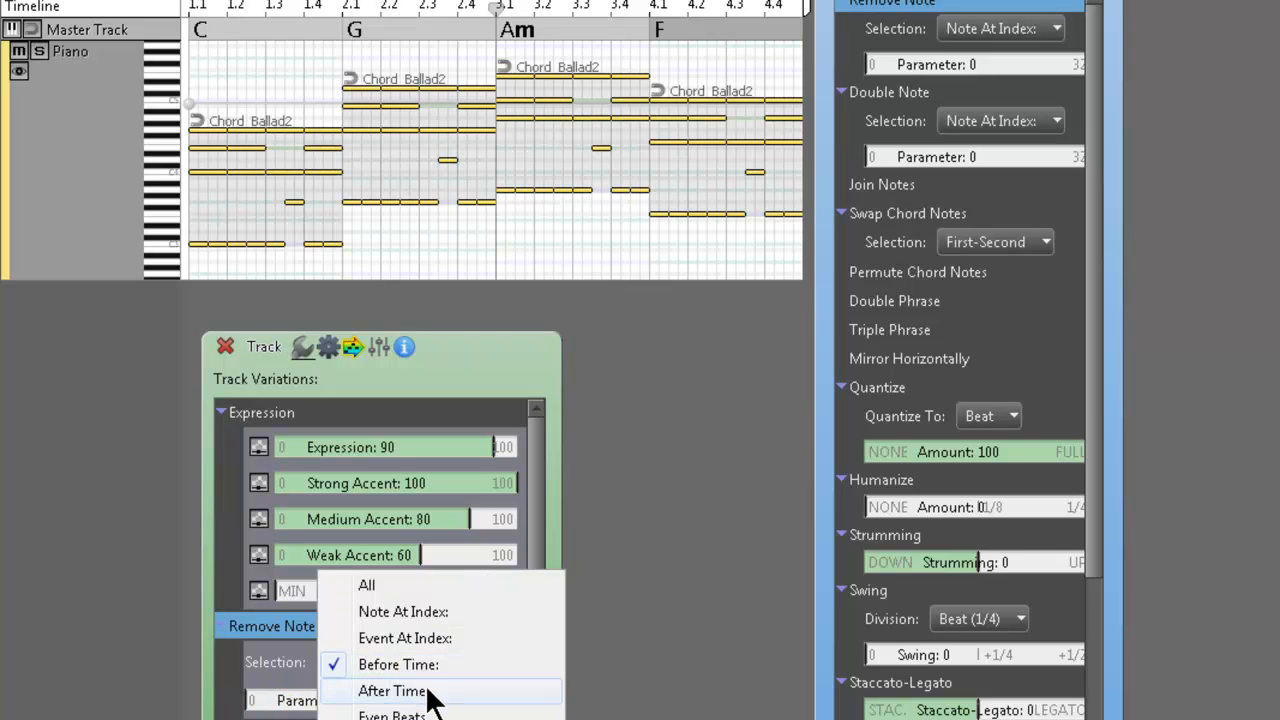
Step: Set Remove Note Selection to After Time with parameter 1
click(392, 691)
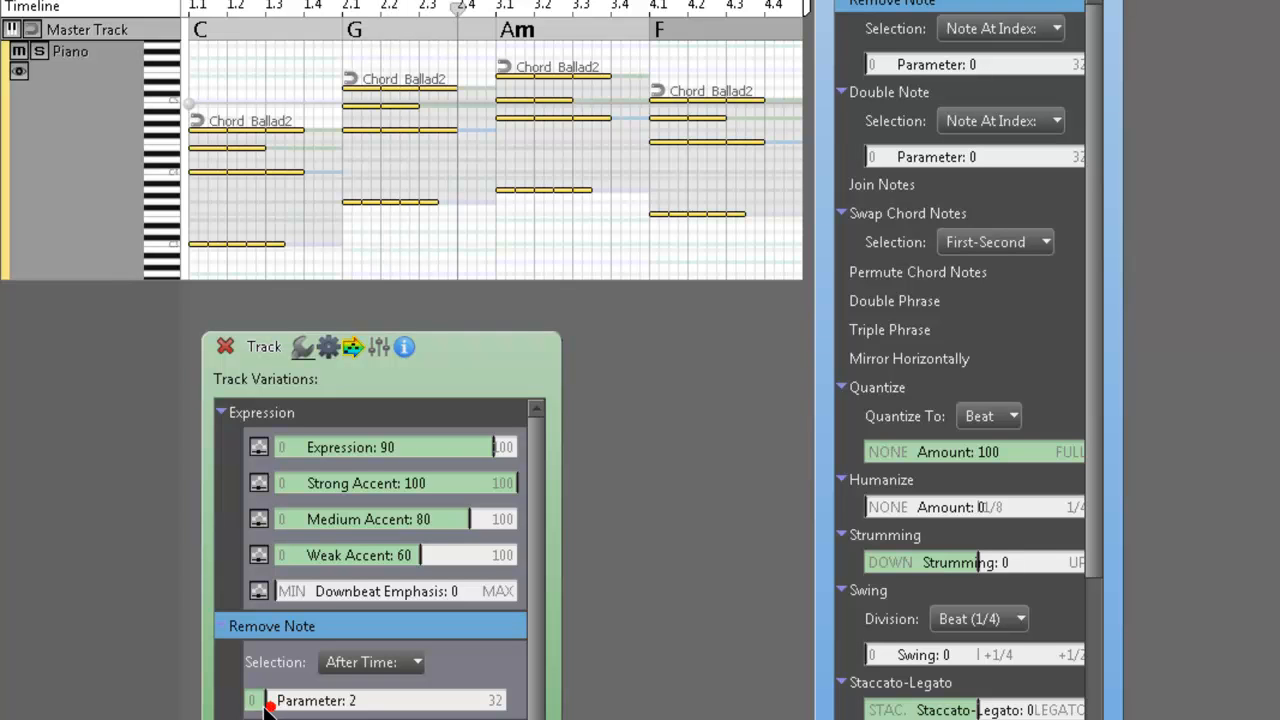
click(268, 700)
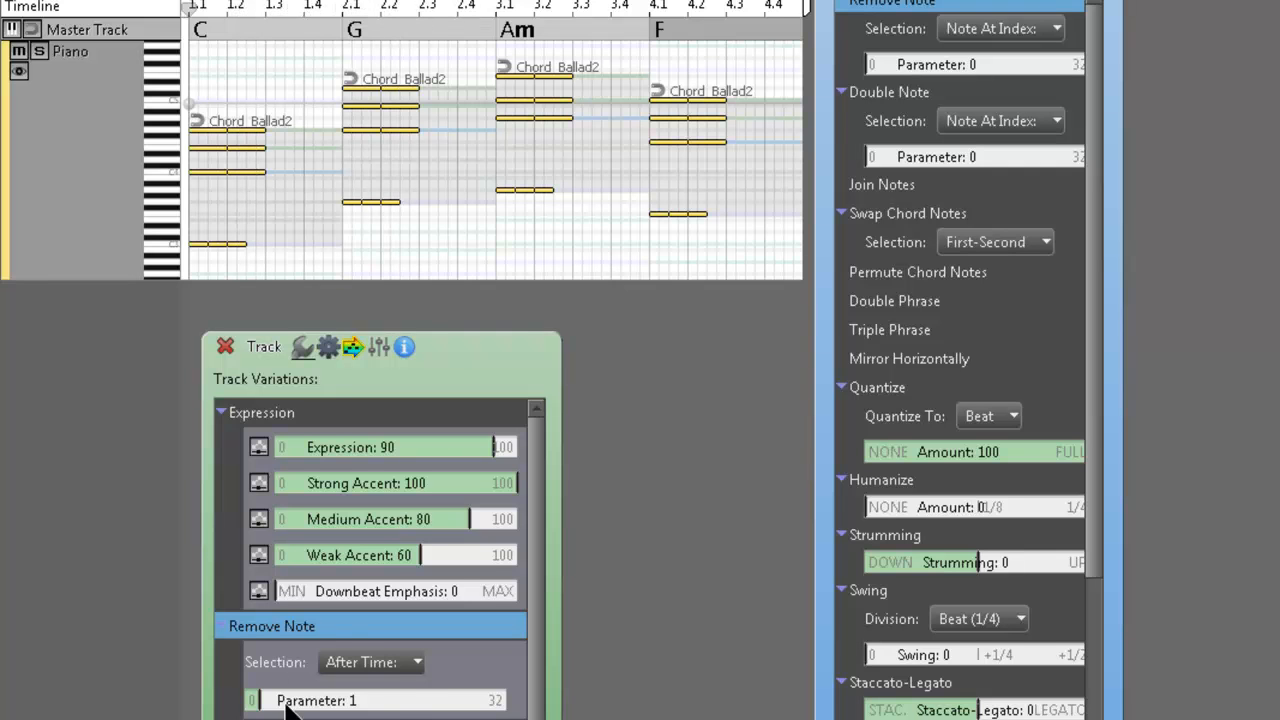
click(371, 662)
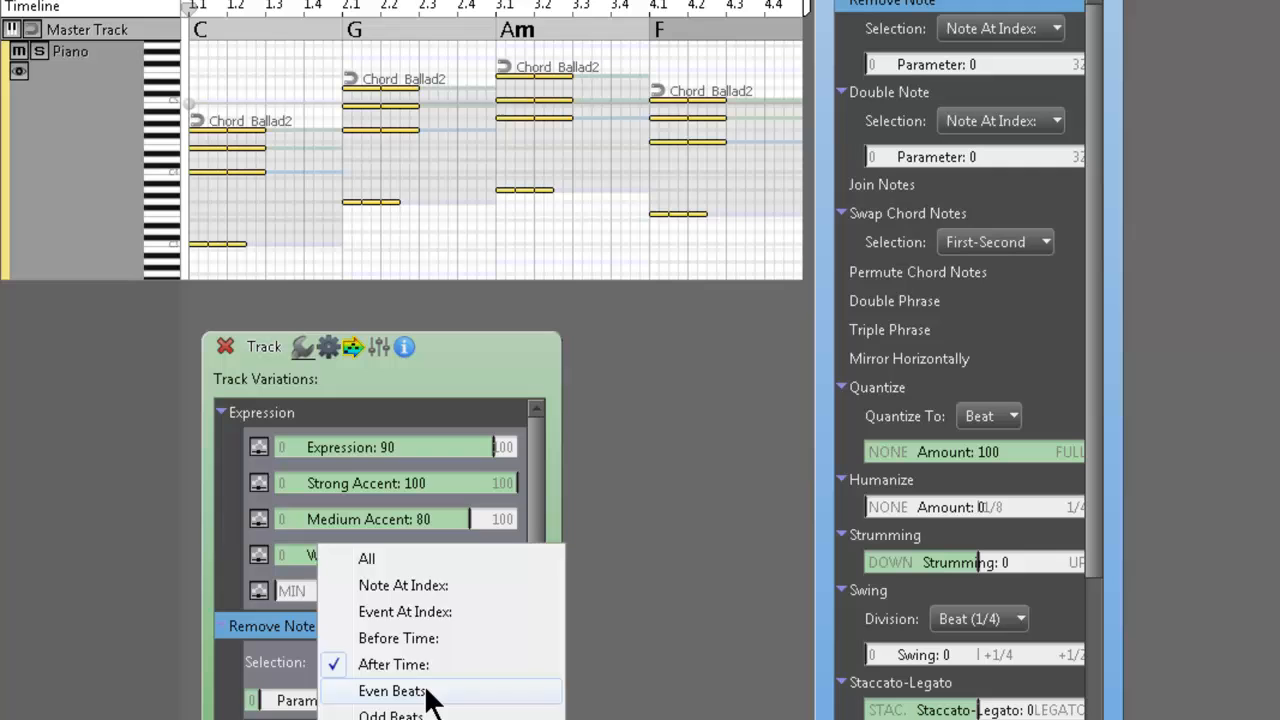
Step: Set the Remove Note Selection to Odd Beats
click(391, 690)
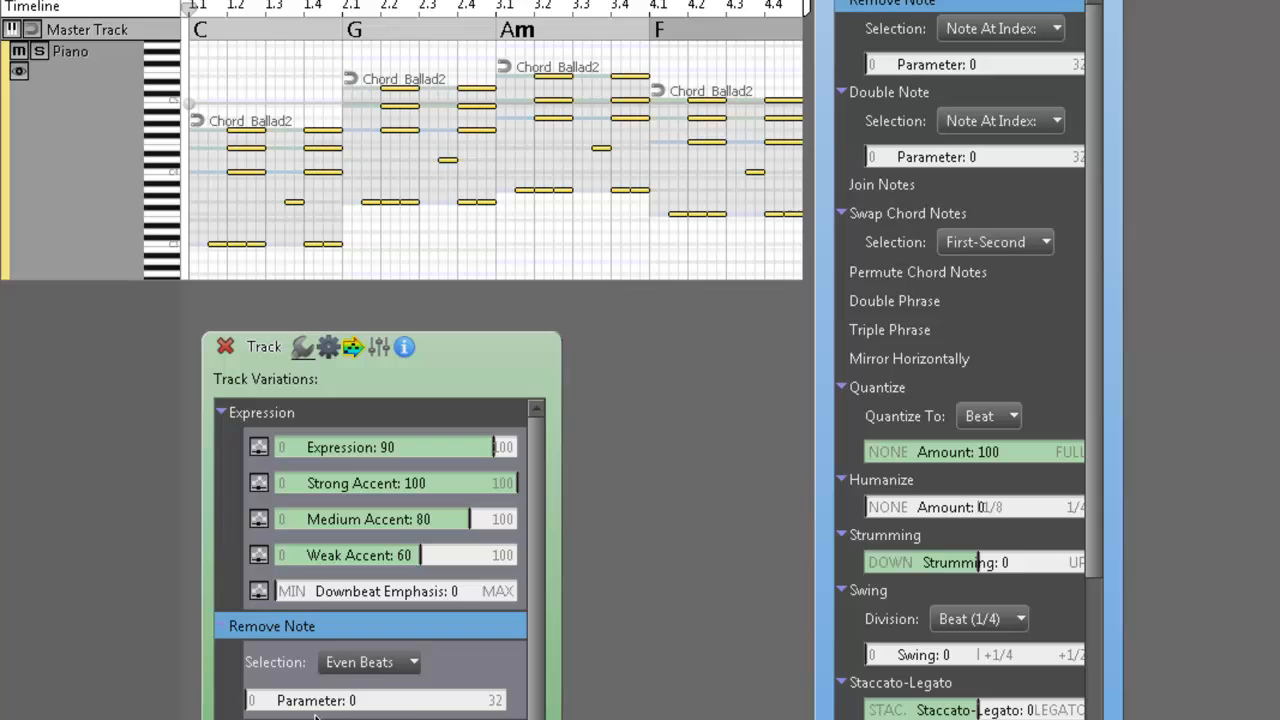
click(370, 662)
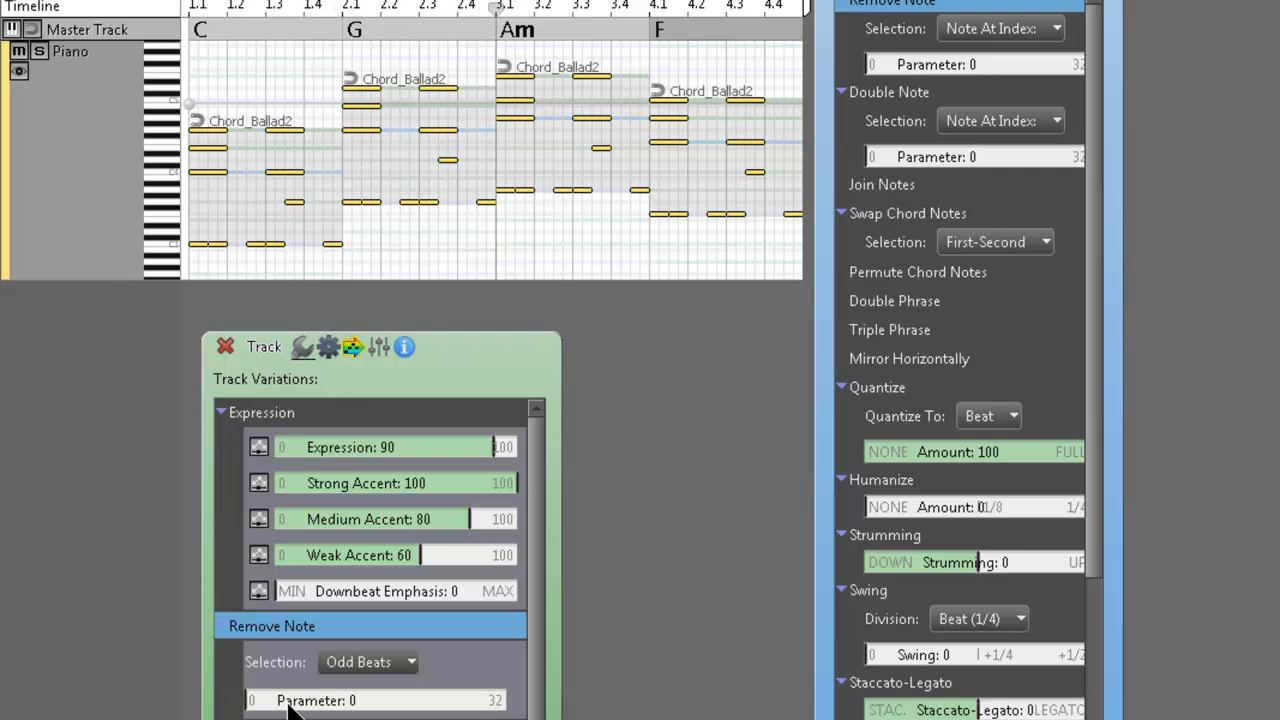
mouse_move(355, 662)
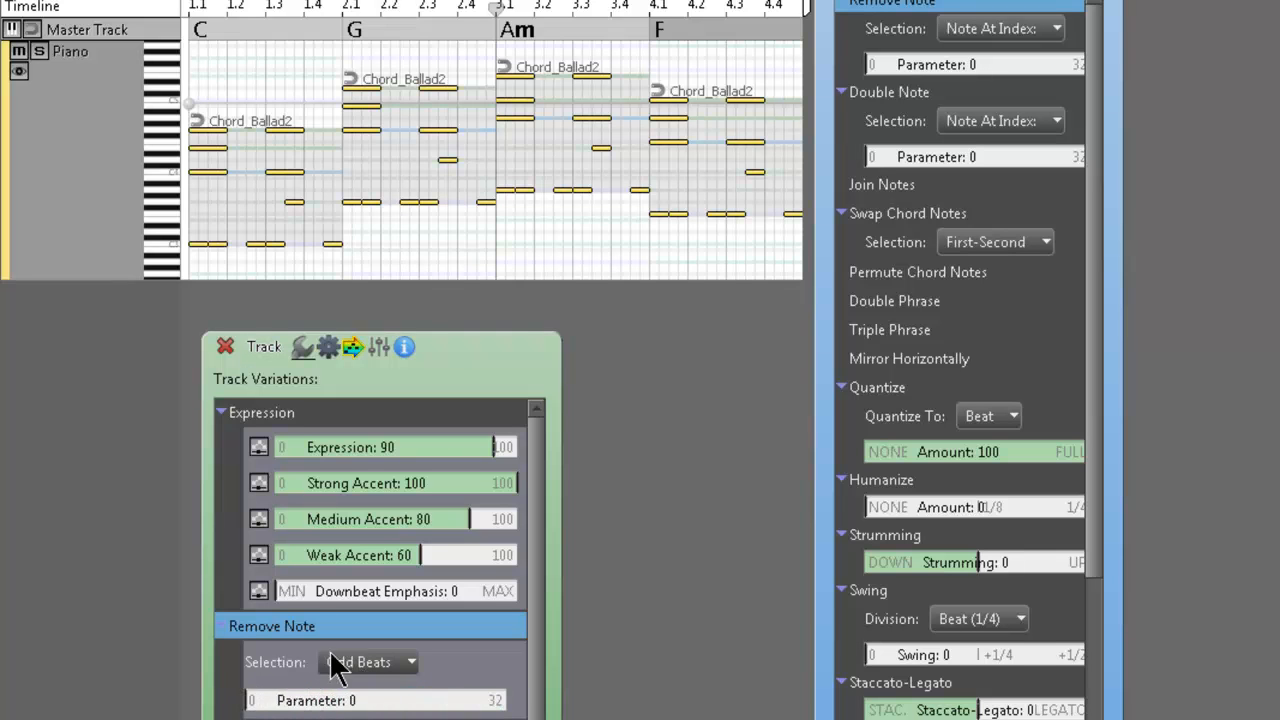
click(408, 662)
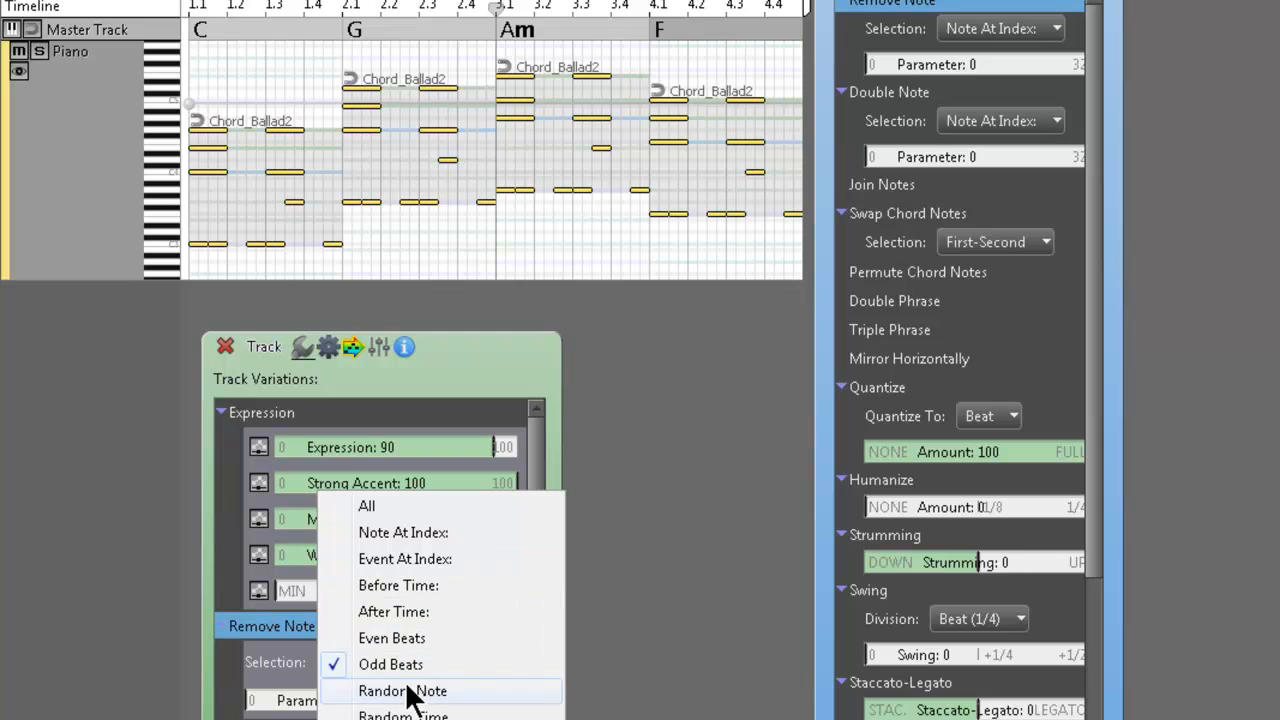
mouse_move(418, 700)
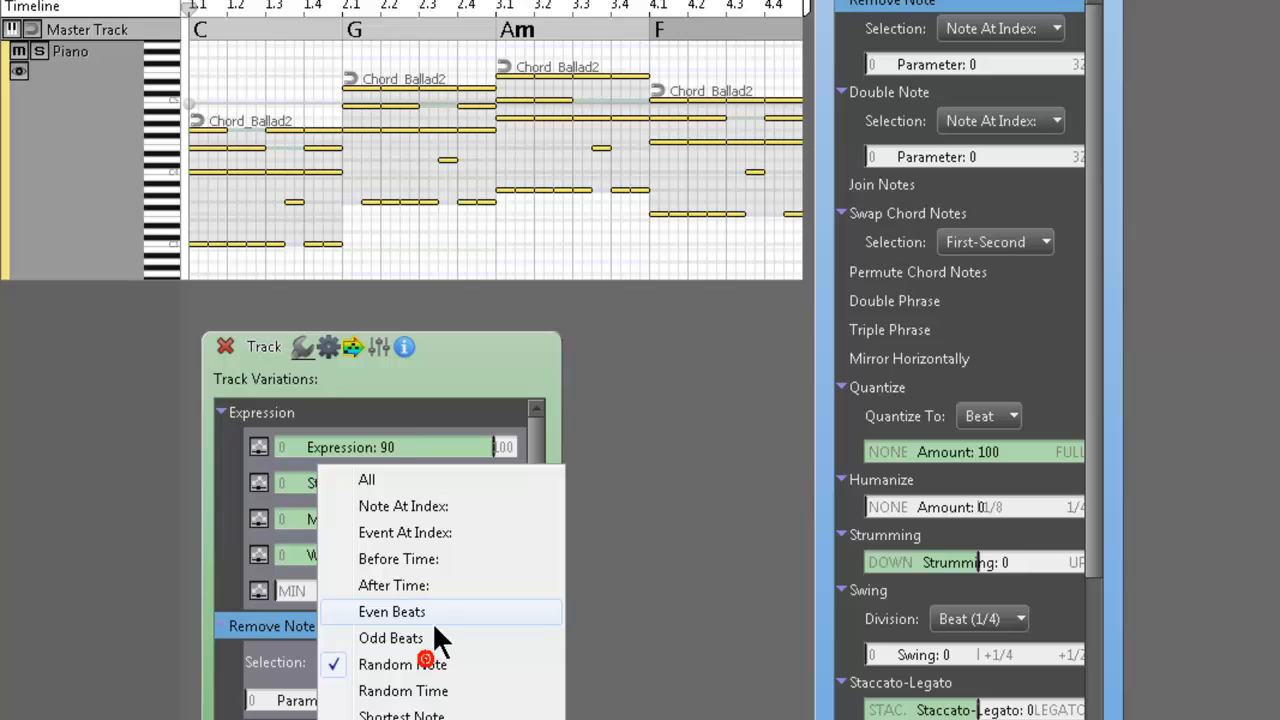
Step: Try Random Time removal with amount reset to 0, then Longest Note
click(403, 690)
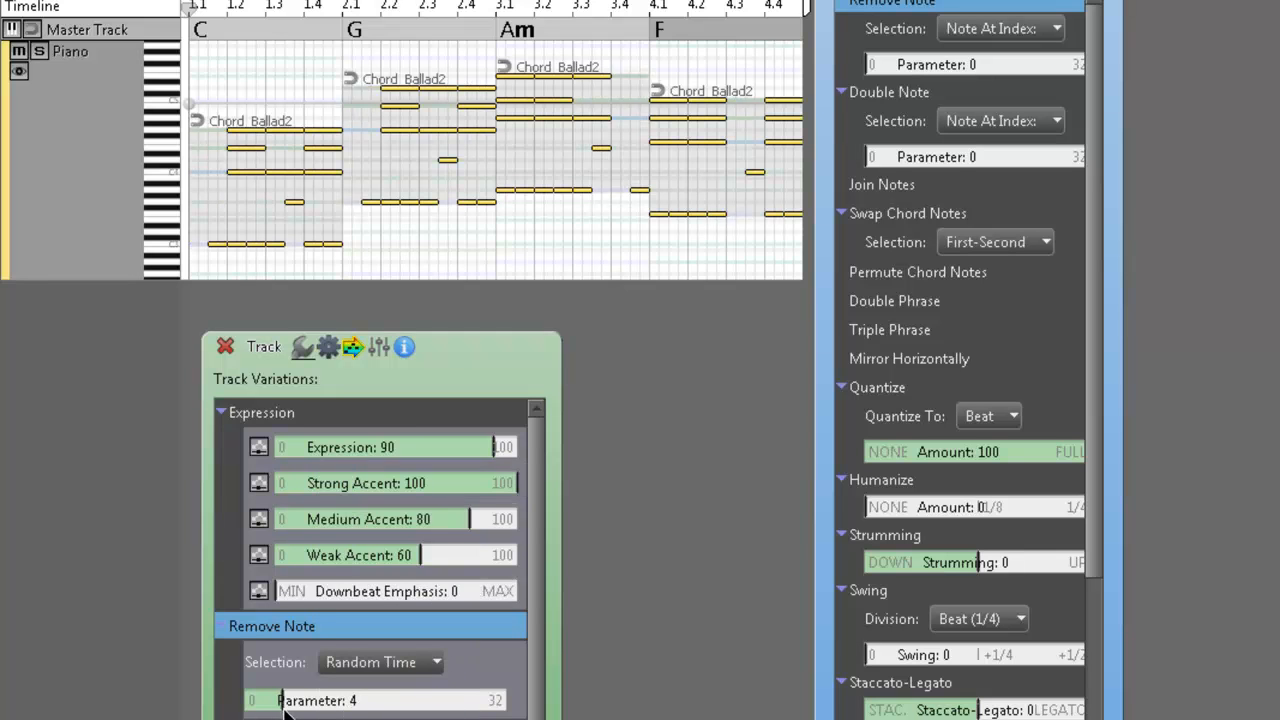
click(260, 700)
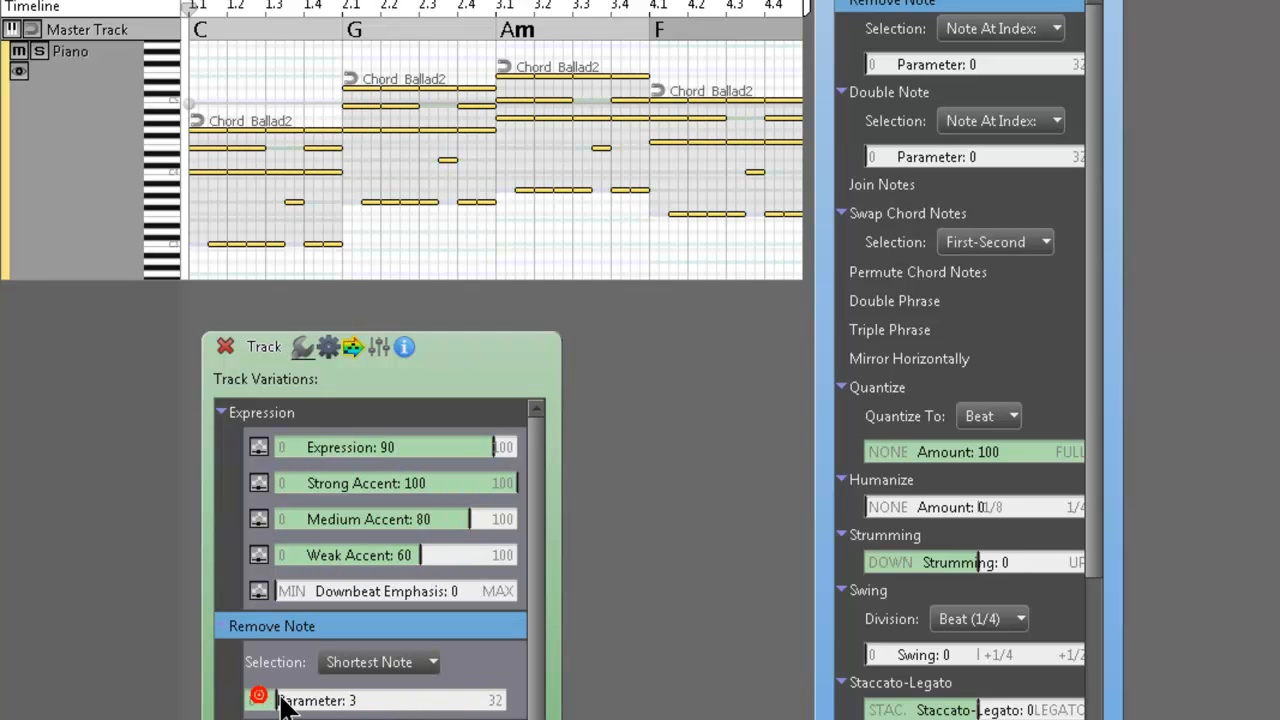
click(258, 696)
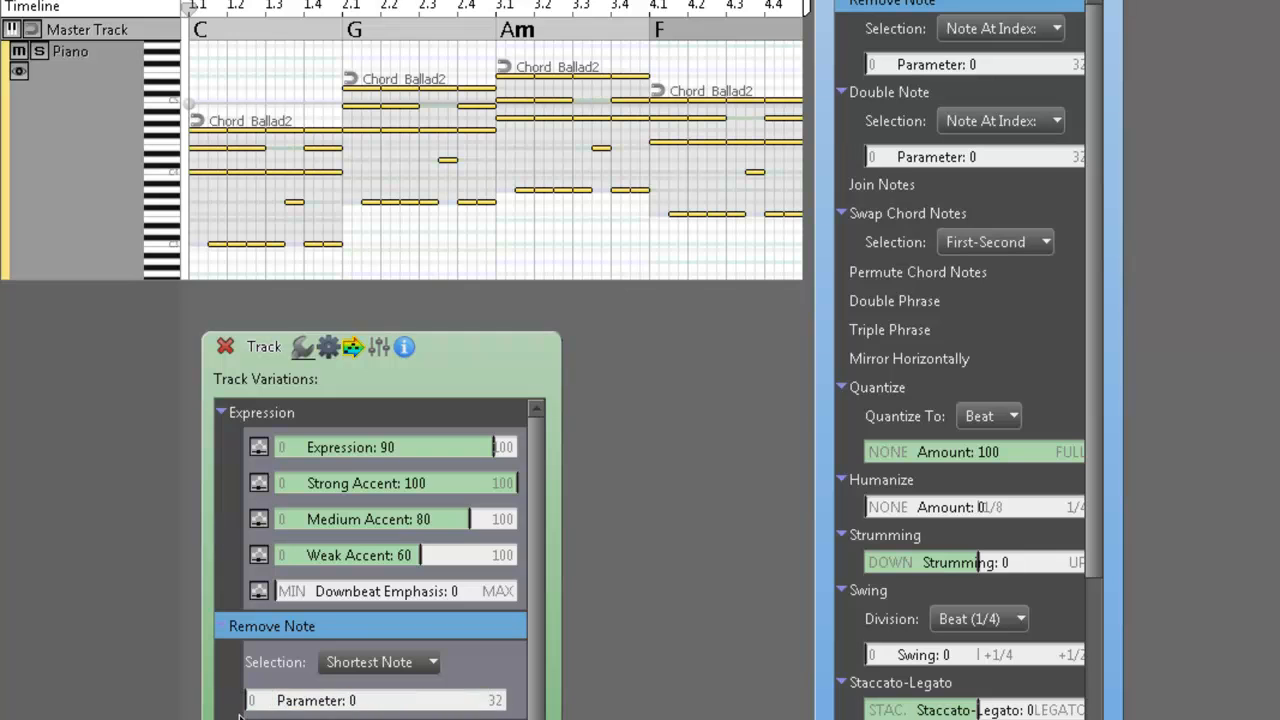
click(380, 662)
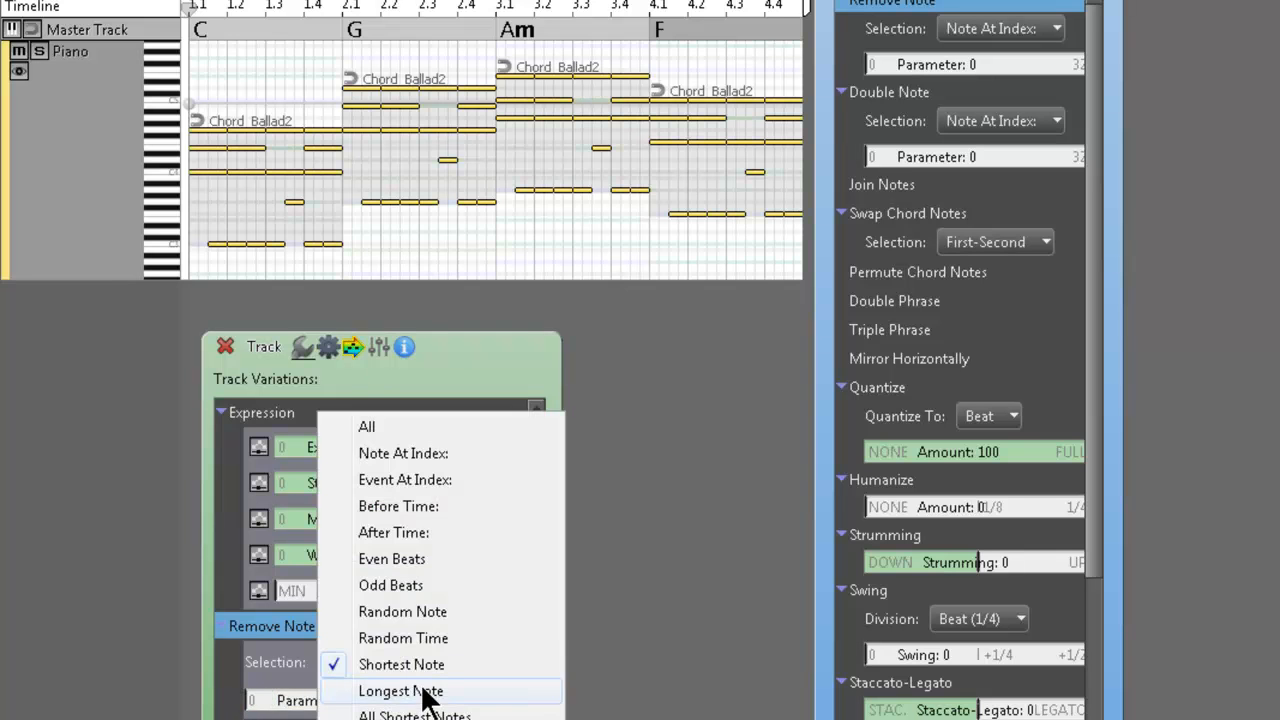
click(400, 691)
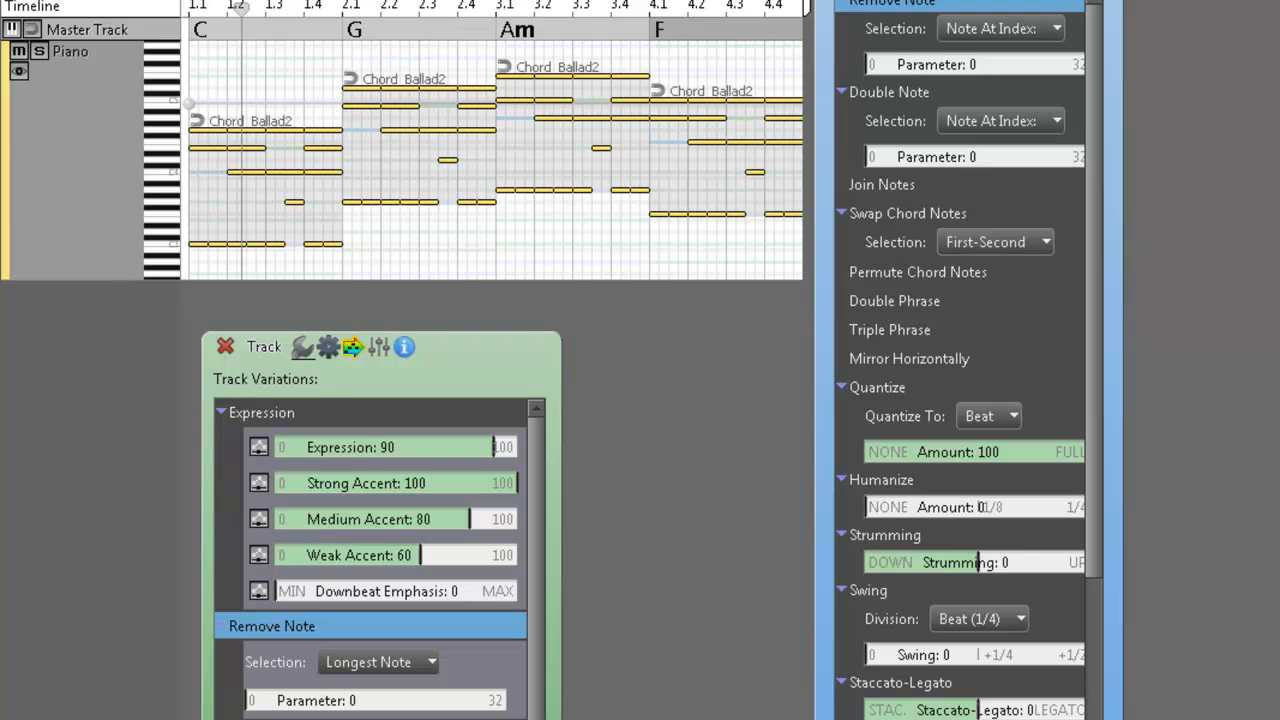
click(252, 700)
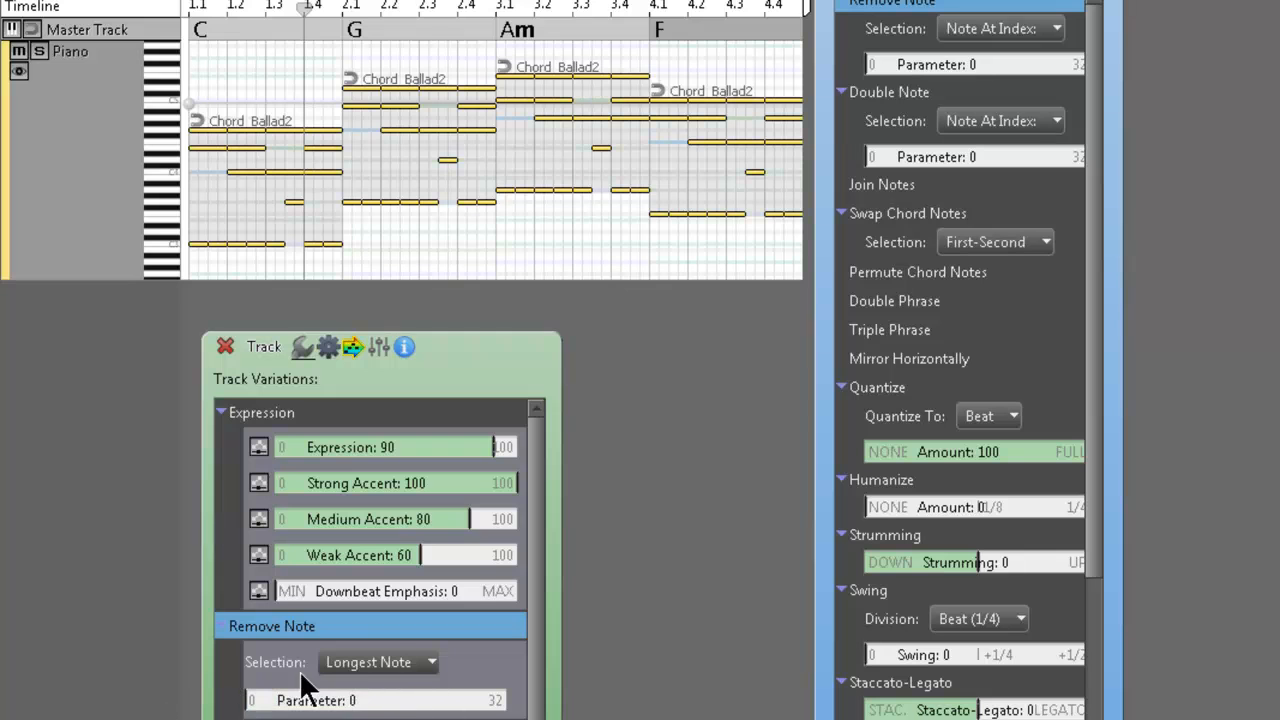
Step: Try All Shortest and Whole Beats, settling on Notes Between Beats
click(378, 662)
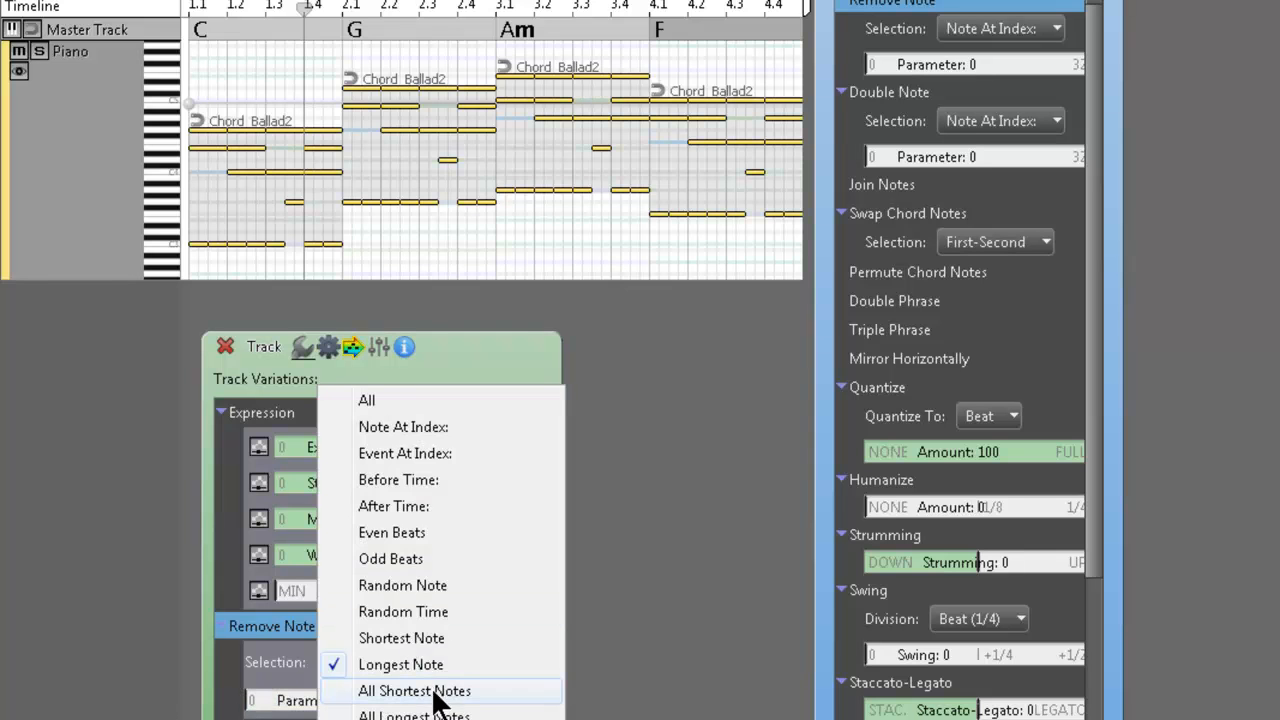
click(414, 690)
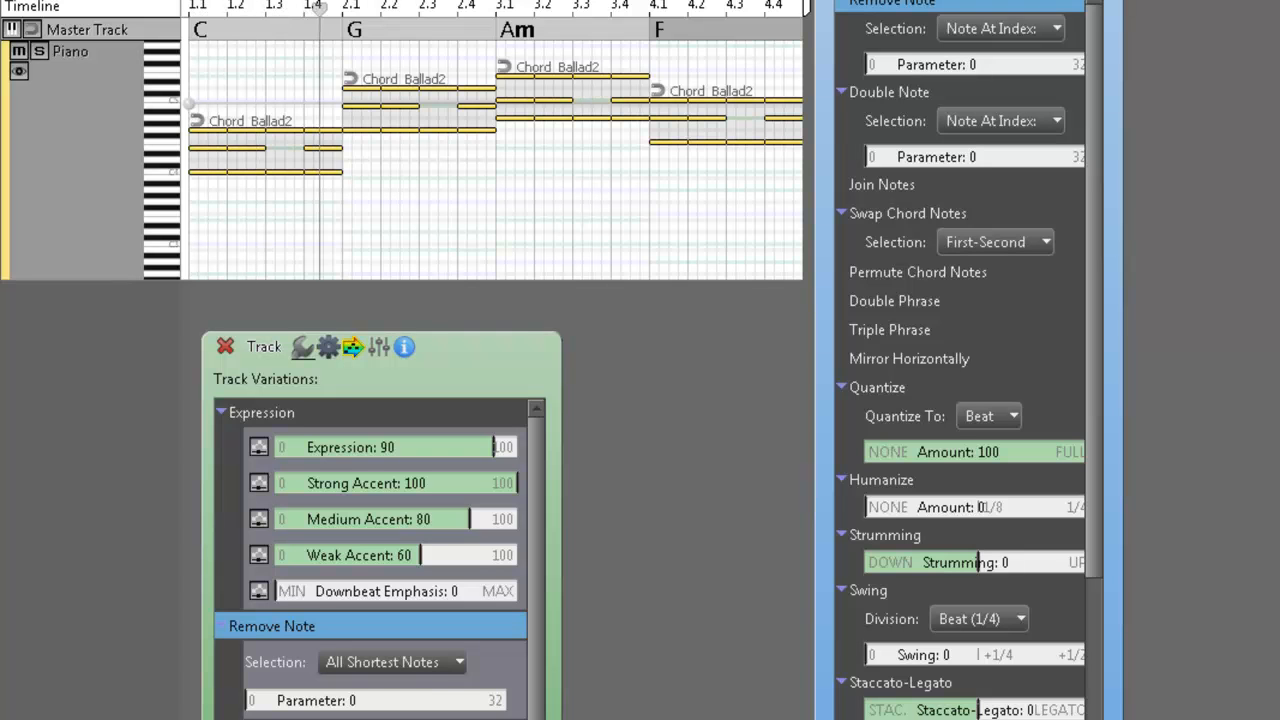
mouse_move(210, 222)
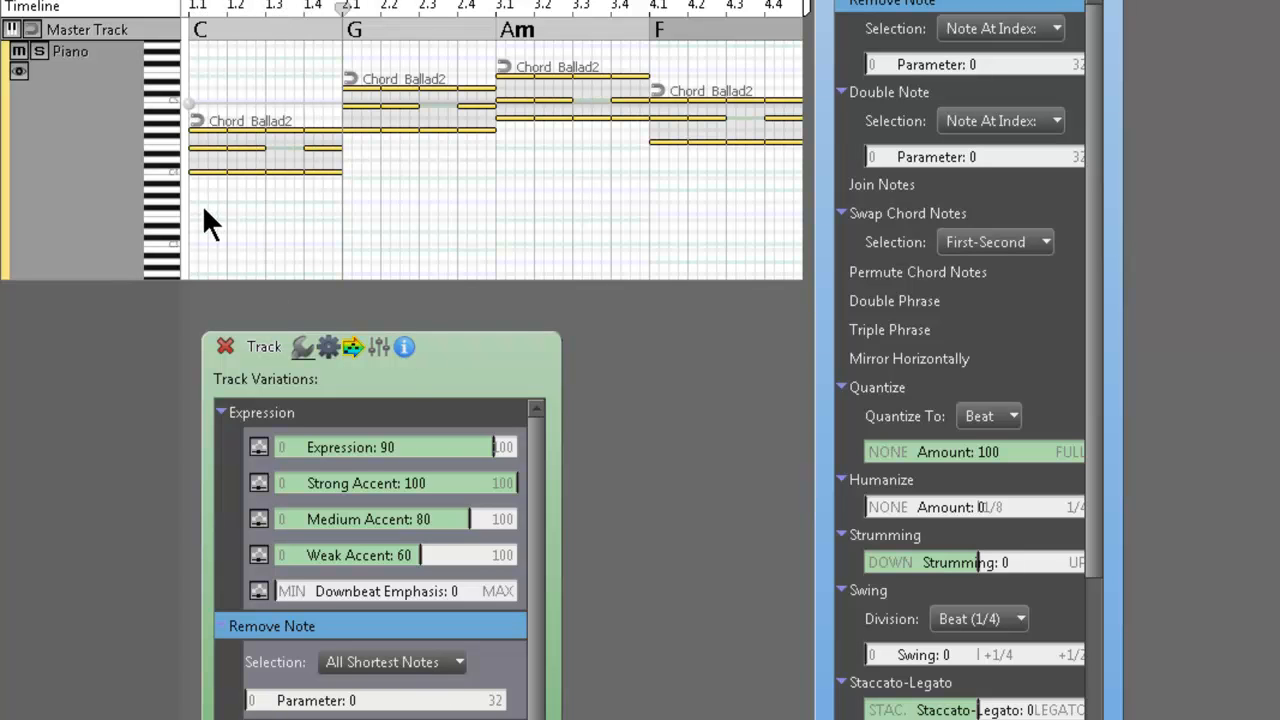
mouse_move(160, 220)
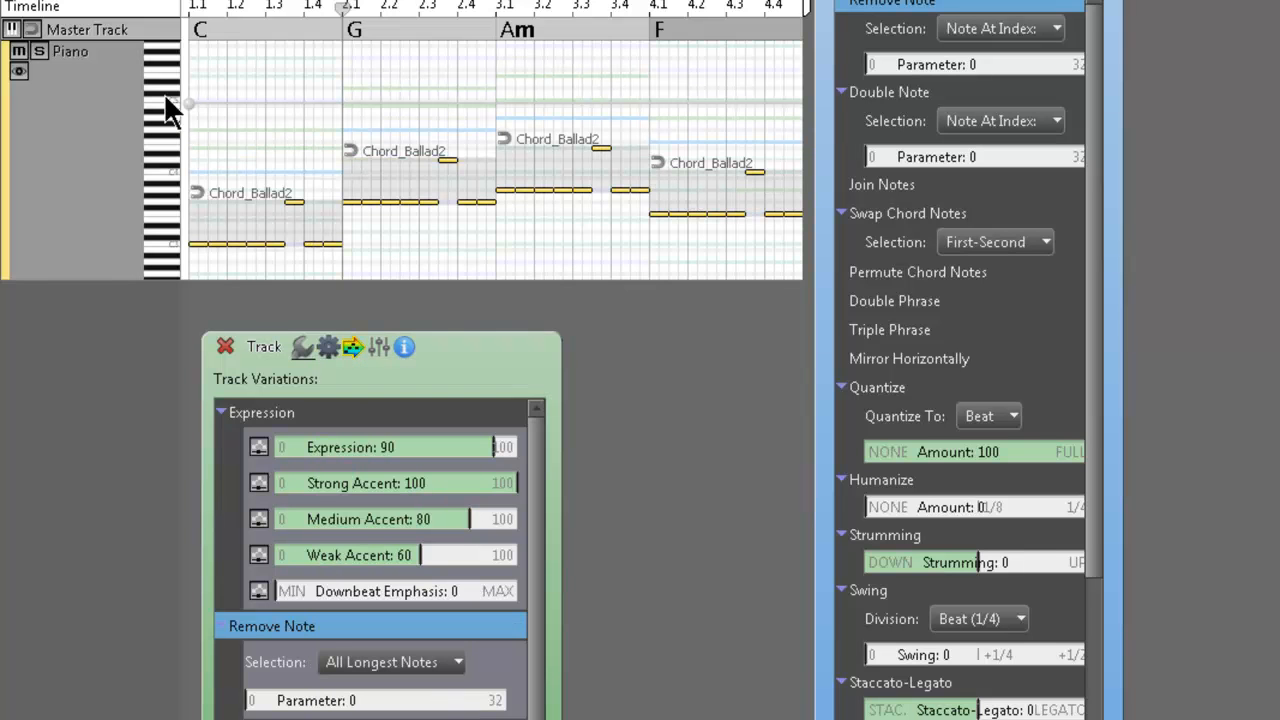
mouse_move(188, 104)
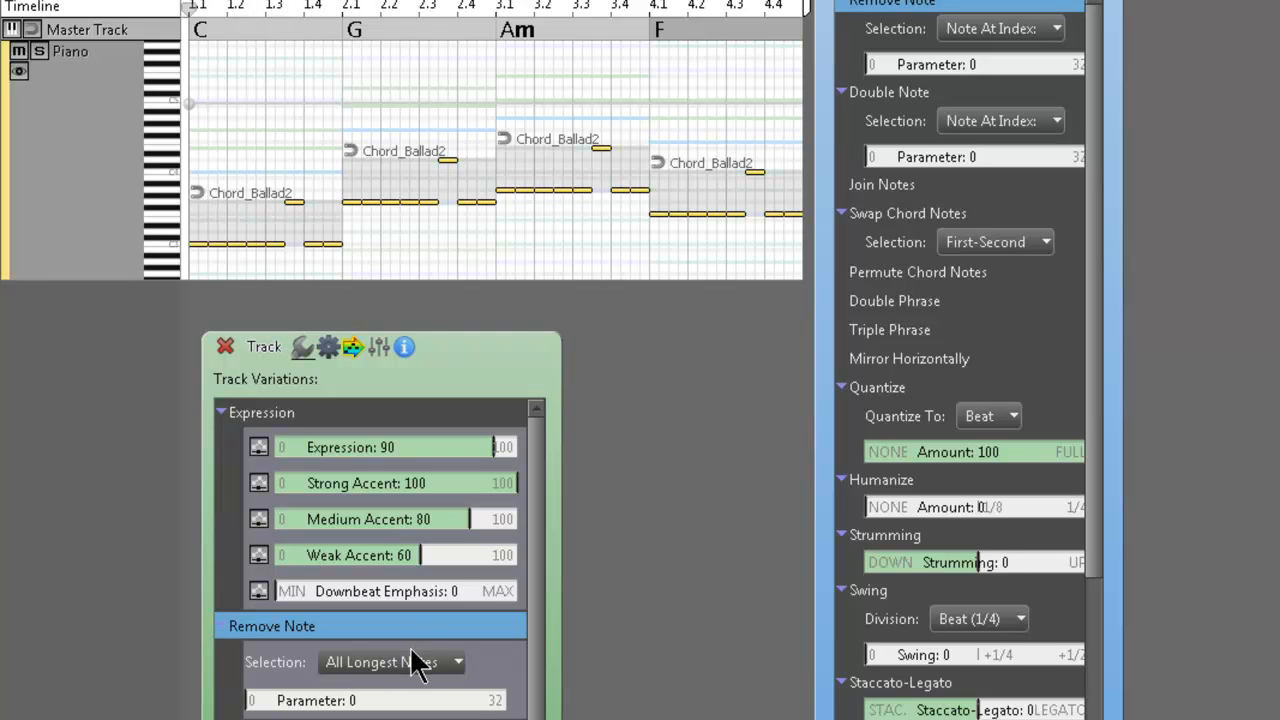
click(390, 662)
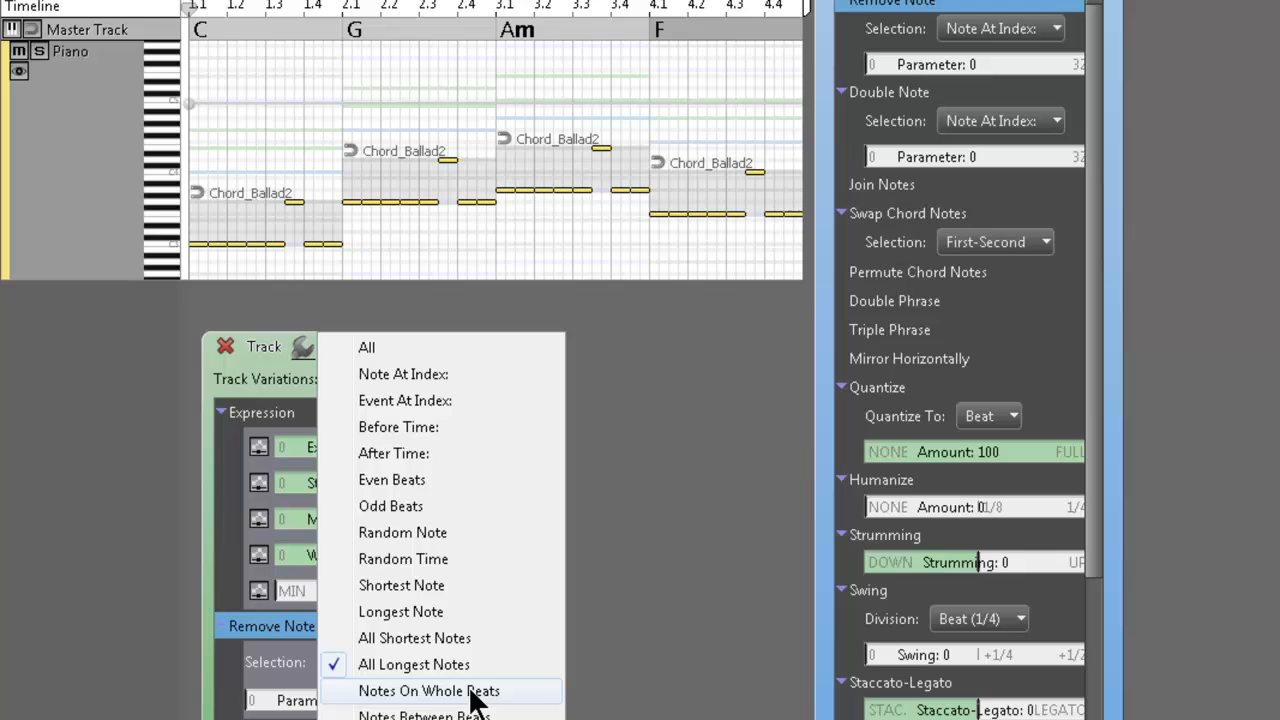
click(428, 690)
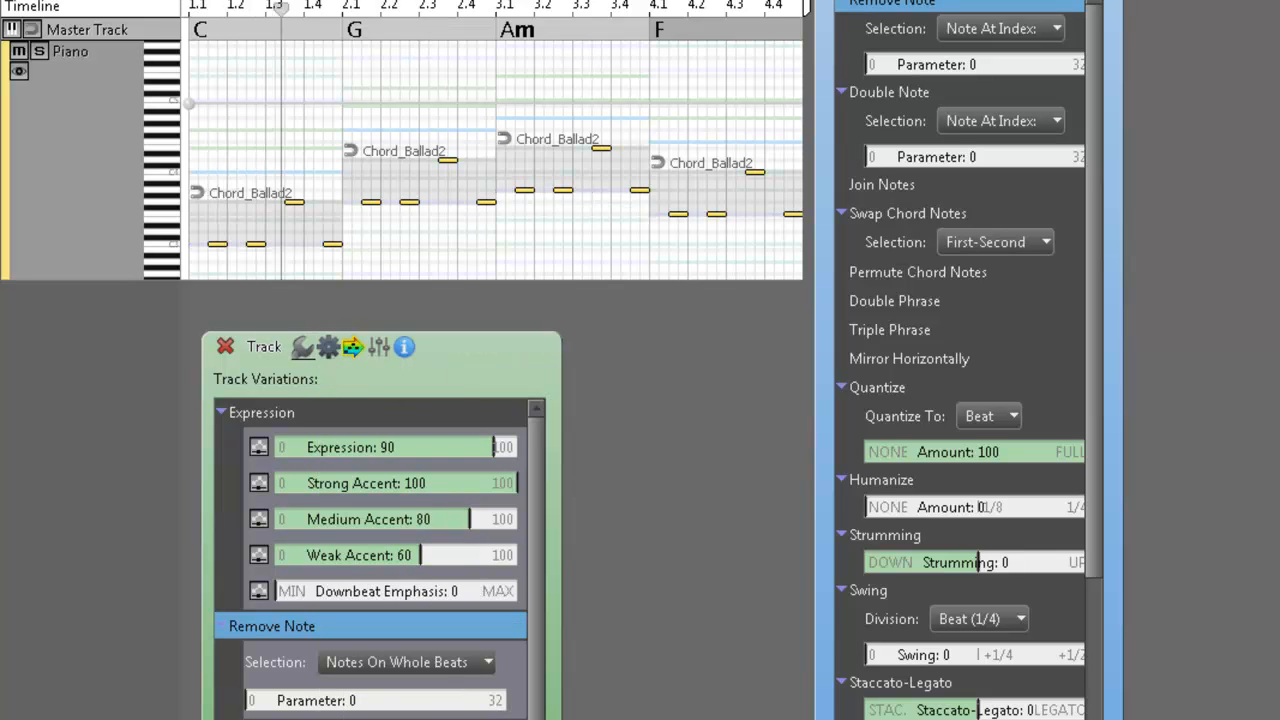
click(405, 662)
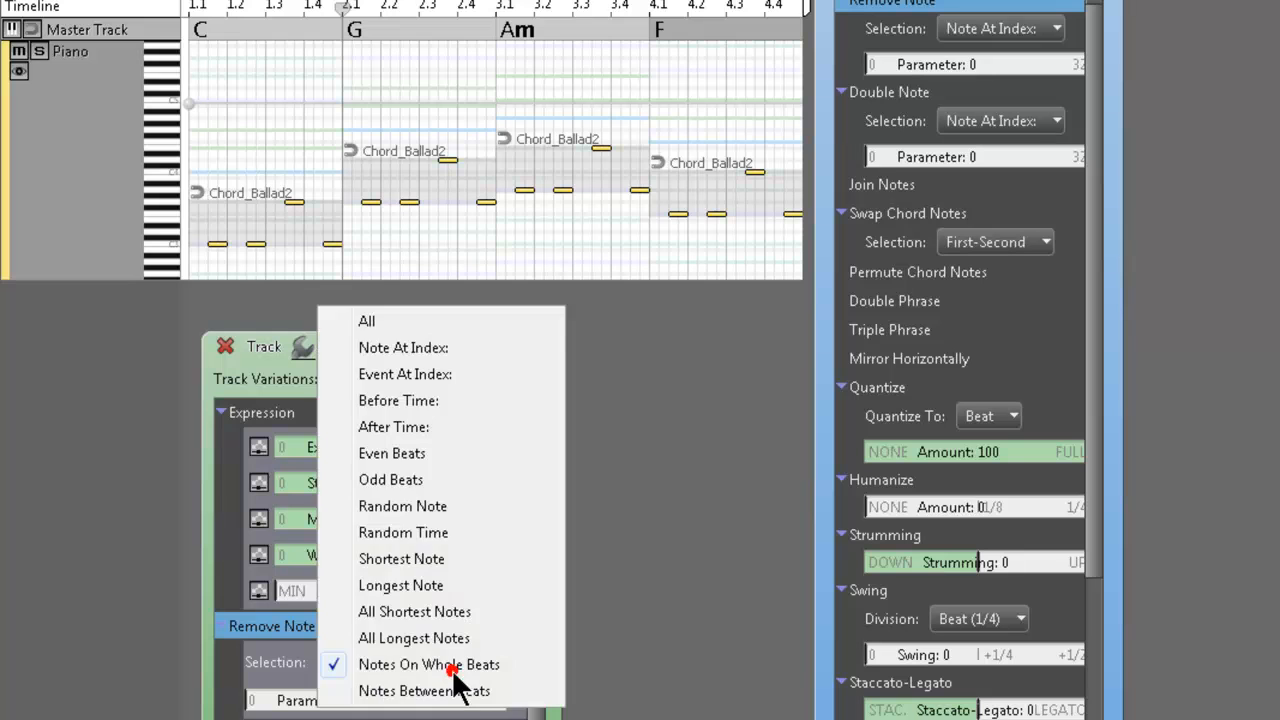
click(424, 691)
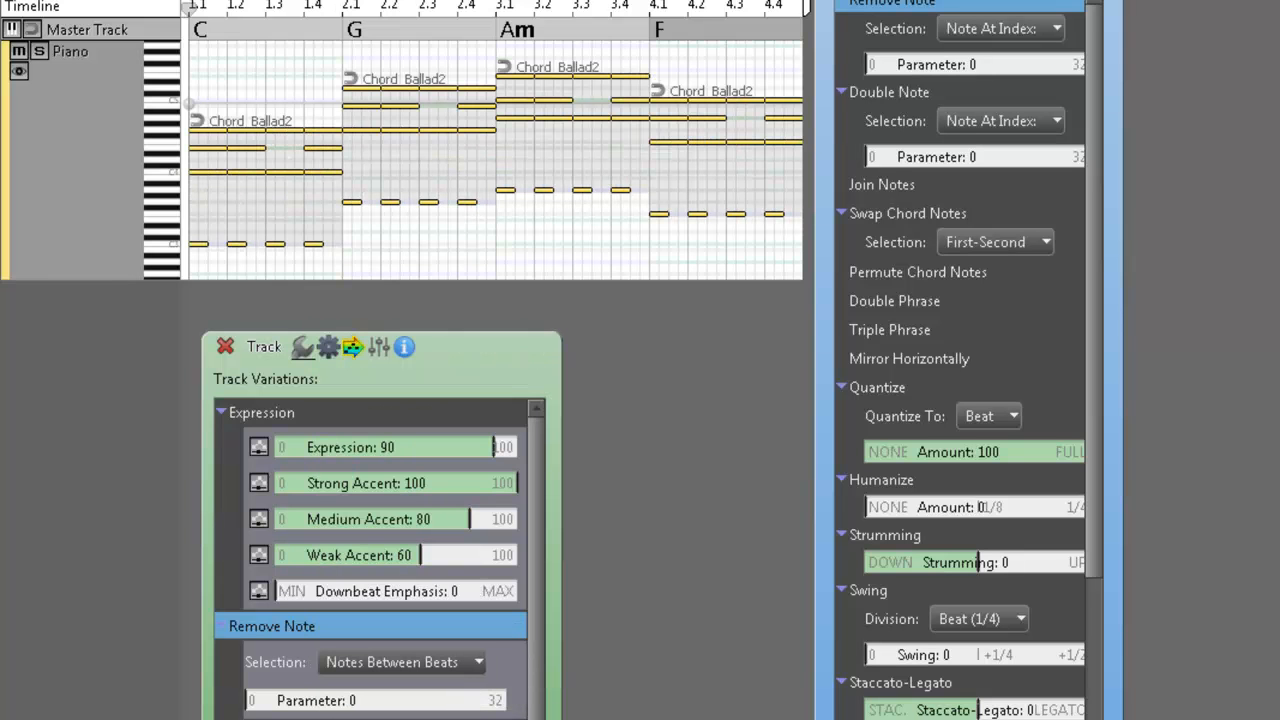
click(318, 10)
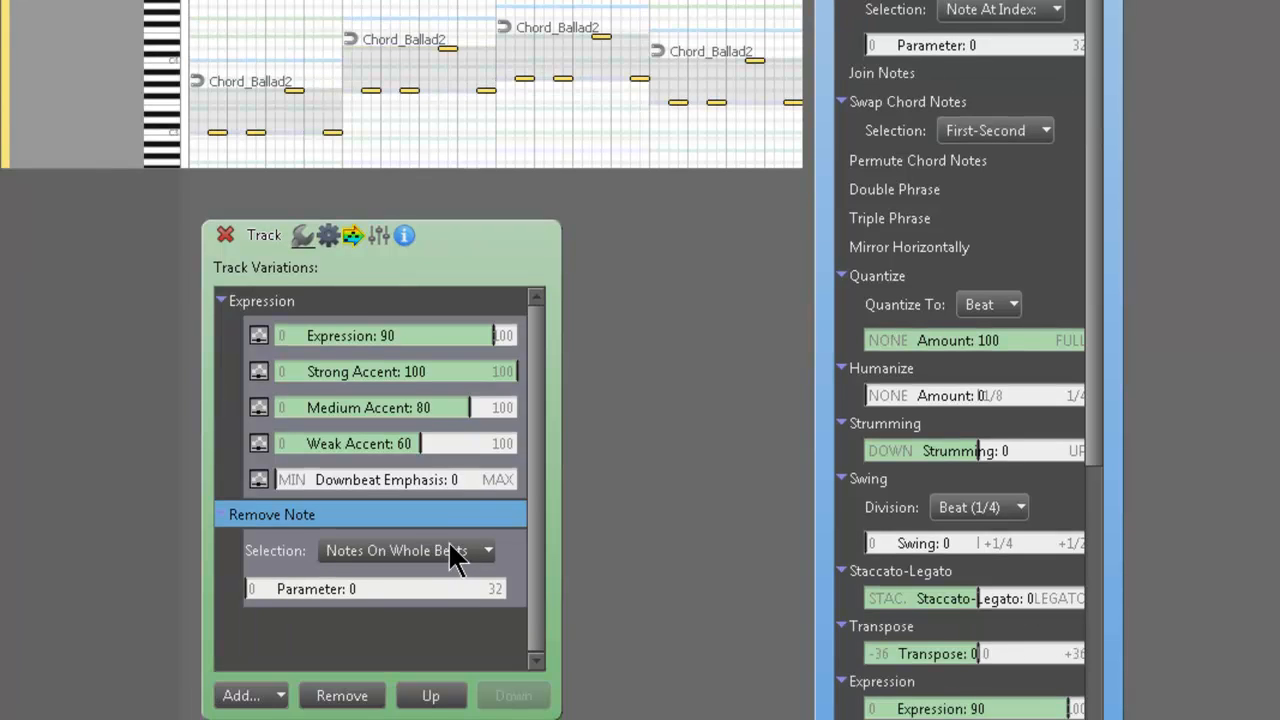
click(405, 551)
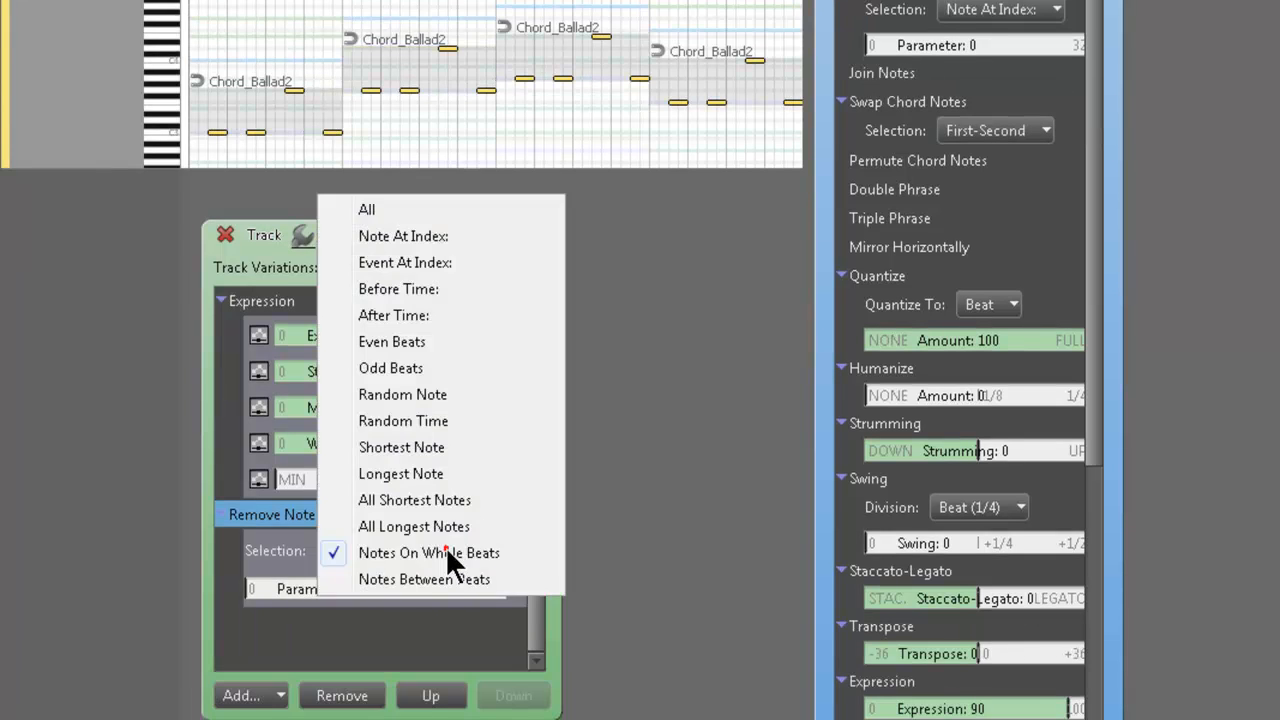
click(424, 579)
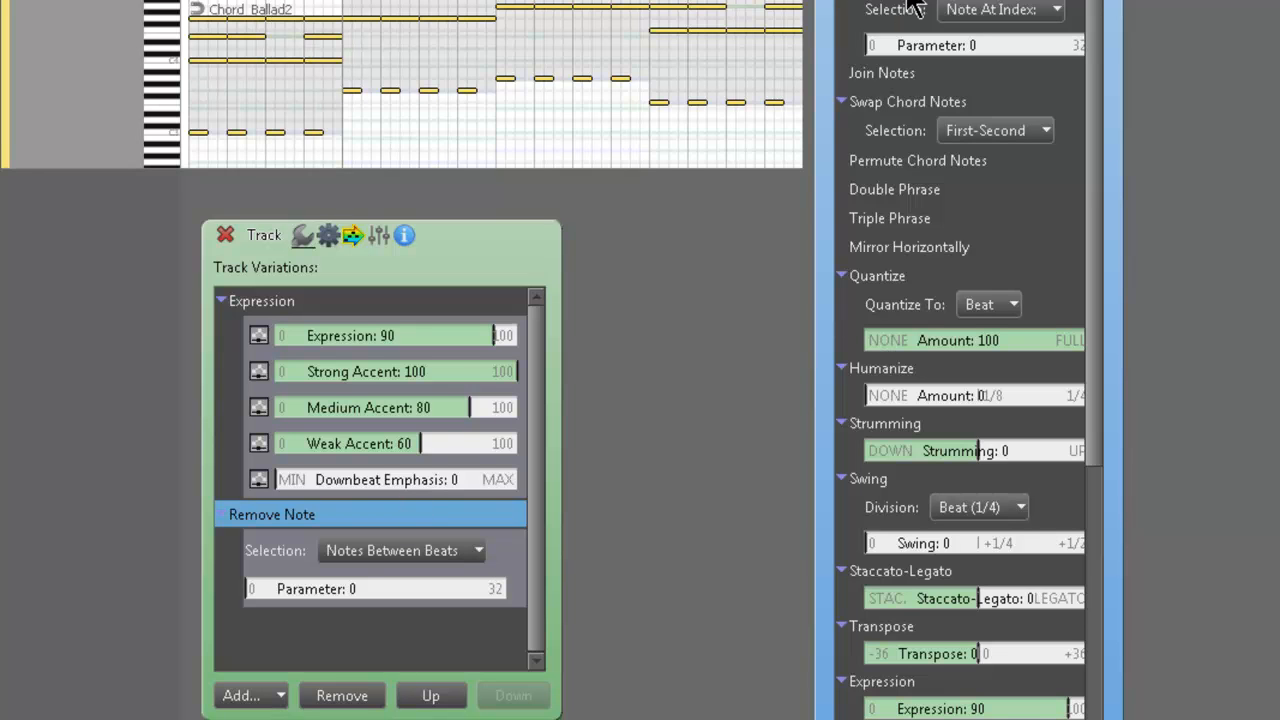
Step: Try a Double Note variation on Event At Index, then remove it
click(341, 695)
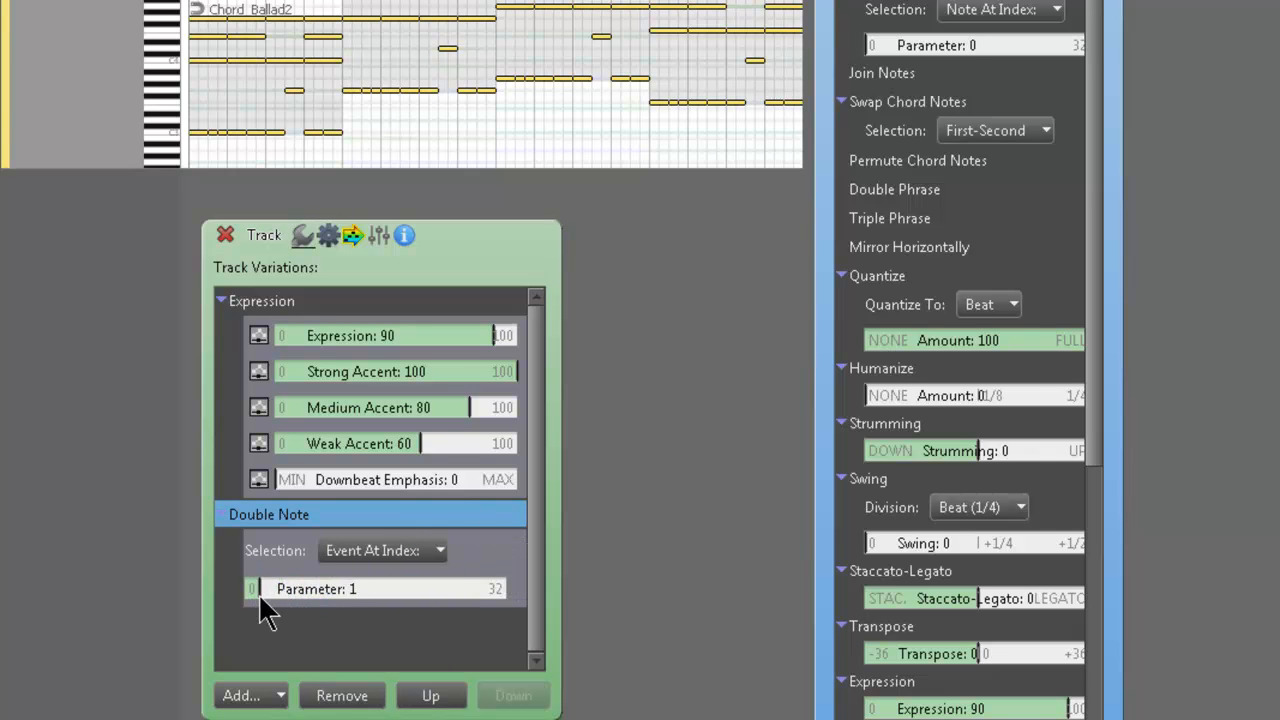
click(253, 588)
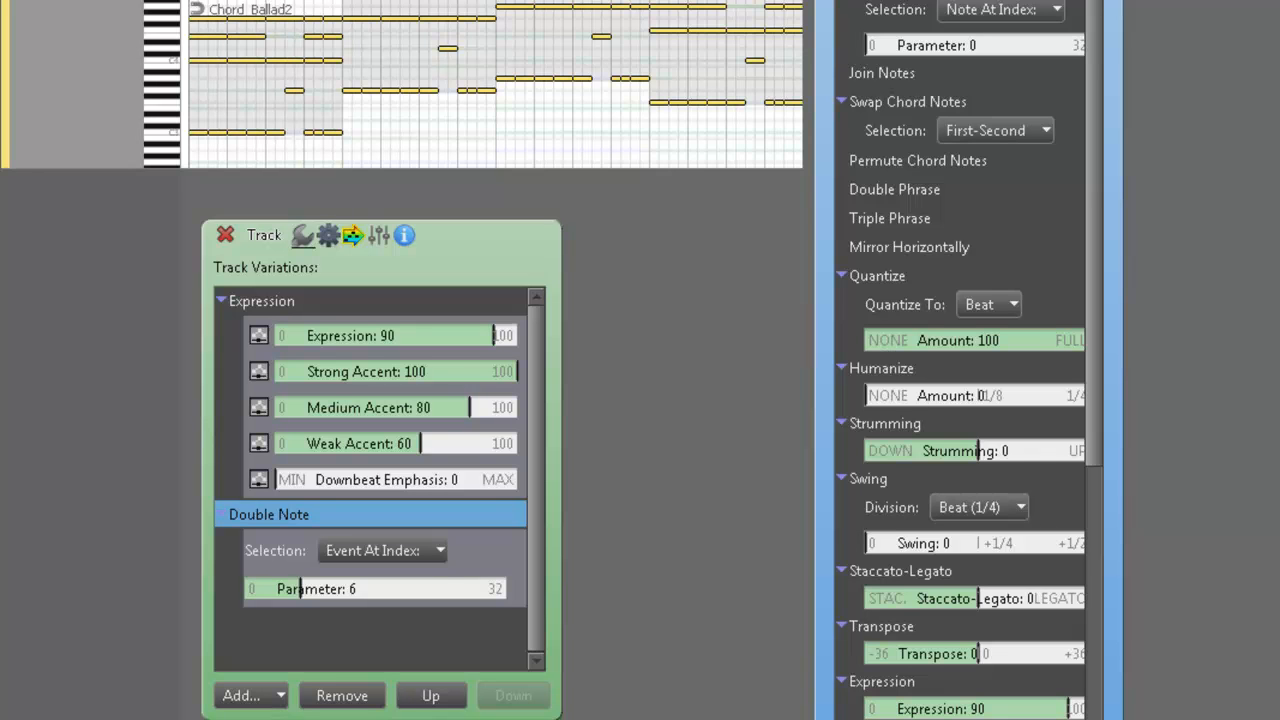
mouse_move(315, 590)
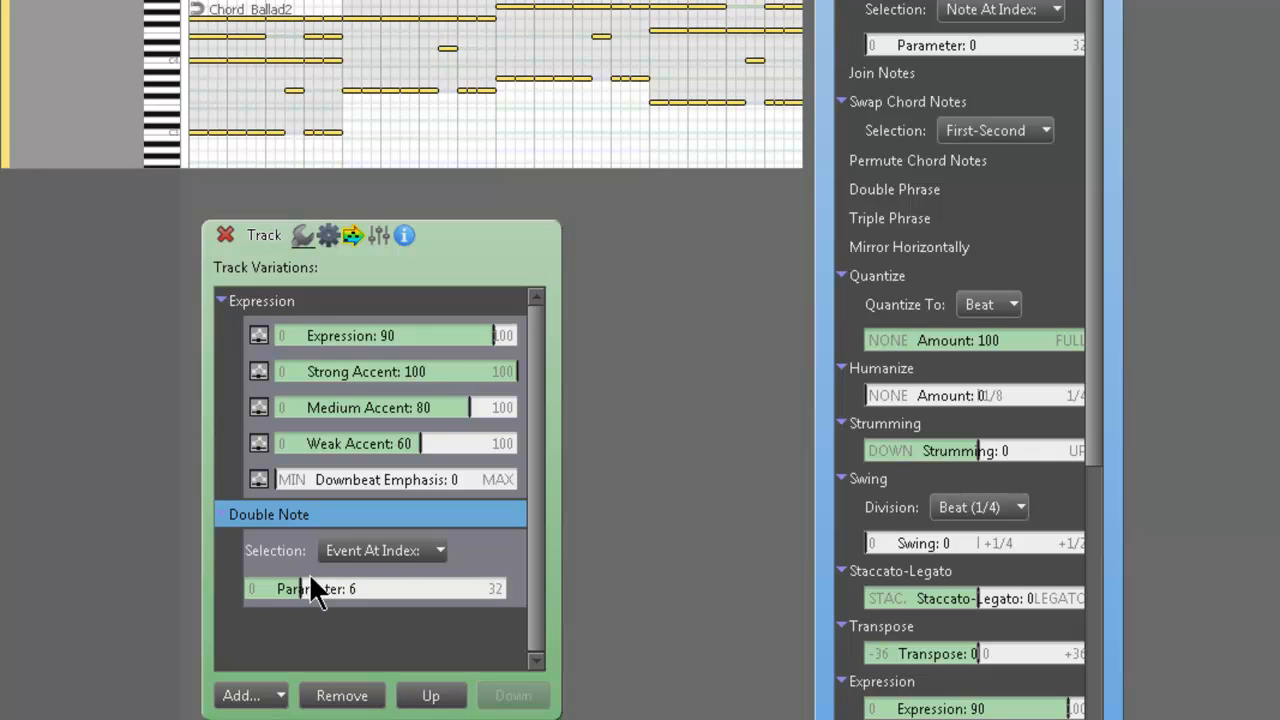
mouse_move(303, 605)
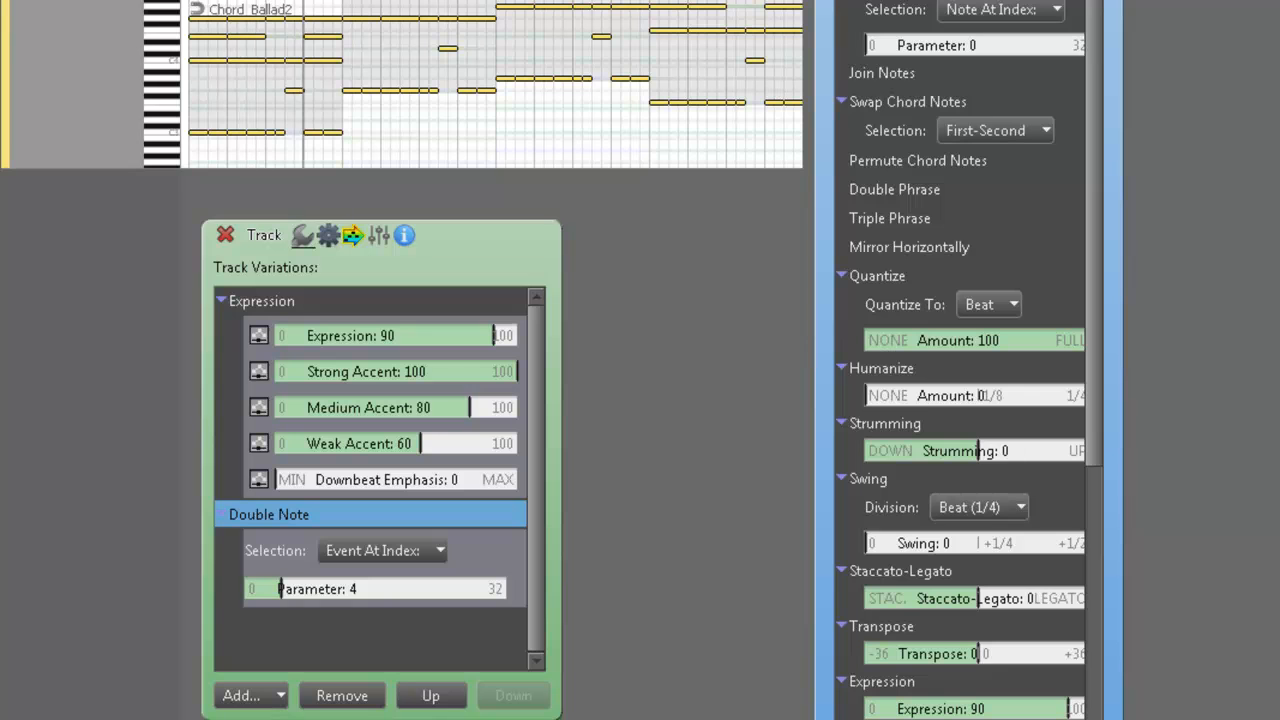
mouse_move(450, 570)
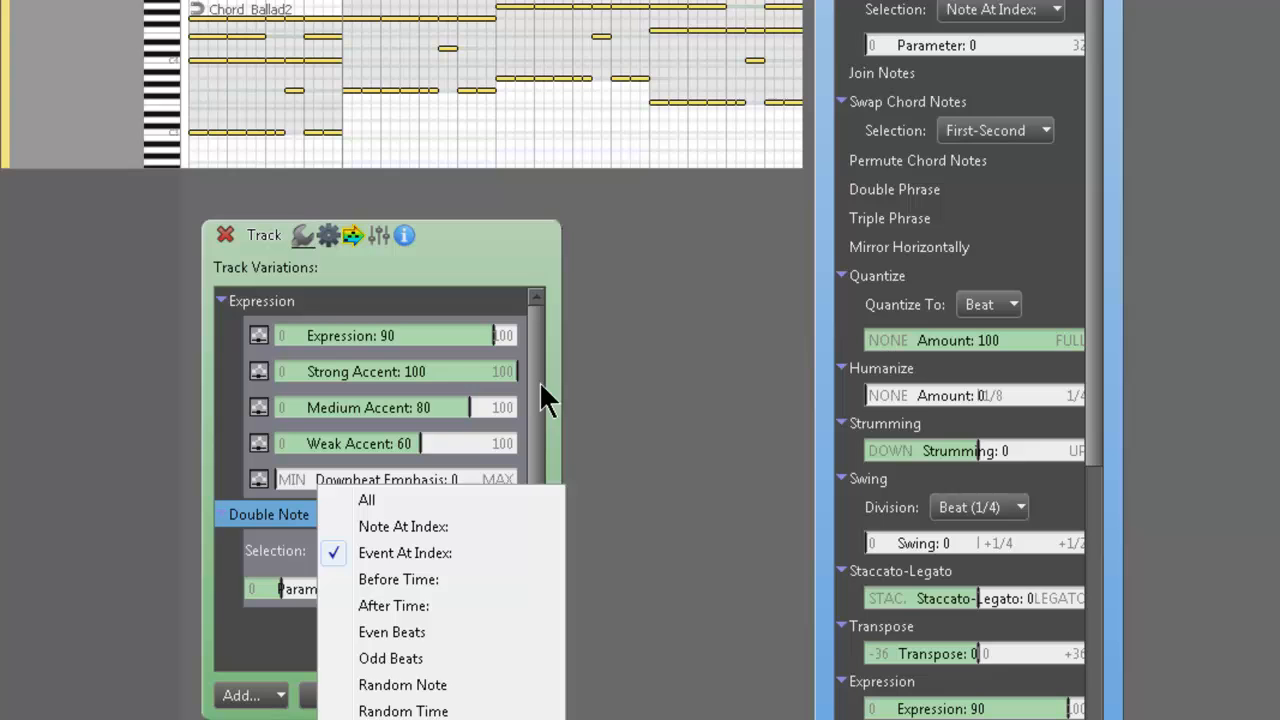
click(405, 552)
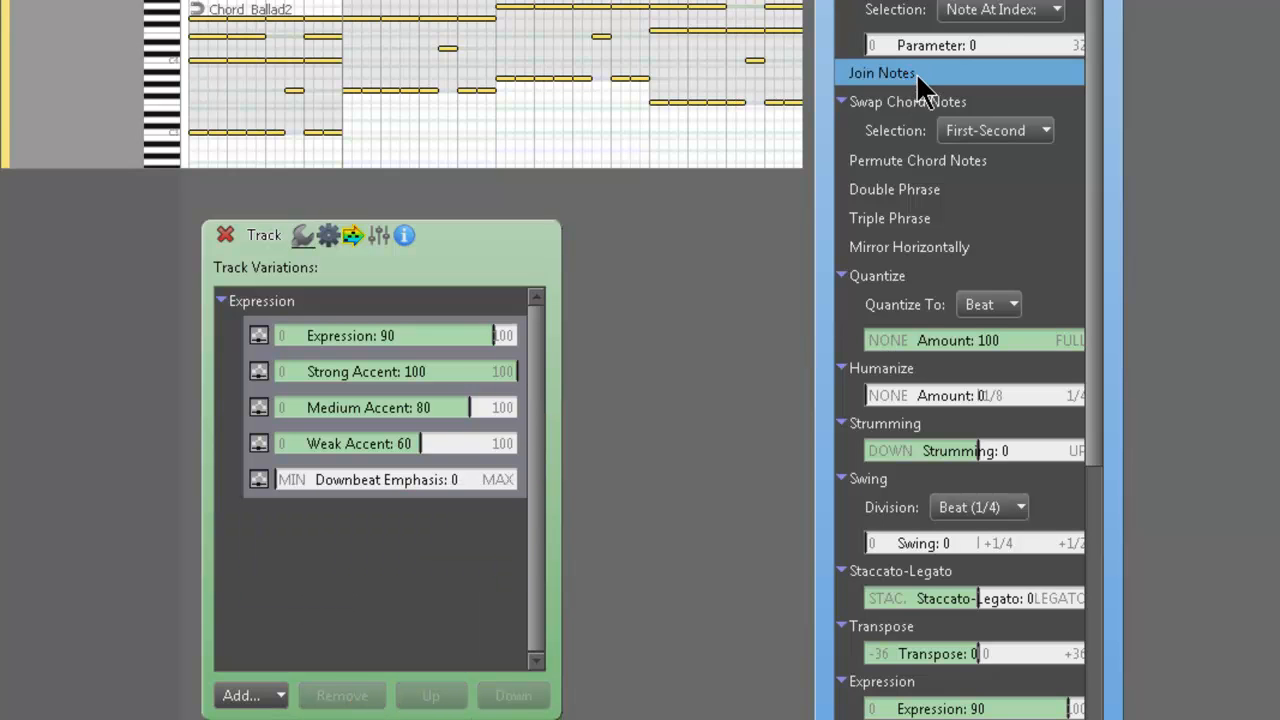
Step: Add Swap Chord Notes and audition Second-Third, then Second-Last pairings
click(241, 695)
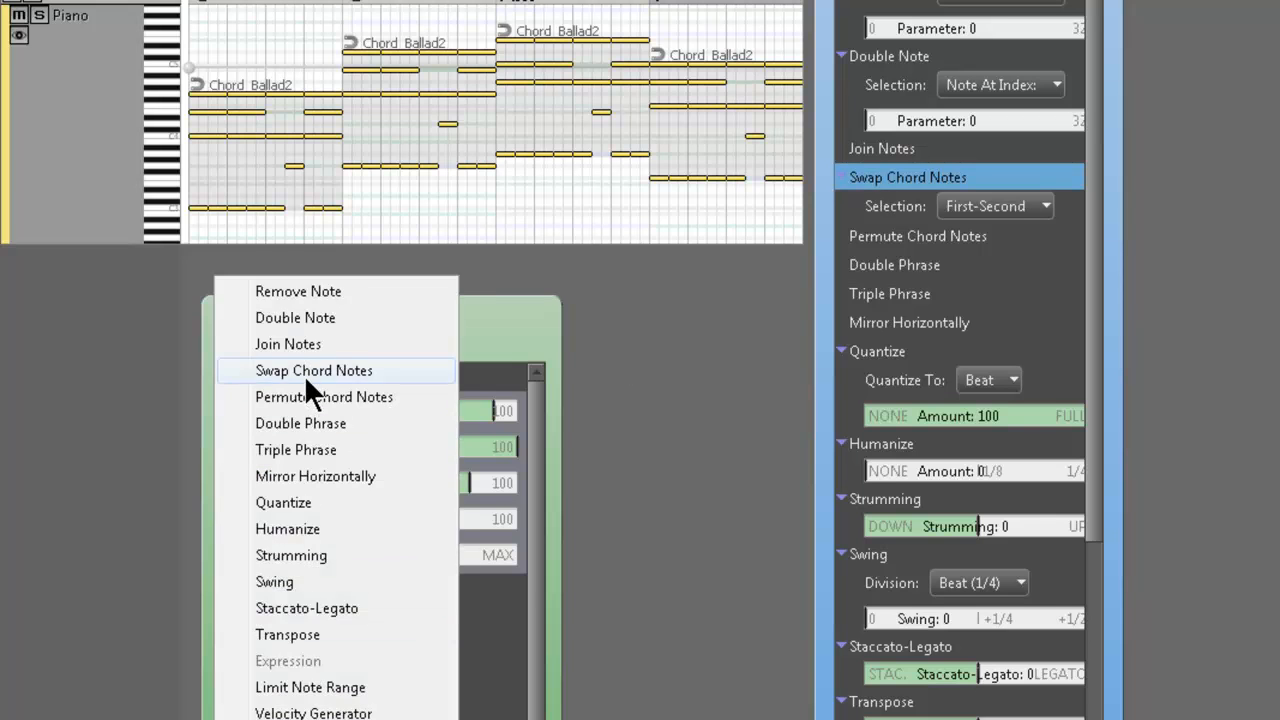
click(314, 370)
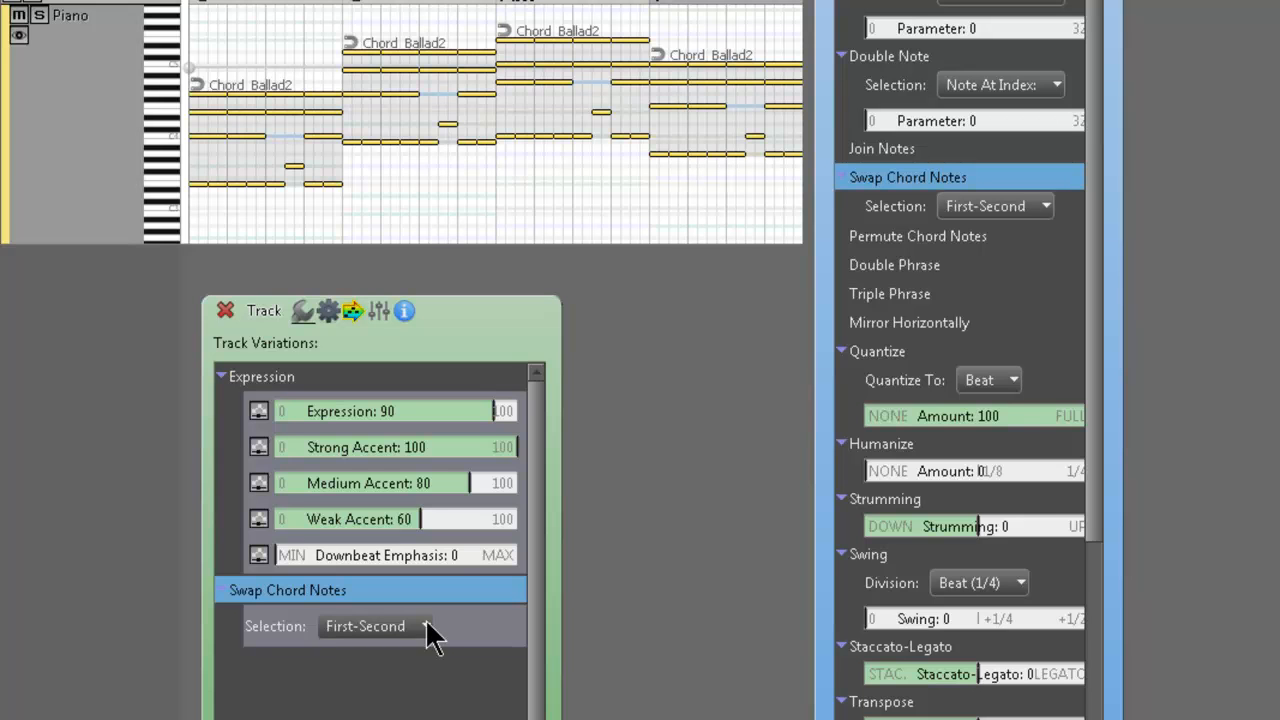
mouse_move(428, 645)
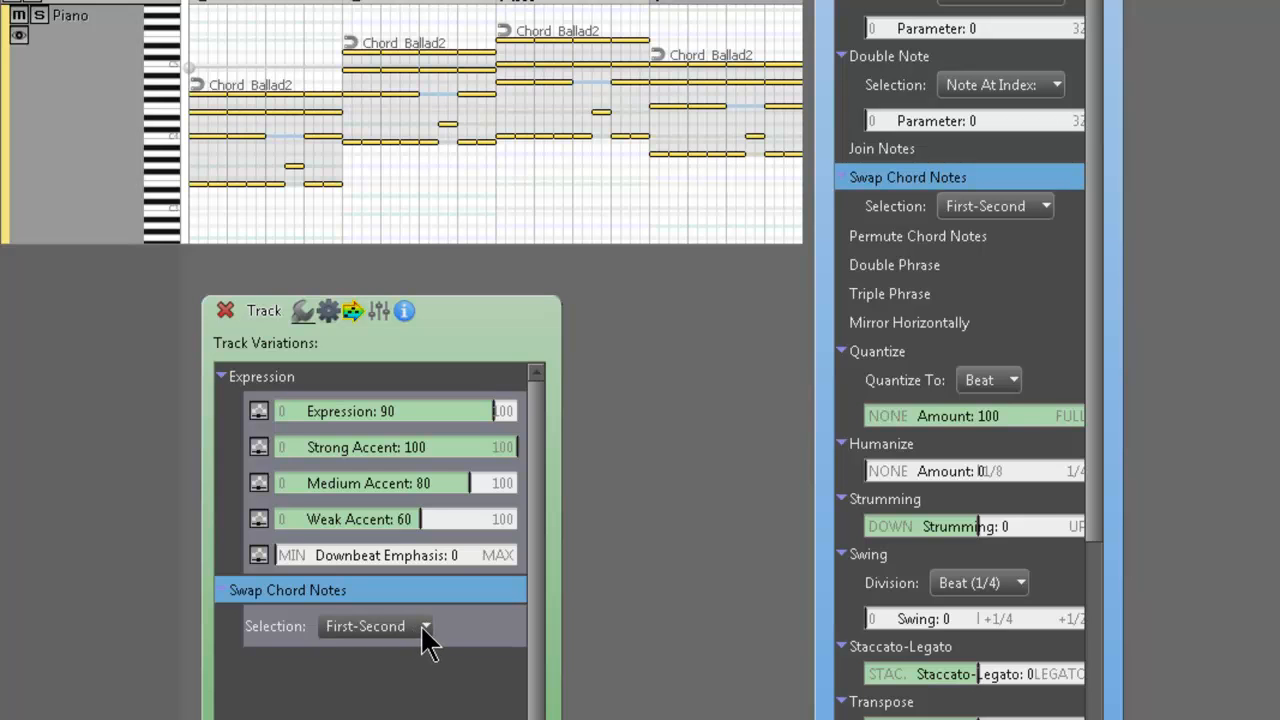
click(425, 626)
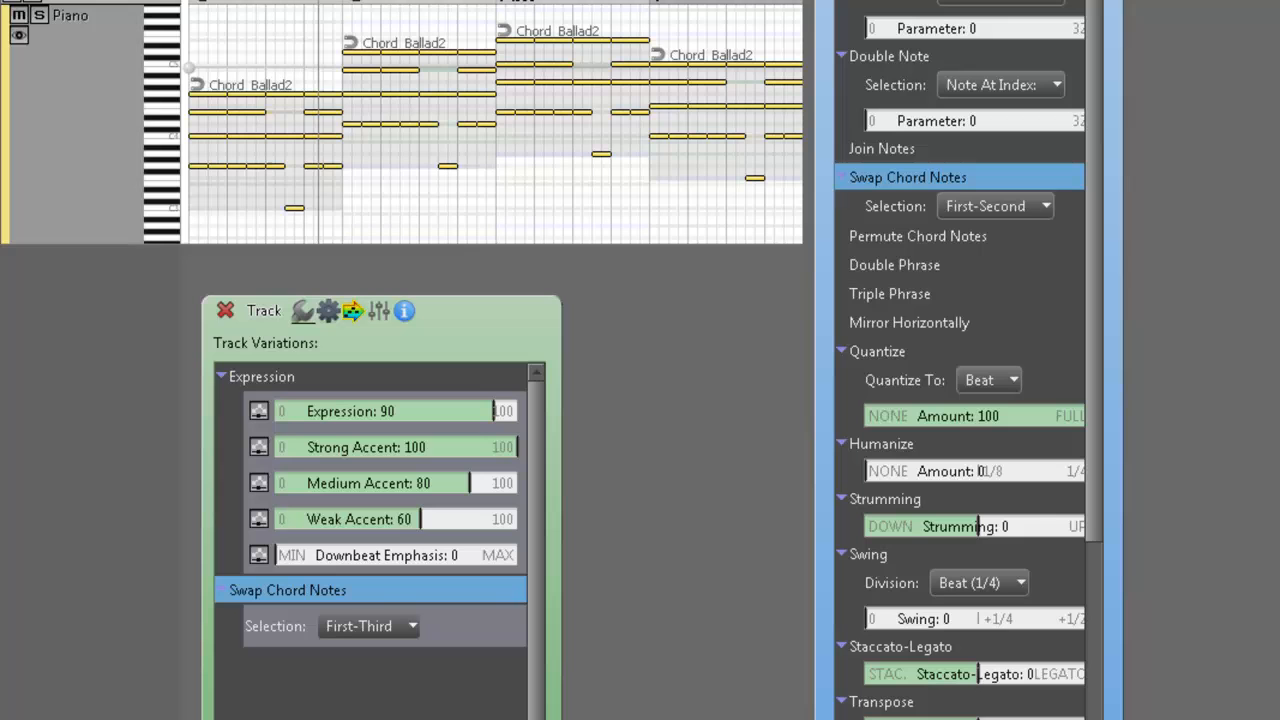
click(369, 626)
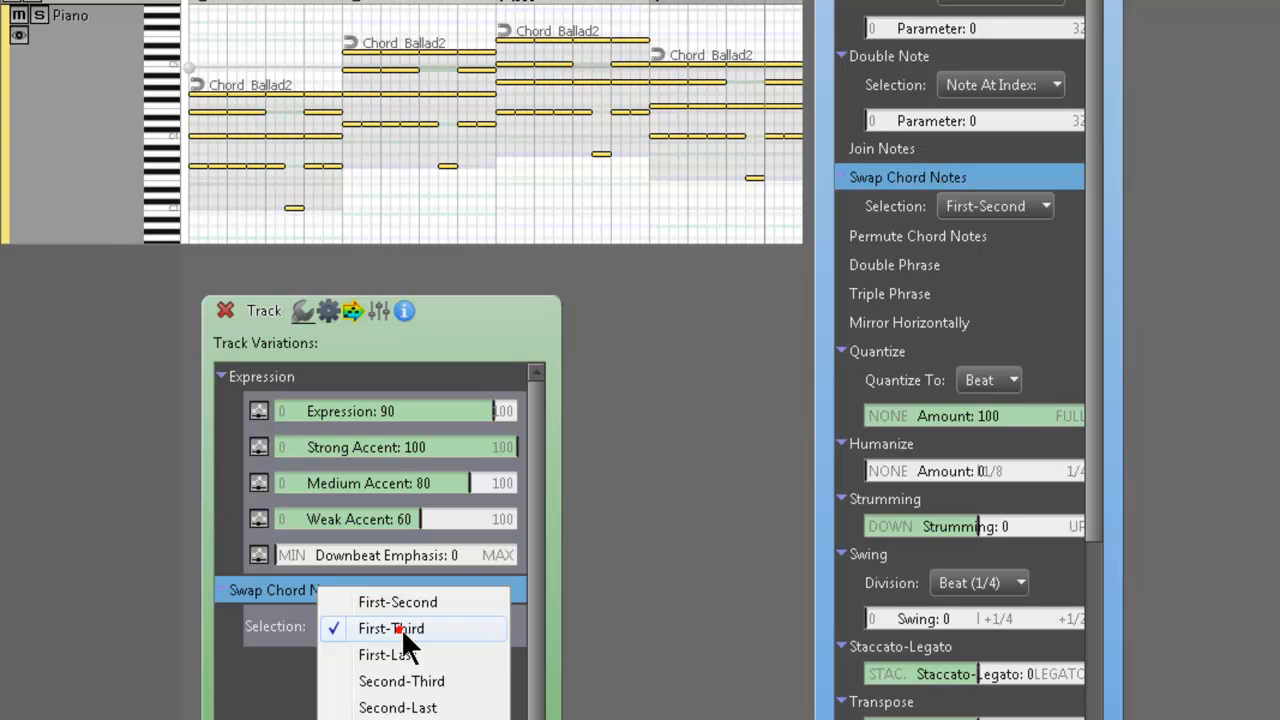
click(401, 681)
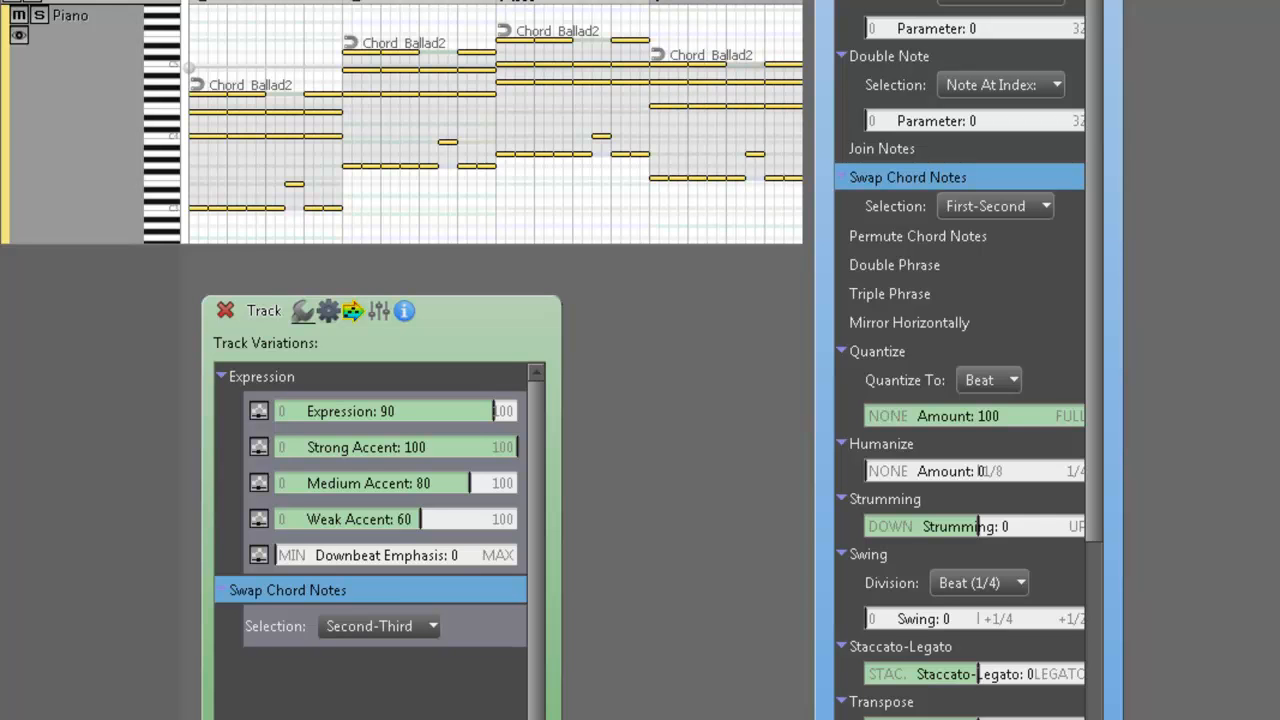
click(375, 626)
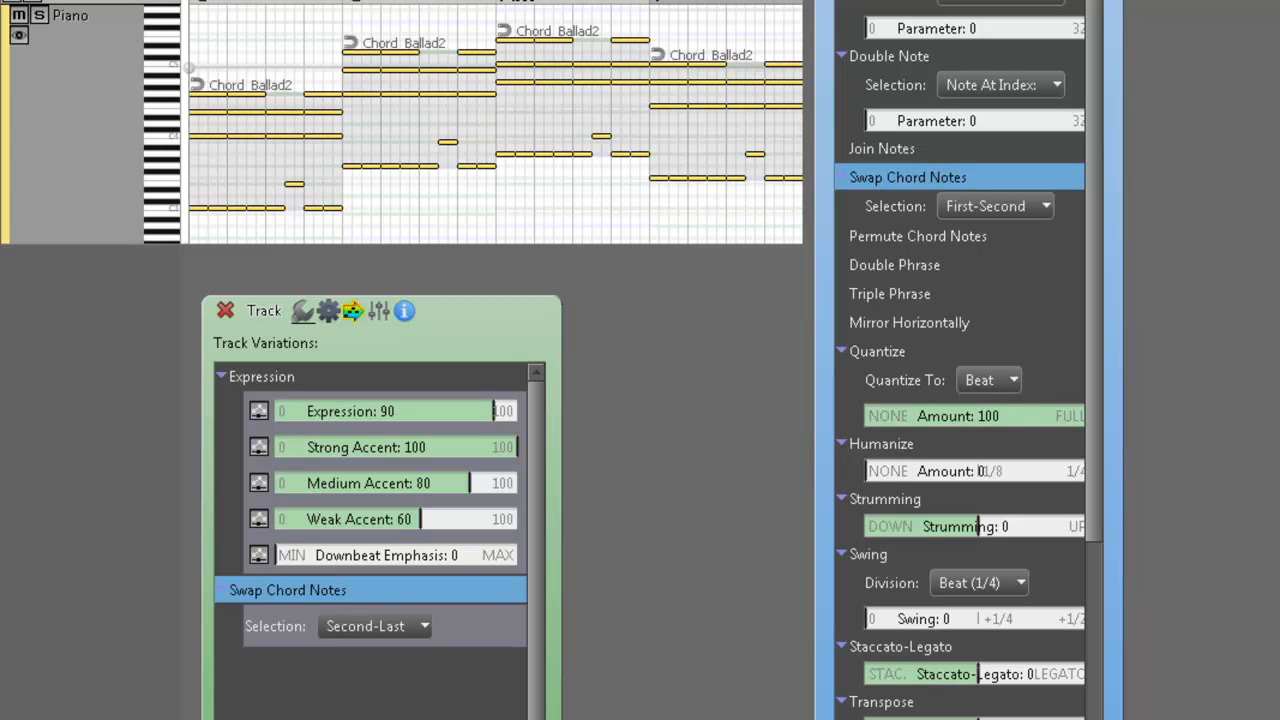
mouse_move(443, 72)
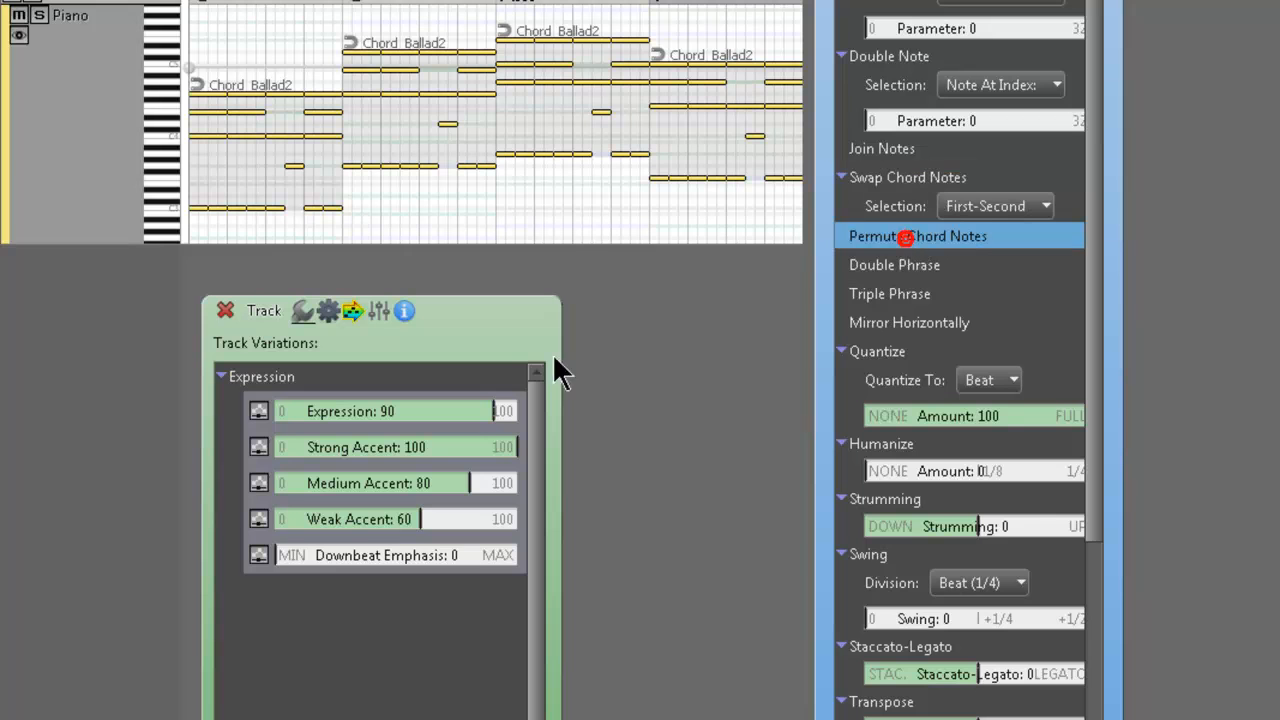
Step: Try Permute Chord Notes, then Double Phrase, then Triple Phrase on the track
click(905, 236)
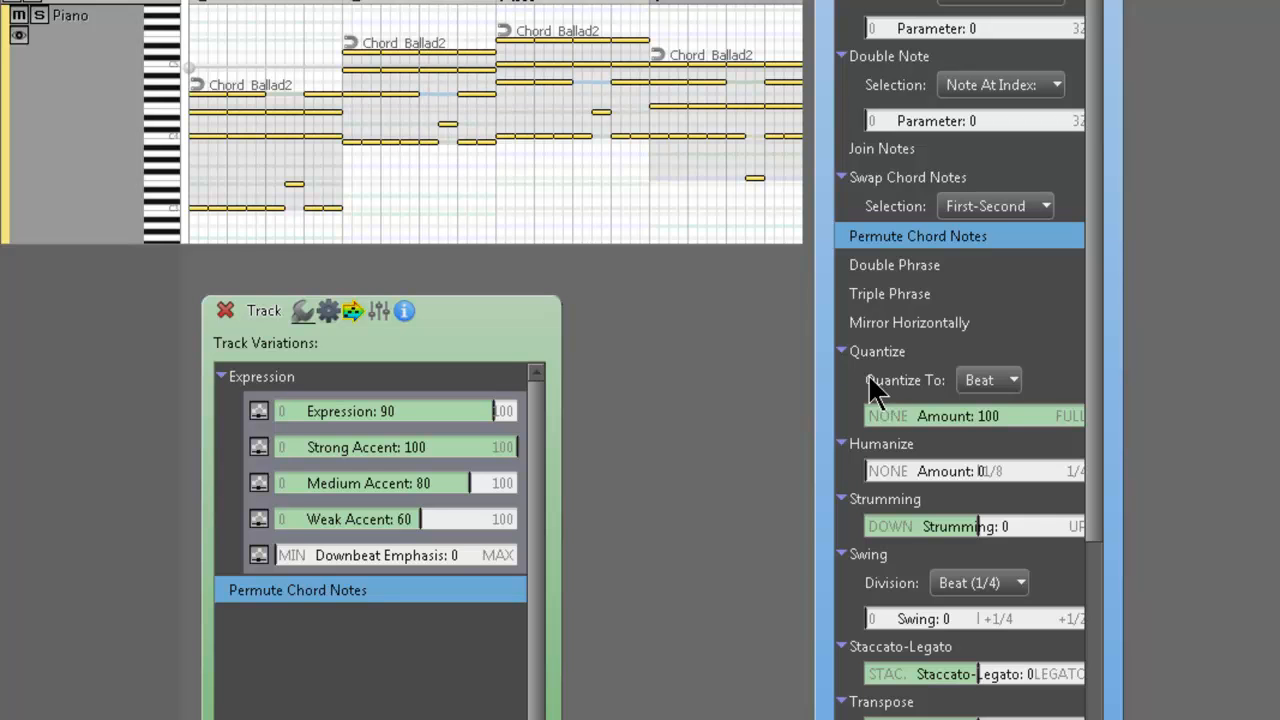
click(917, 236)
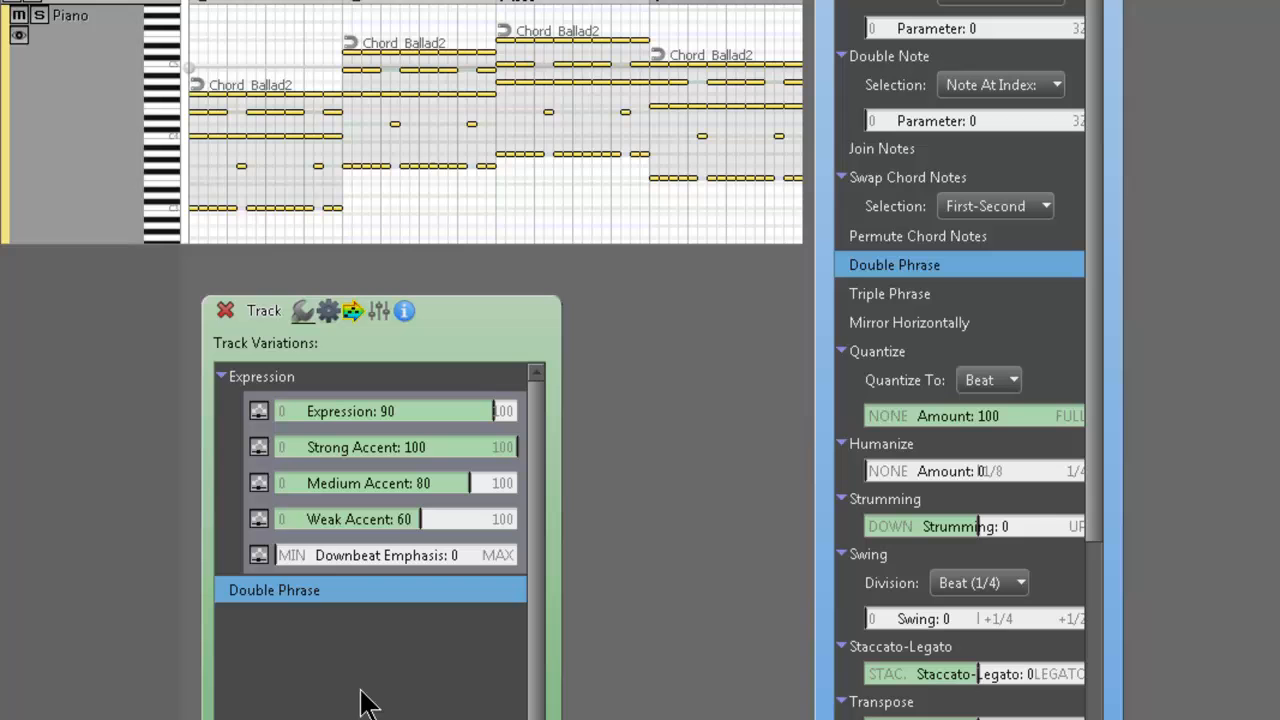
click(889, 293)
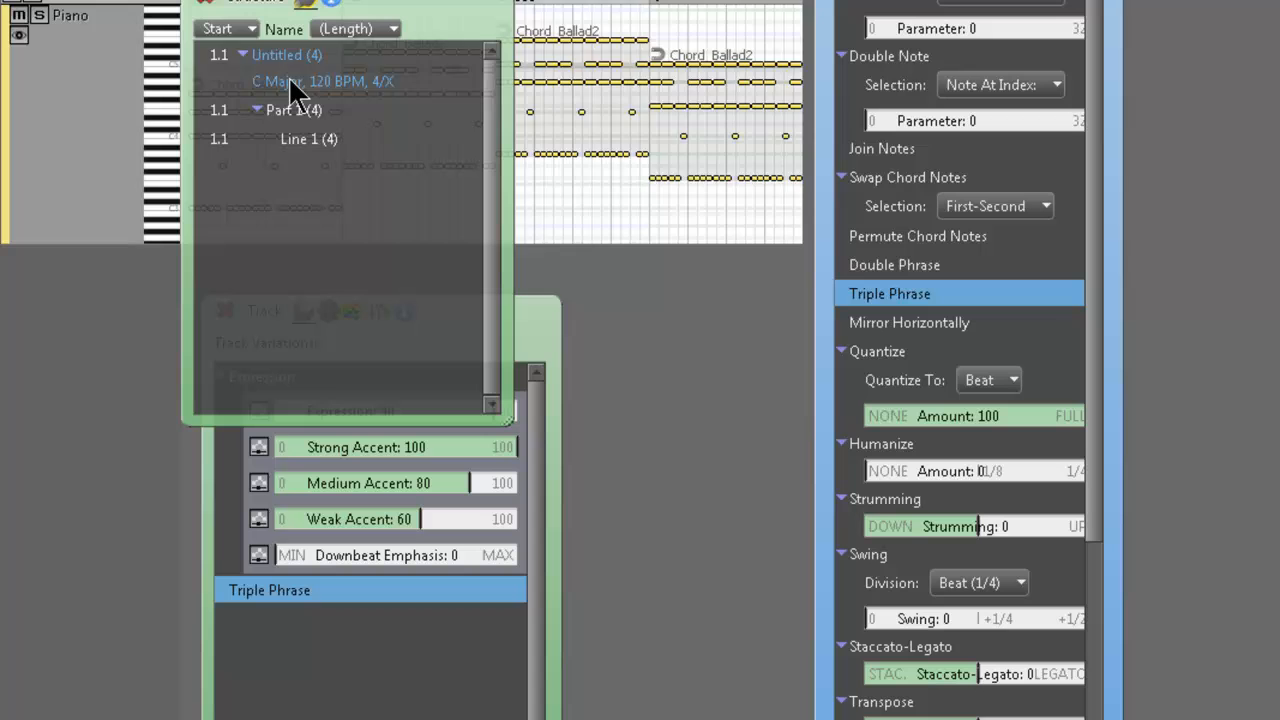
click(322, 81)
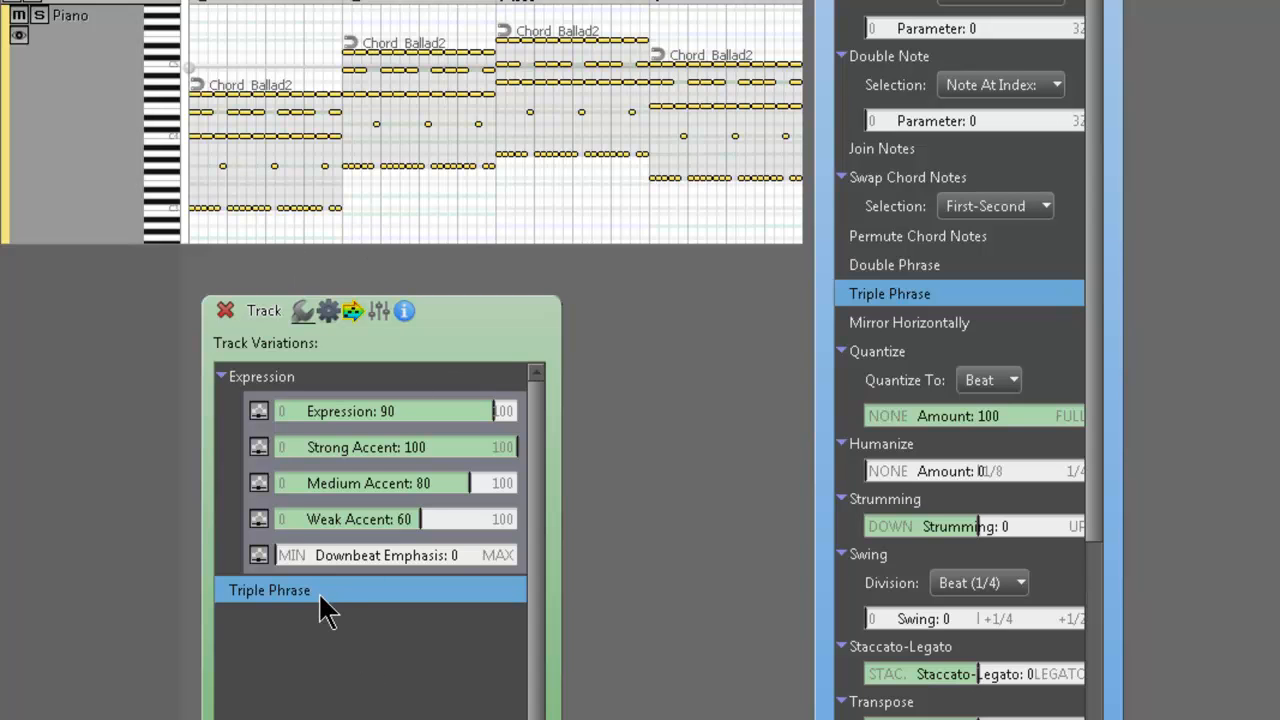
mouse_move(350, 605)
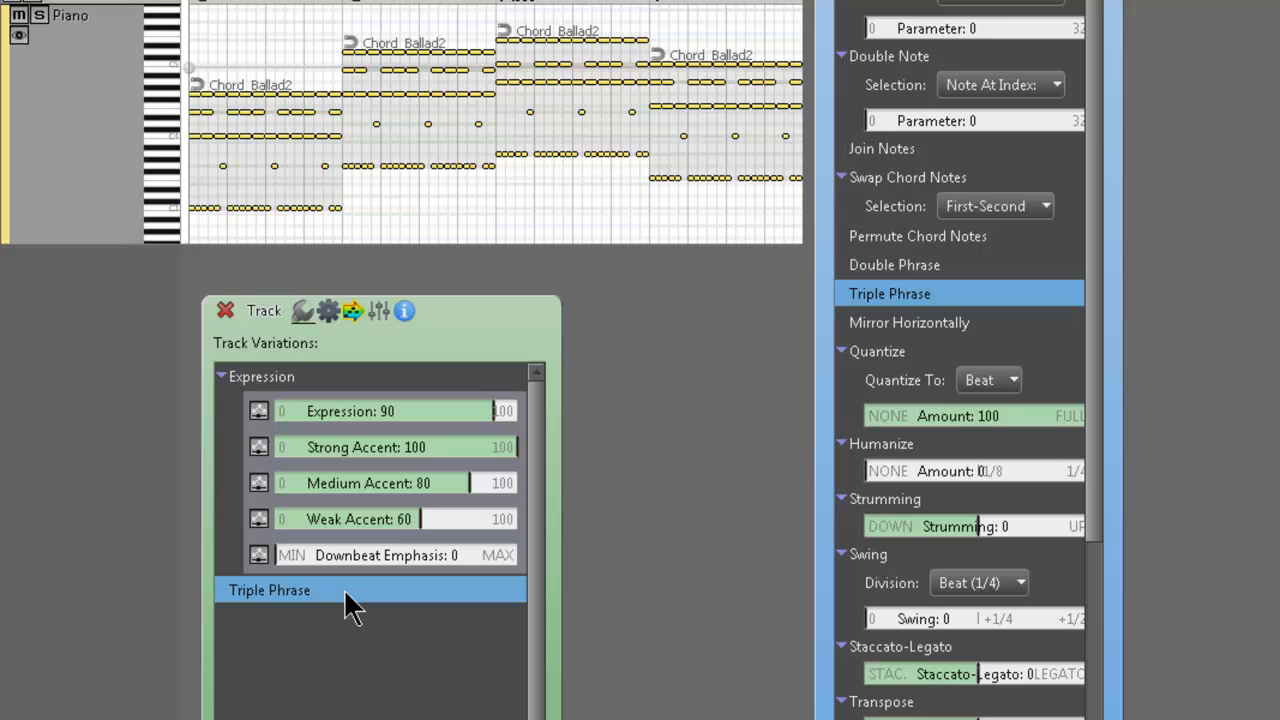
click(269, 590)
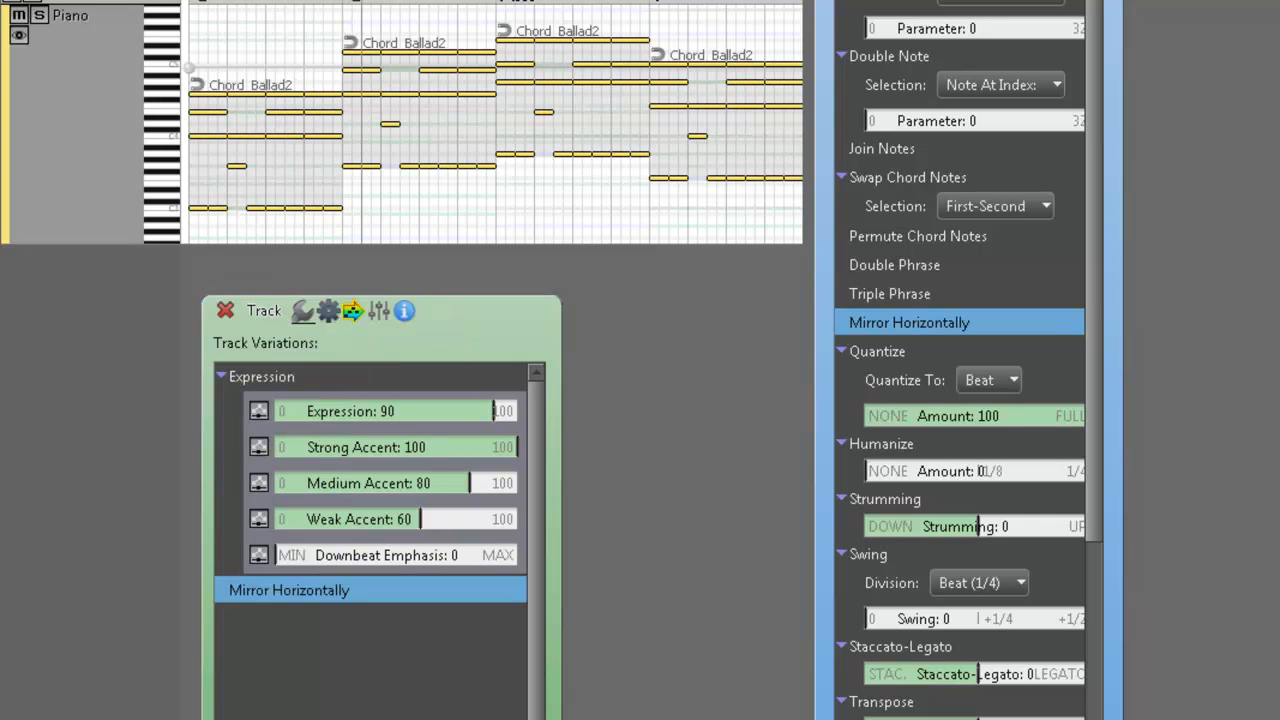
mouse_move(940, 540)
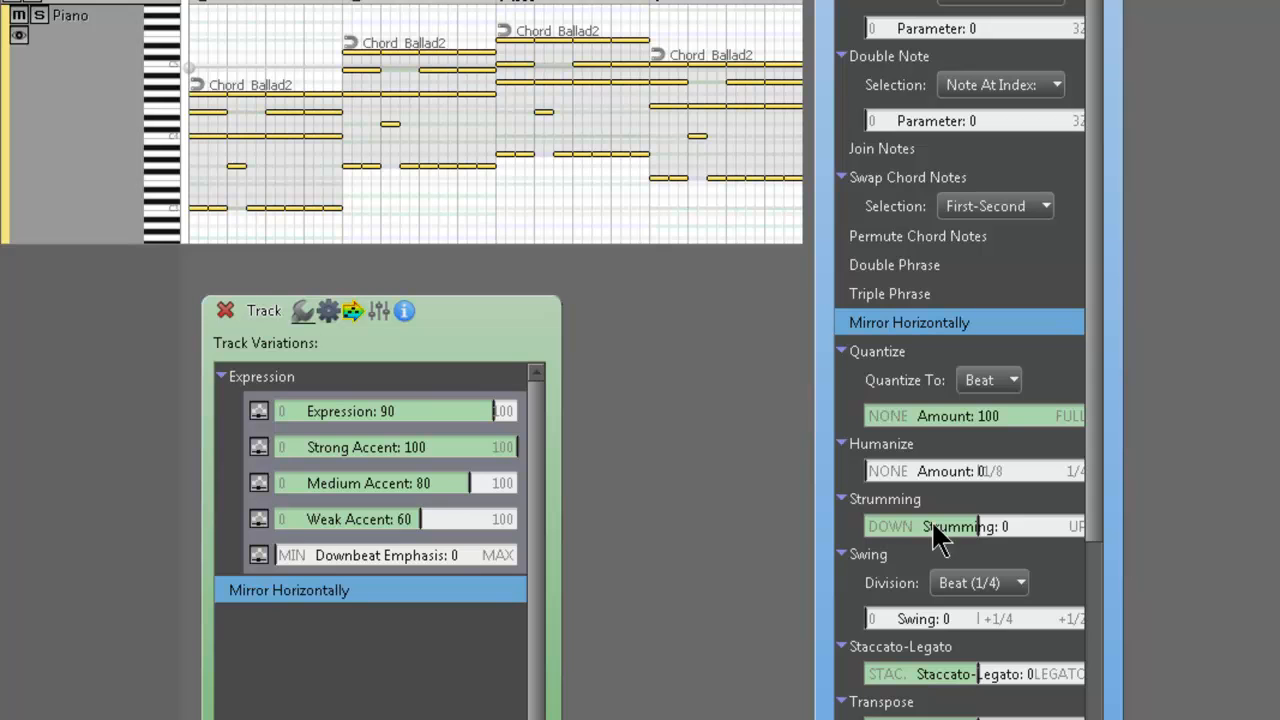
Step: Remove the Mirror Horizontally and Quarter Beat Quantize variations, leaving only Expression
click(908, 322)
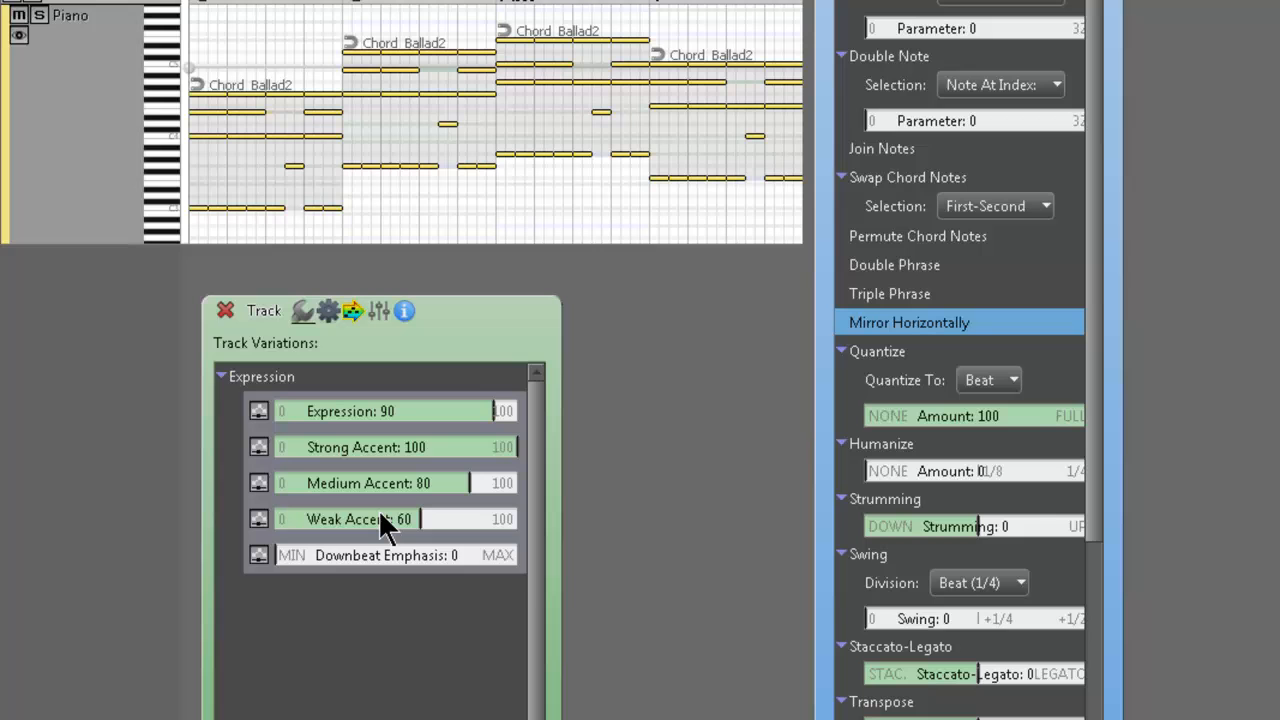
mouse_move(385, 519)
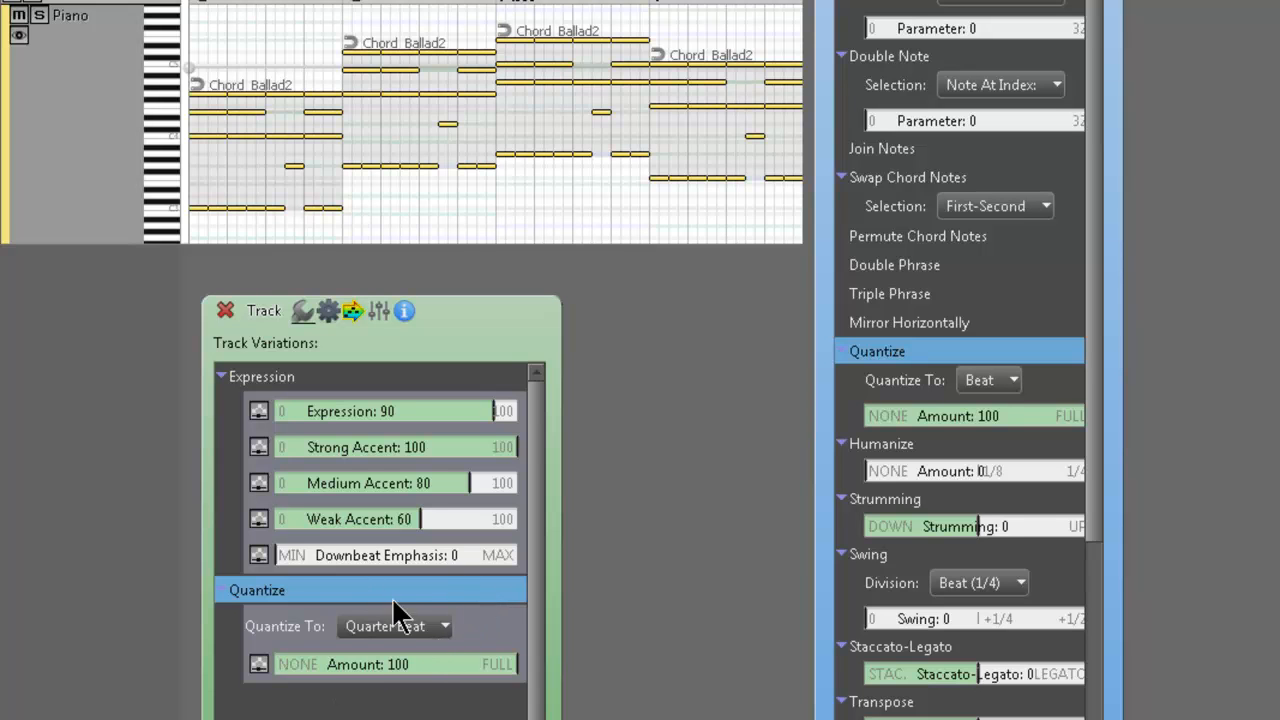
click(257, 590)
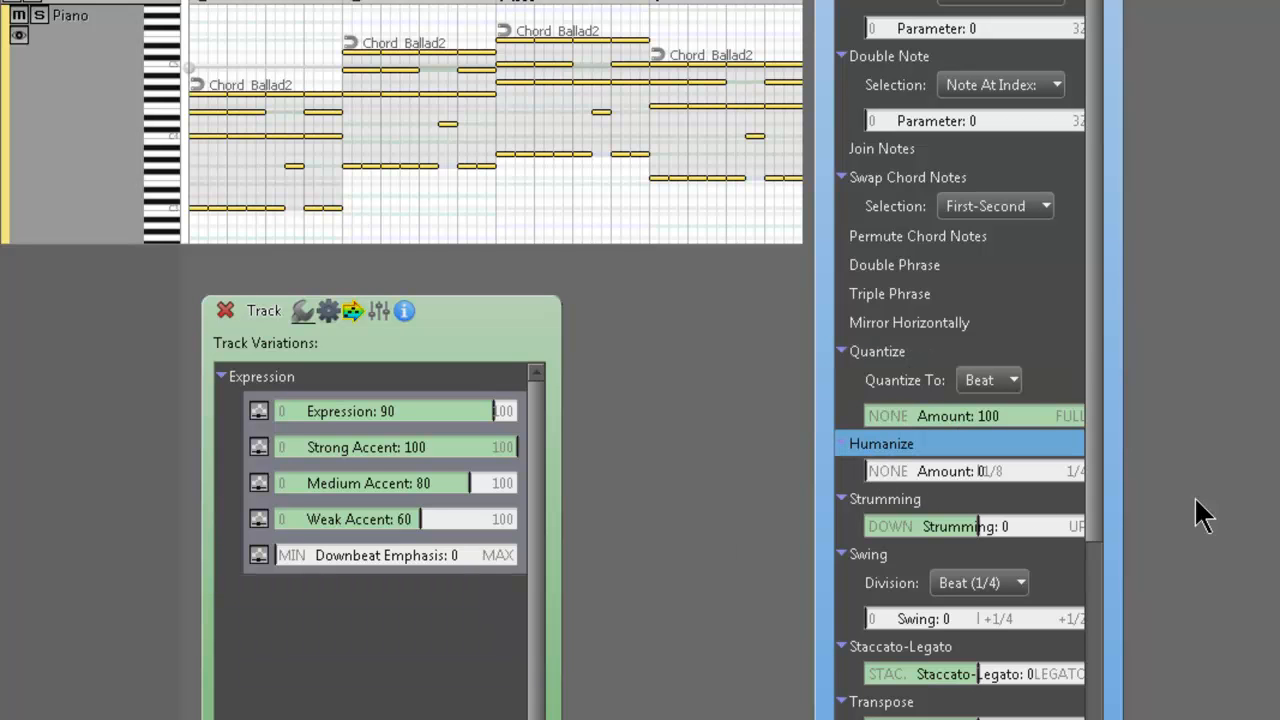
mouse_move(990, 490)
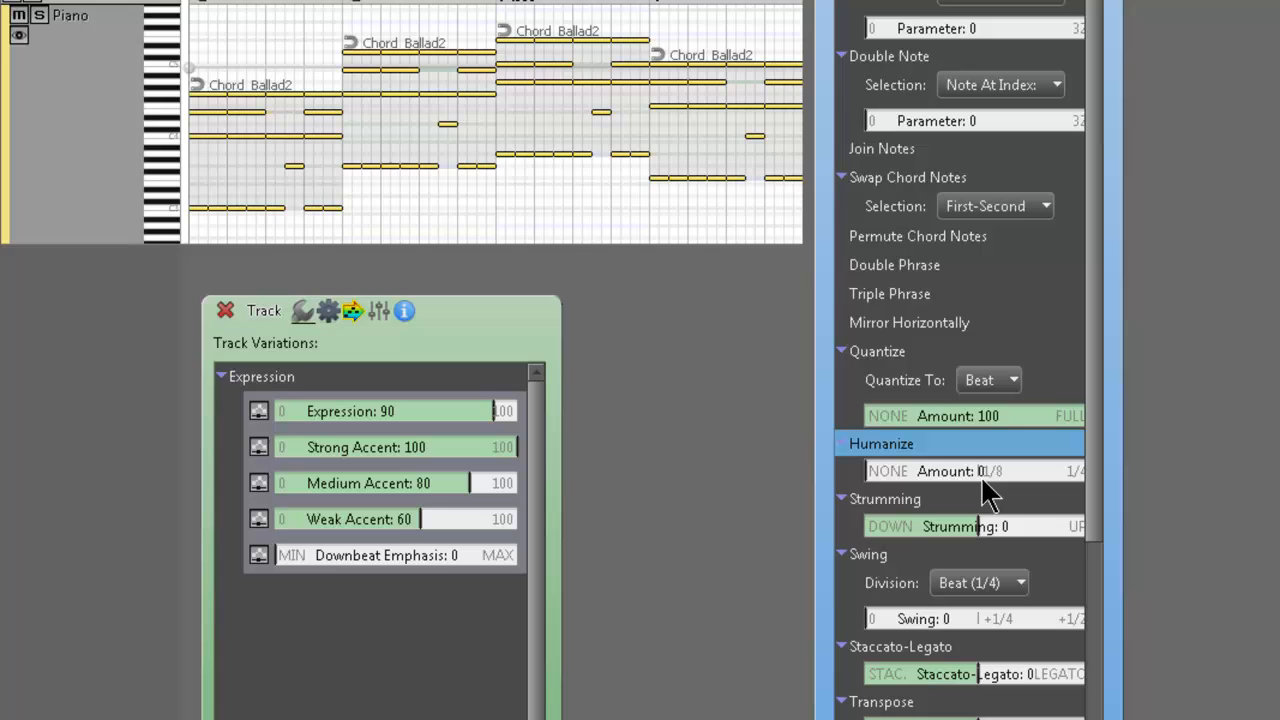
mouse_move(985, 490)
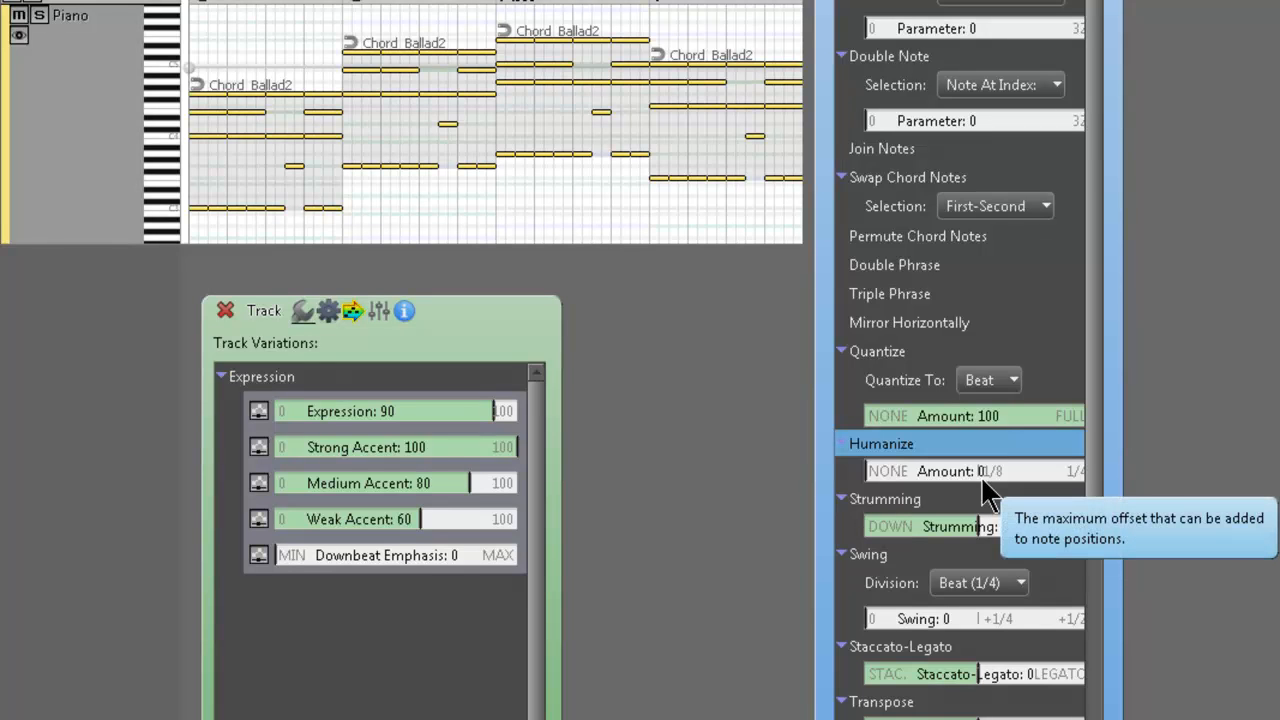
mouse_move(925, 480)
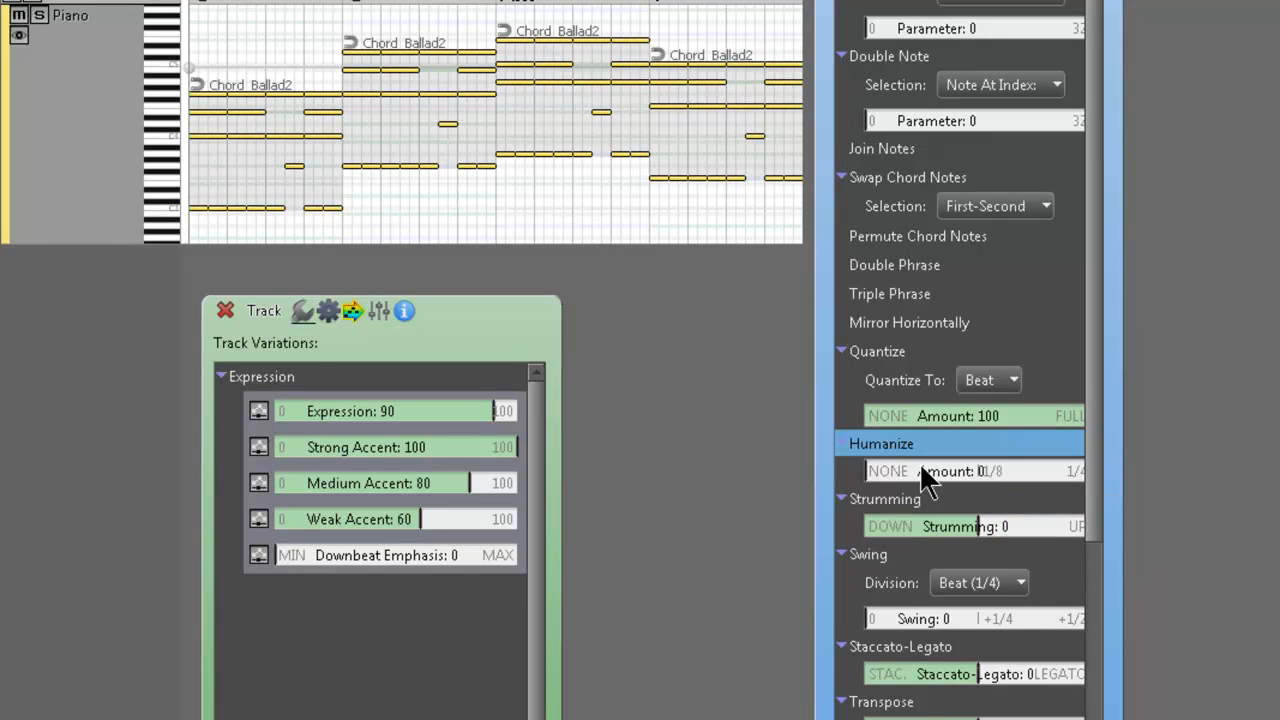
mouse_move(1105, 450)
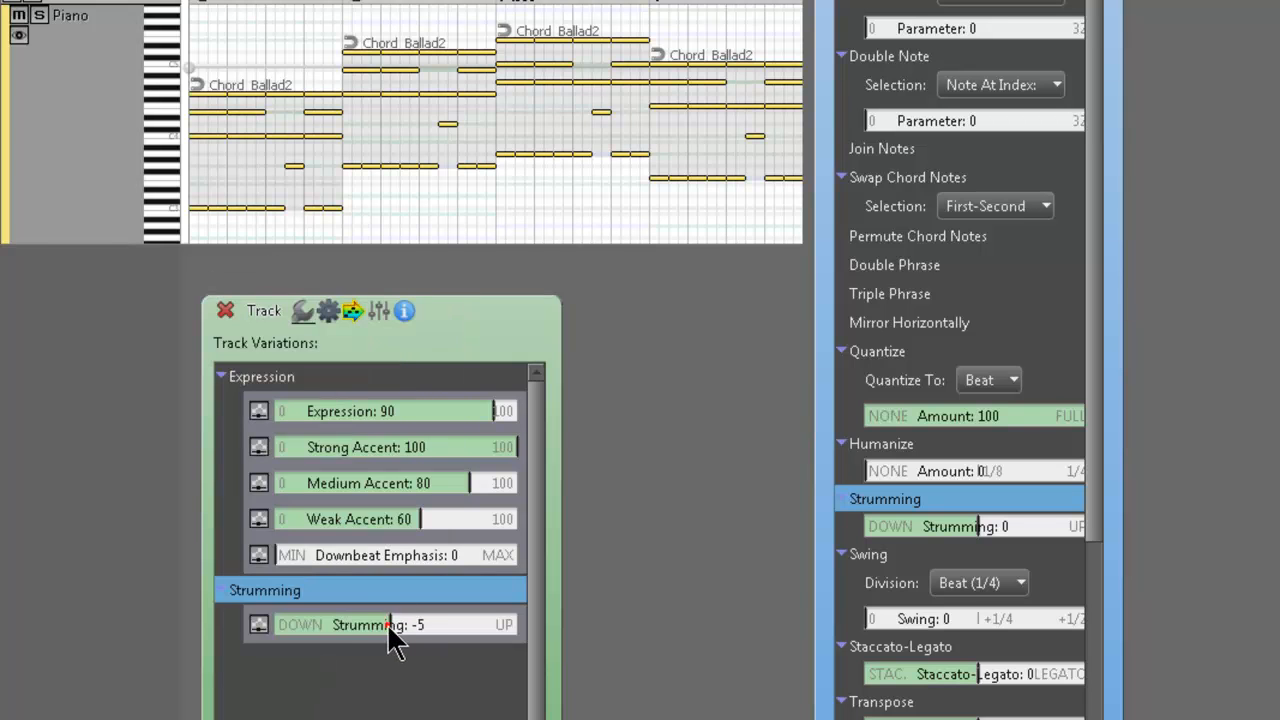
drag(390, 624, 300, 624)
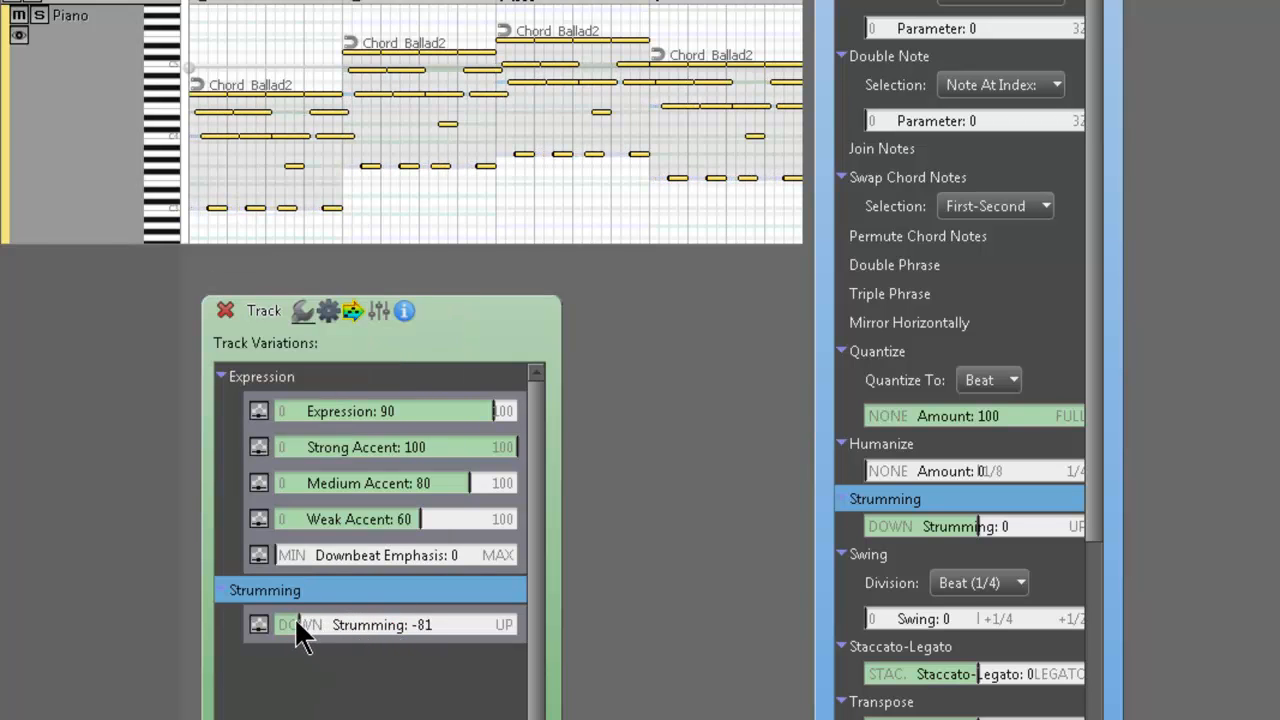
drag(300, 625, 475, 625)
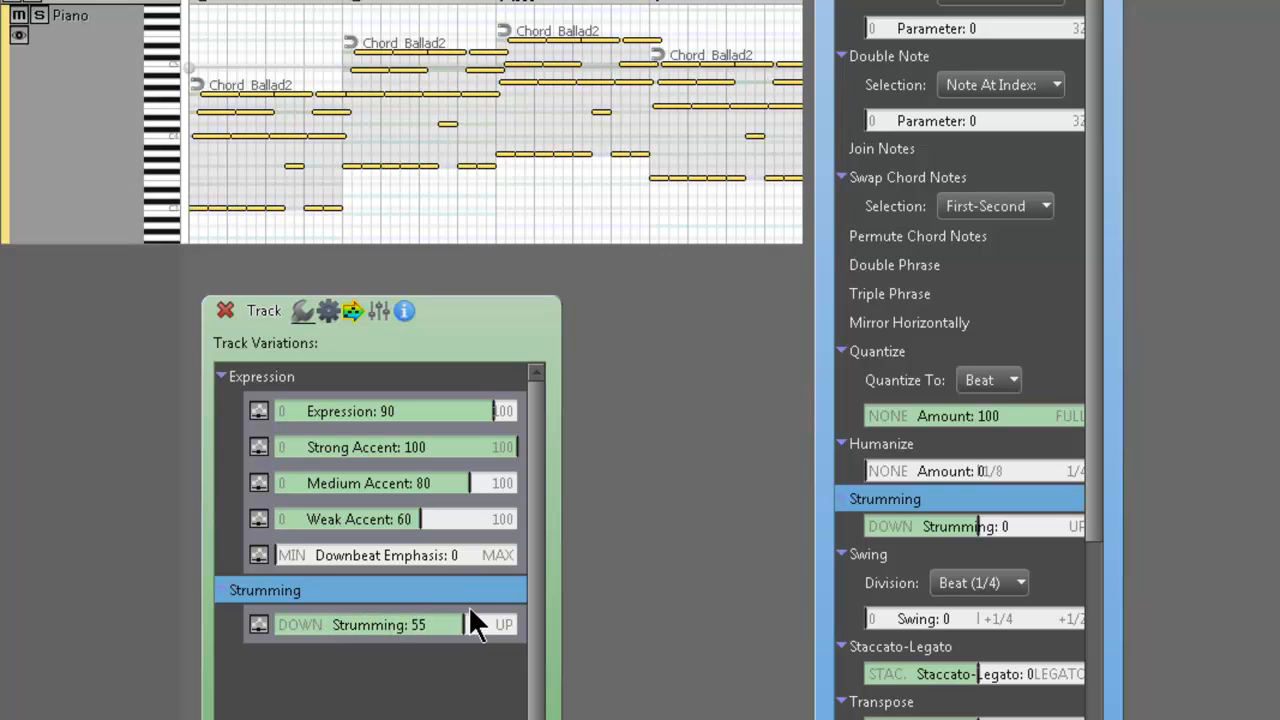
drag(470, 624, 320, 624)
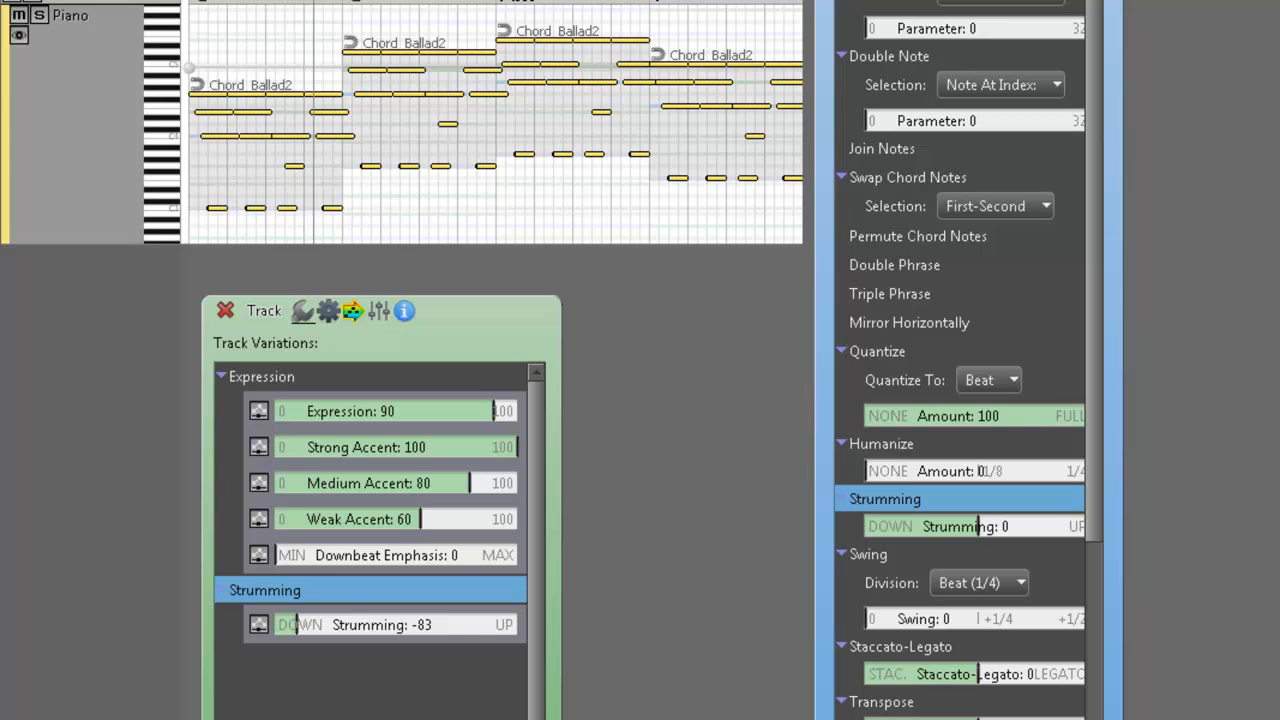
click(299, 625)
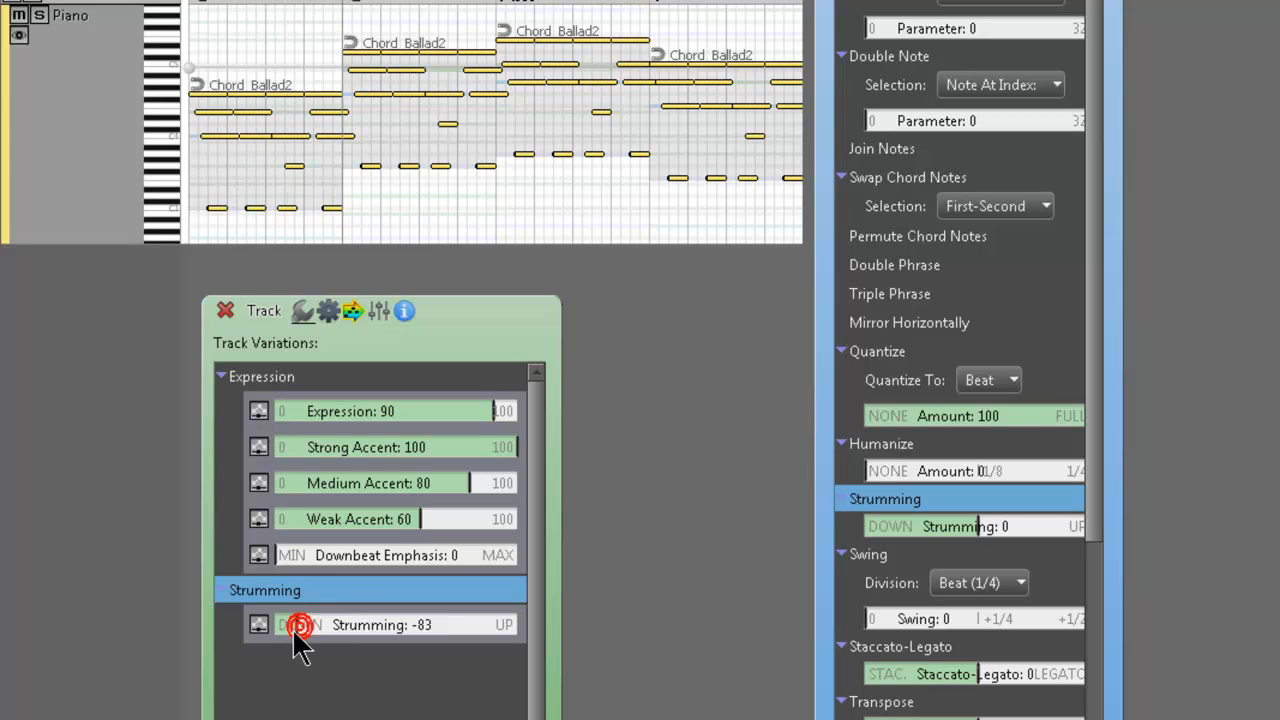
drag(300, 625, 320, 625)
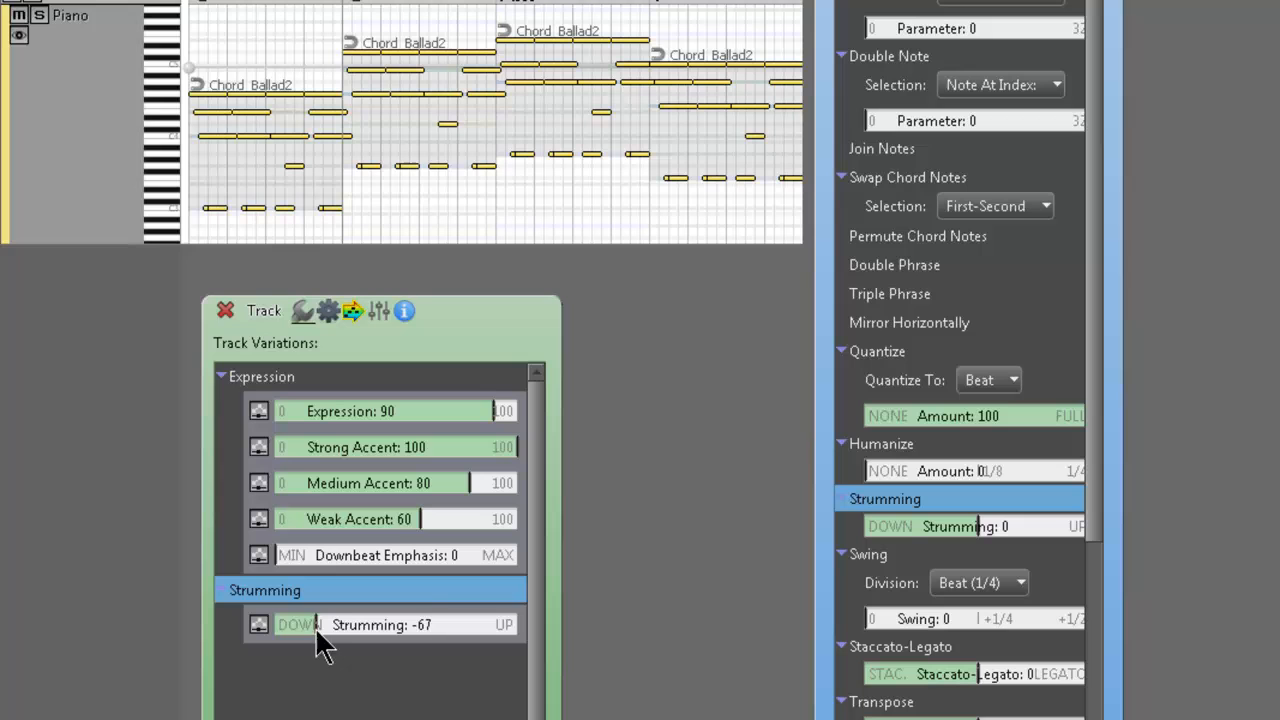
drag(300, 624, 340, 624)
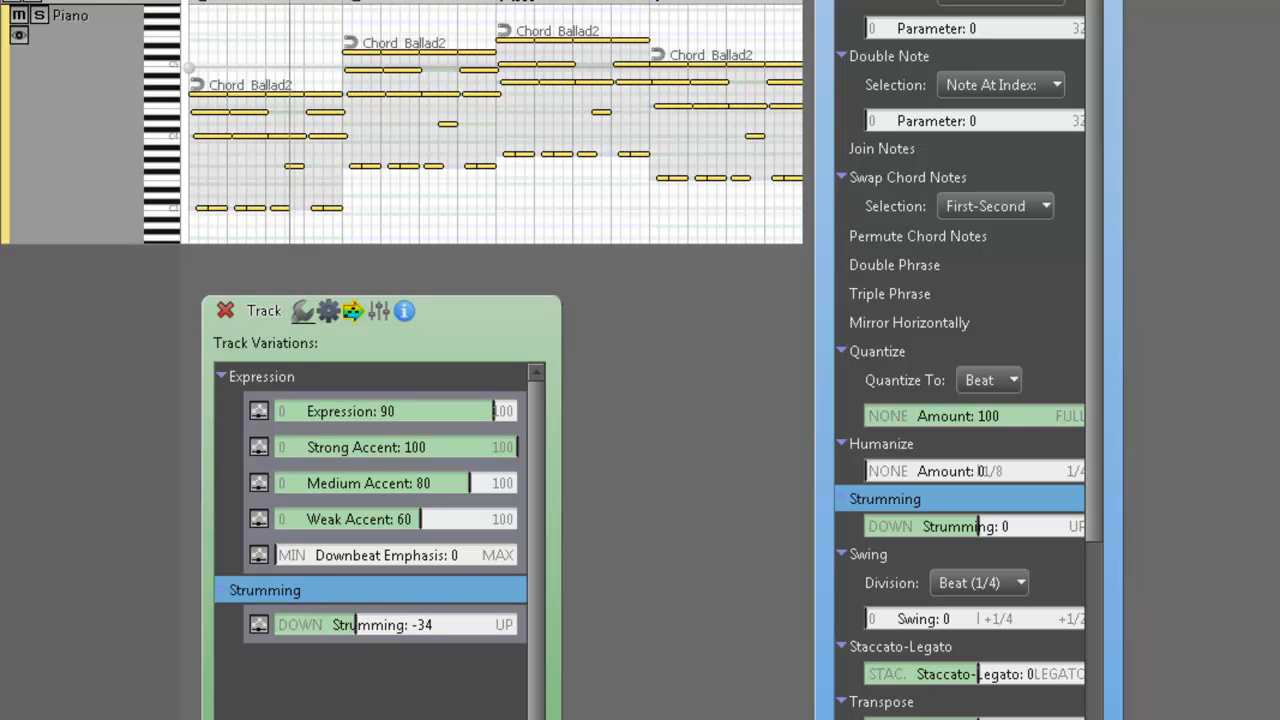
drag(345, 624, 385, 624)
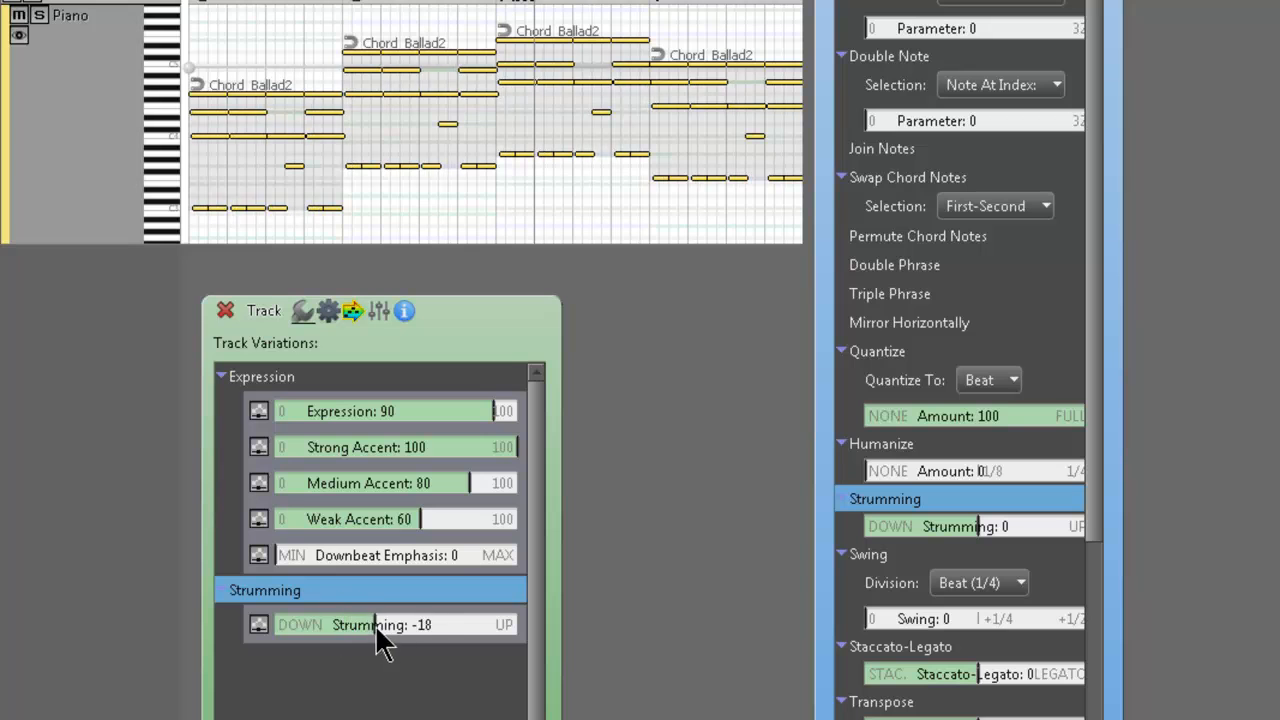
drag(375, 624, 445, 624)
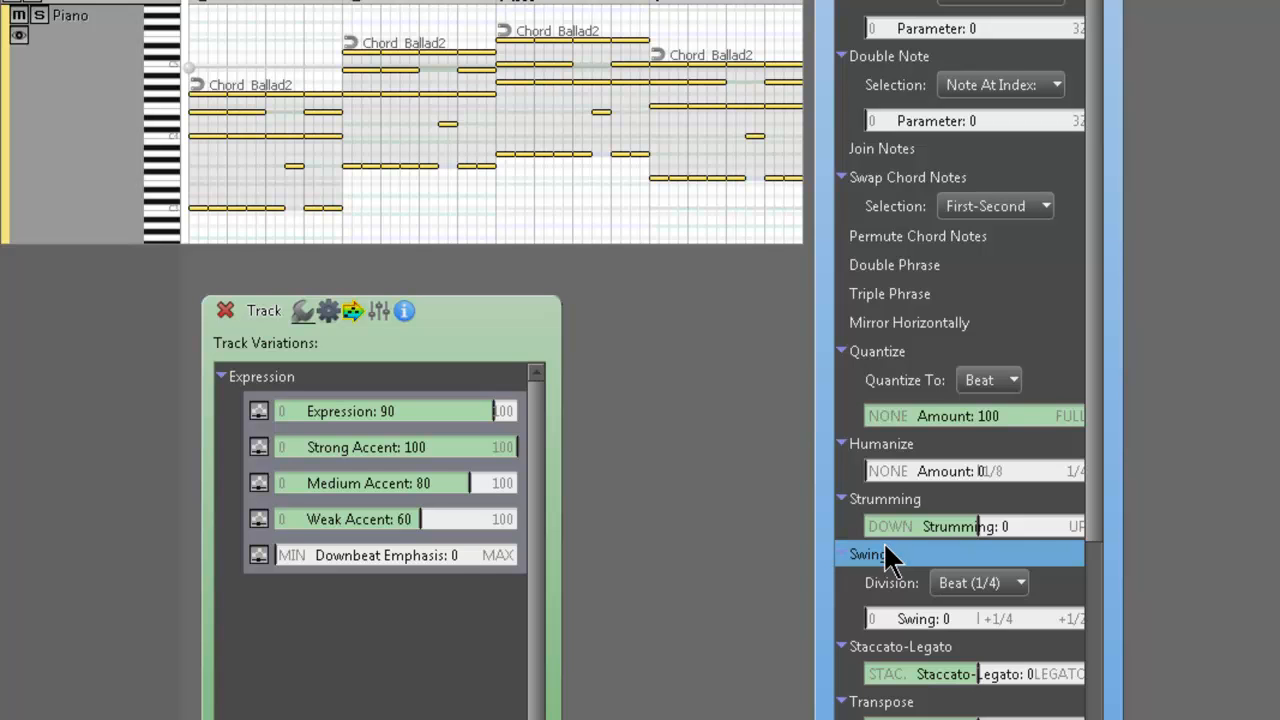
mouse_move(975, 585)
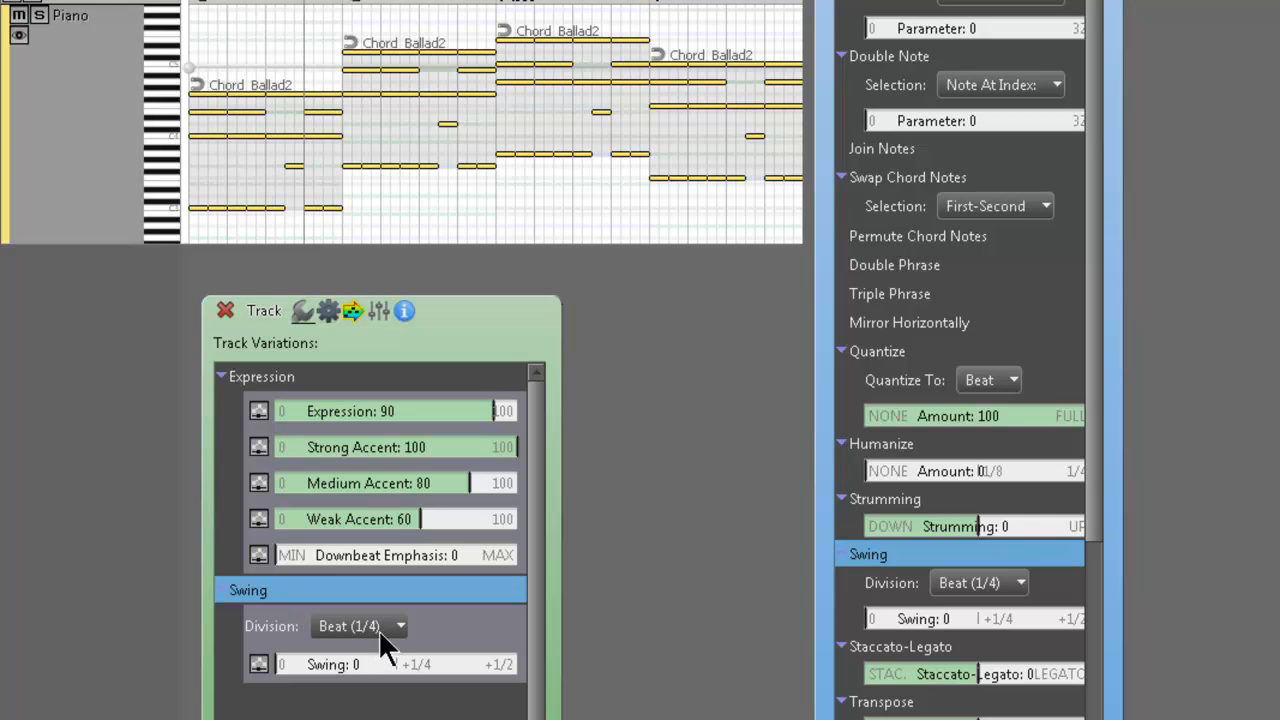
Step: Set the Swing Division to Half Beat (1/8) and the Swing amount to 27
click(360, 625)
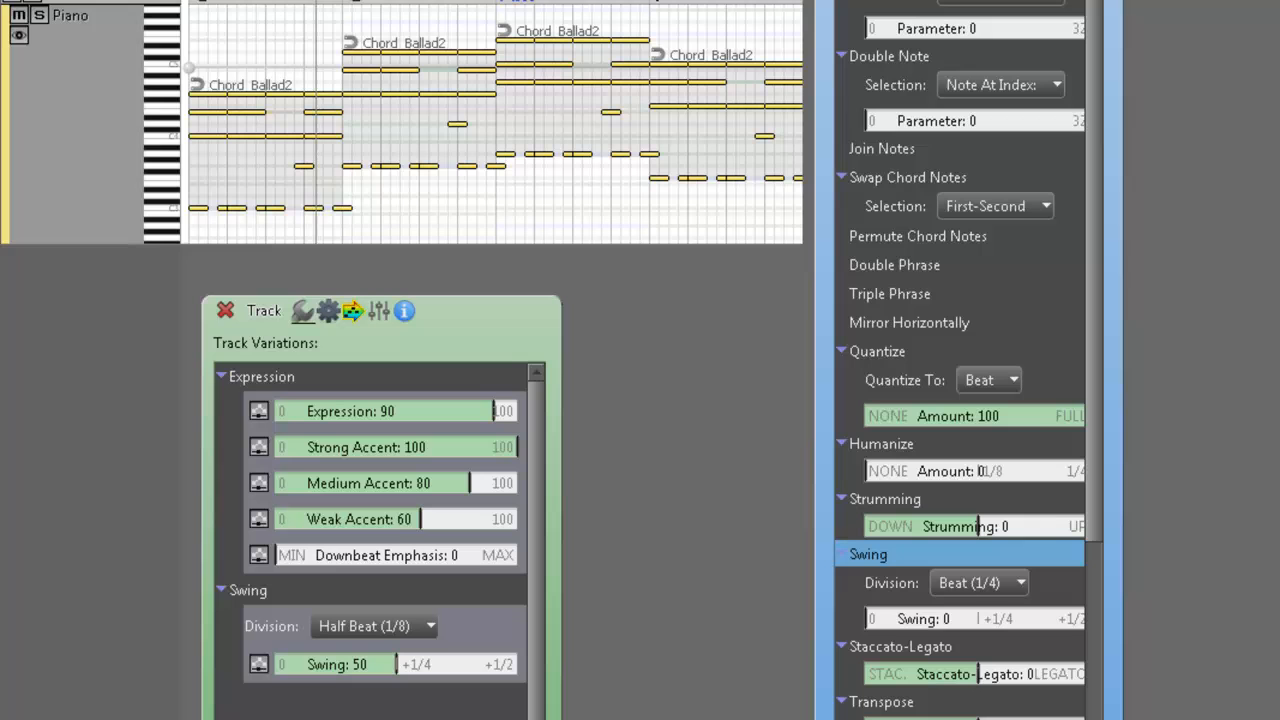
mouse_move(385, 680)
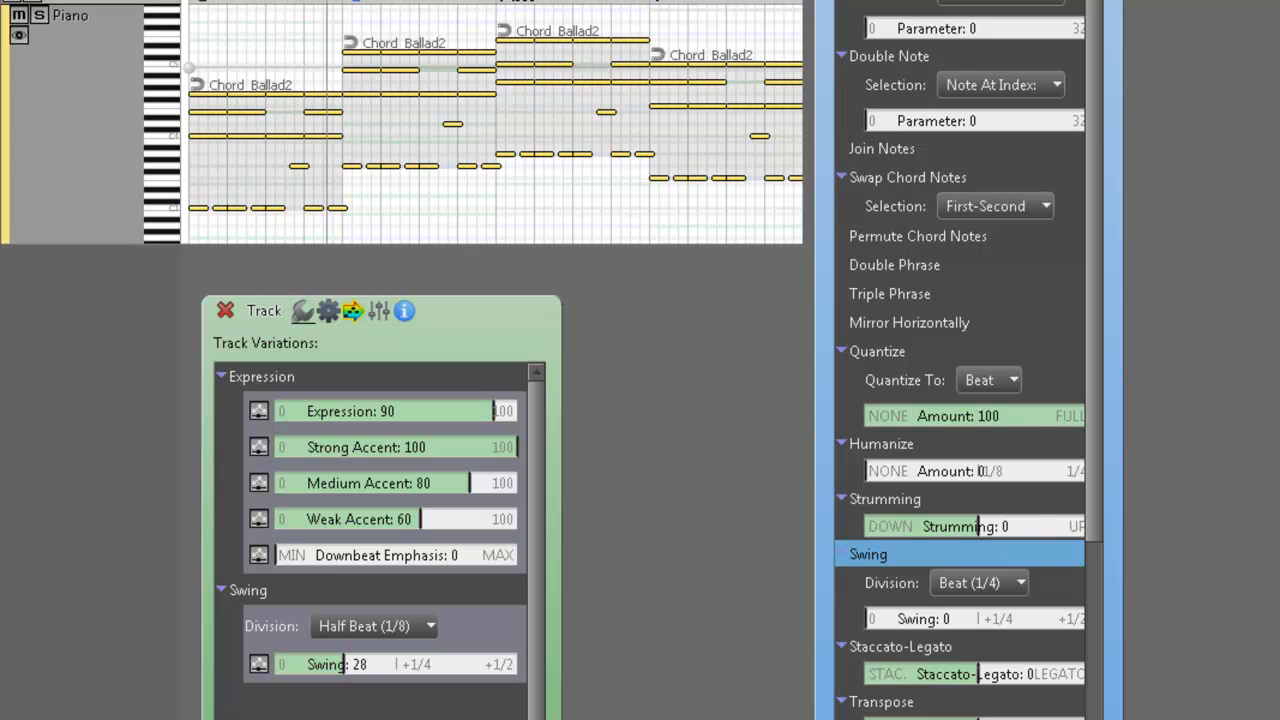
drag(340, 664, 315, 664)
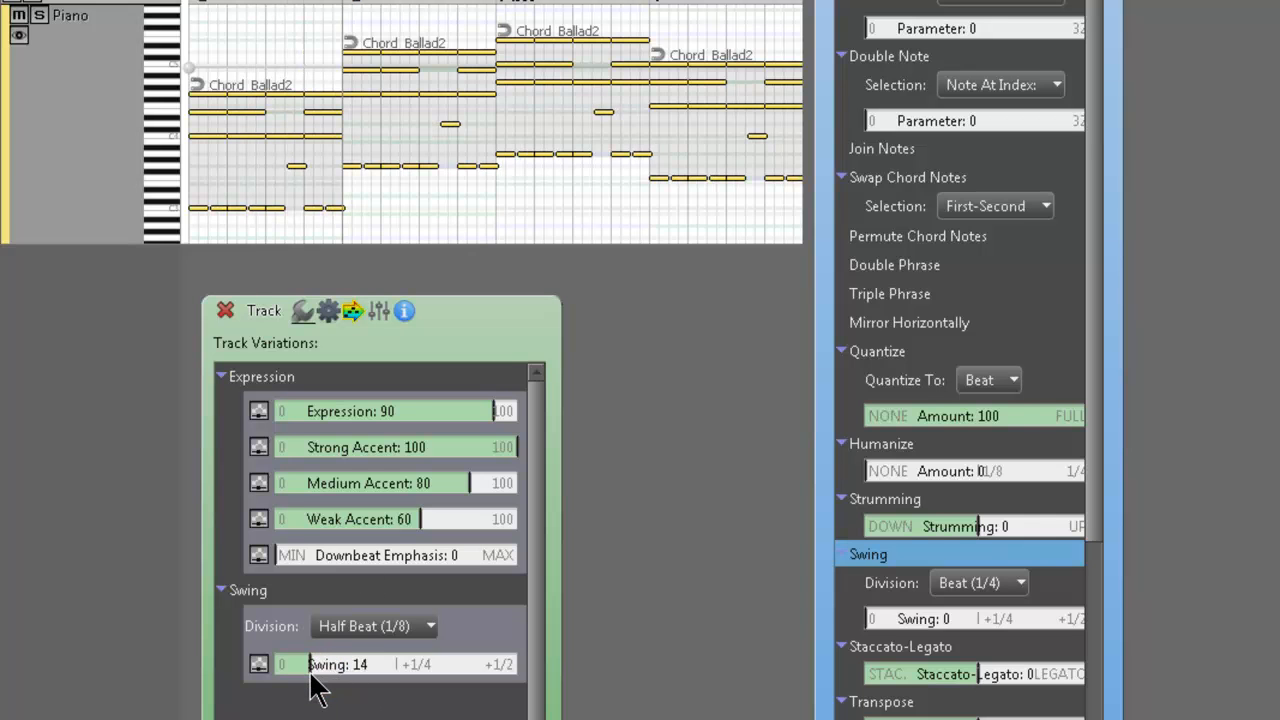
drag(320, 664, 300, 664)
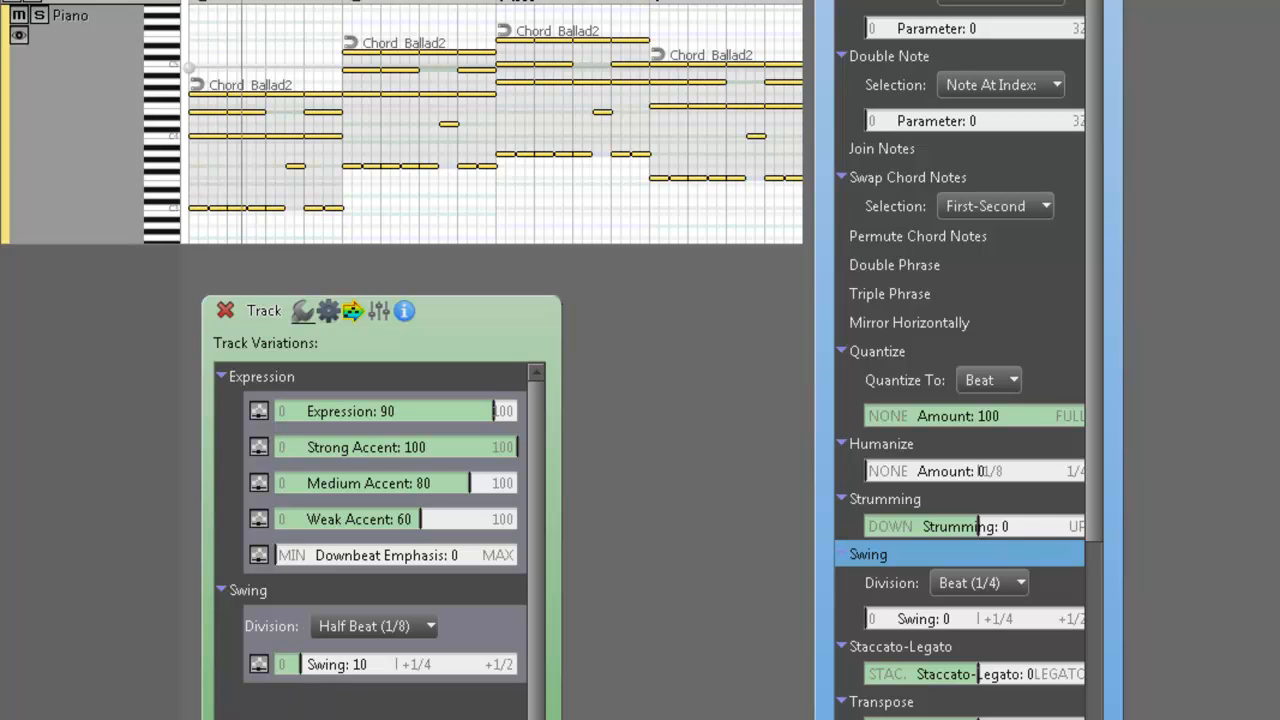
click(300, 663)
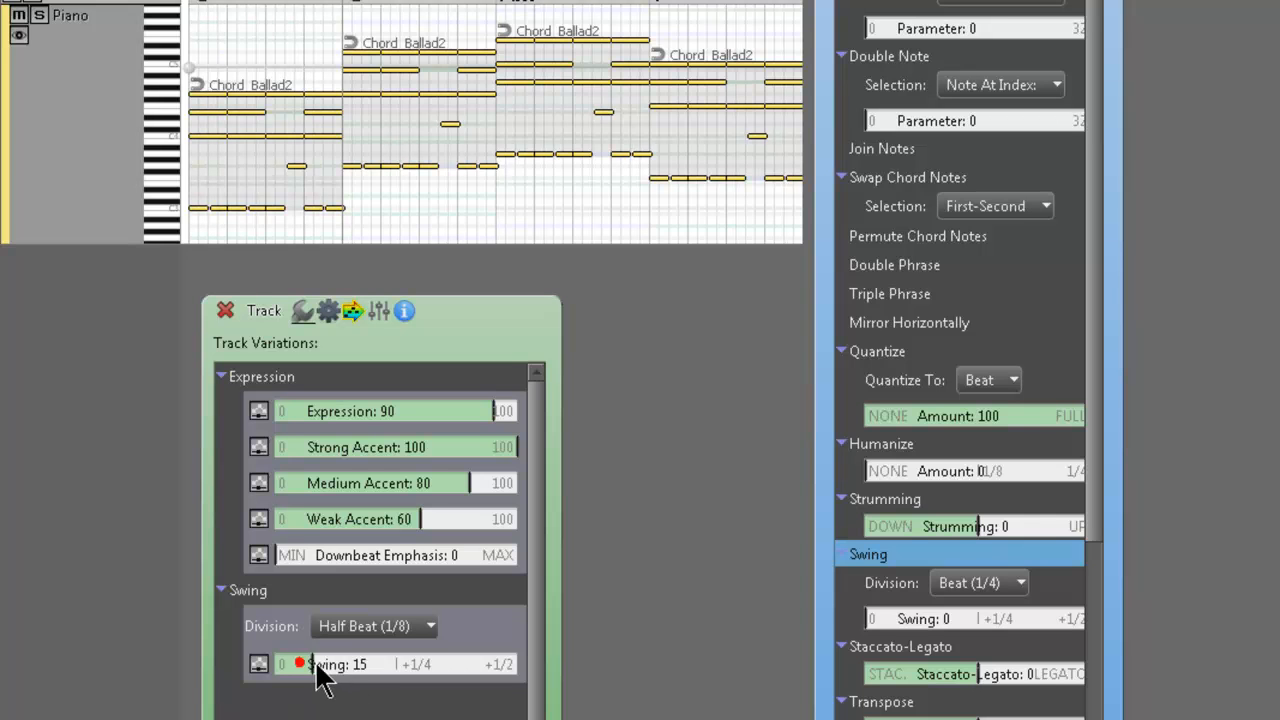
drag(300, 664, 345, 664)
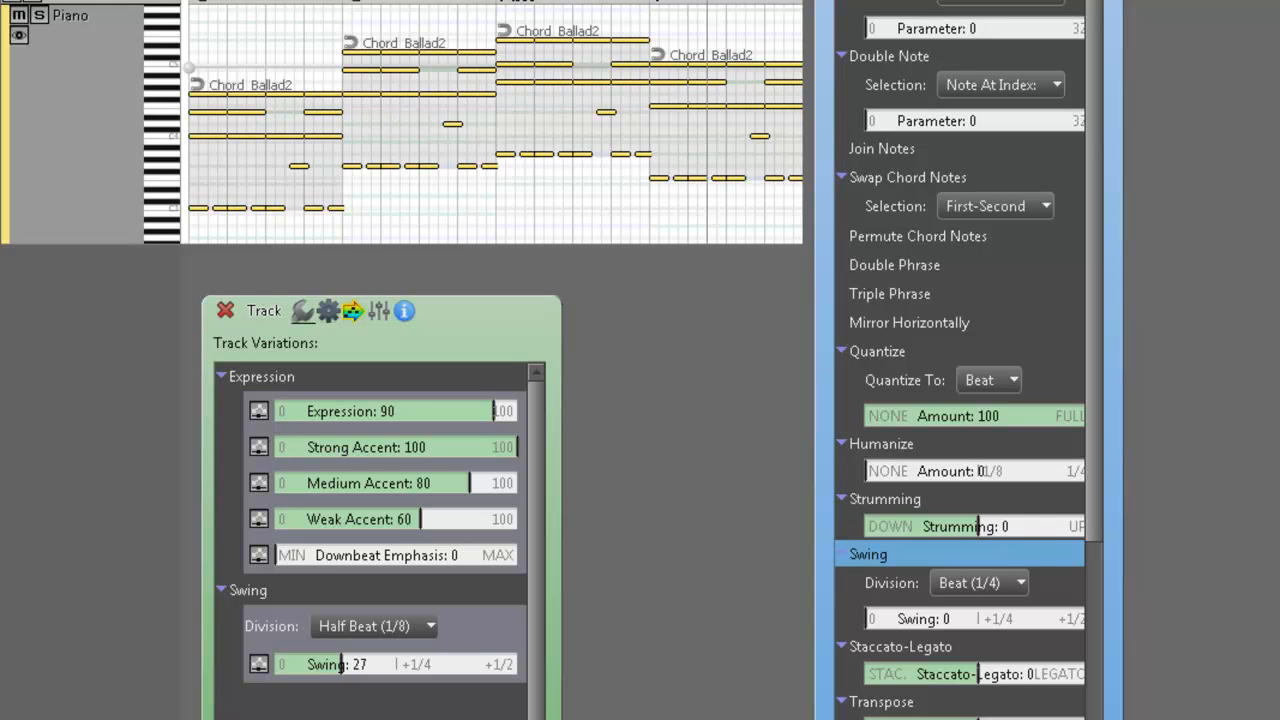
mouse_move(675, 675)
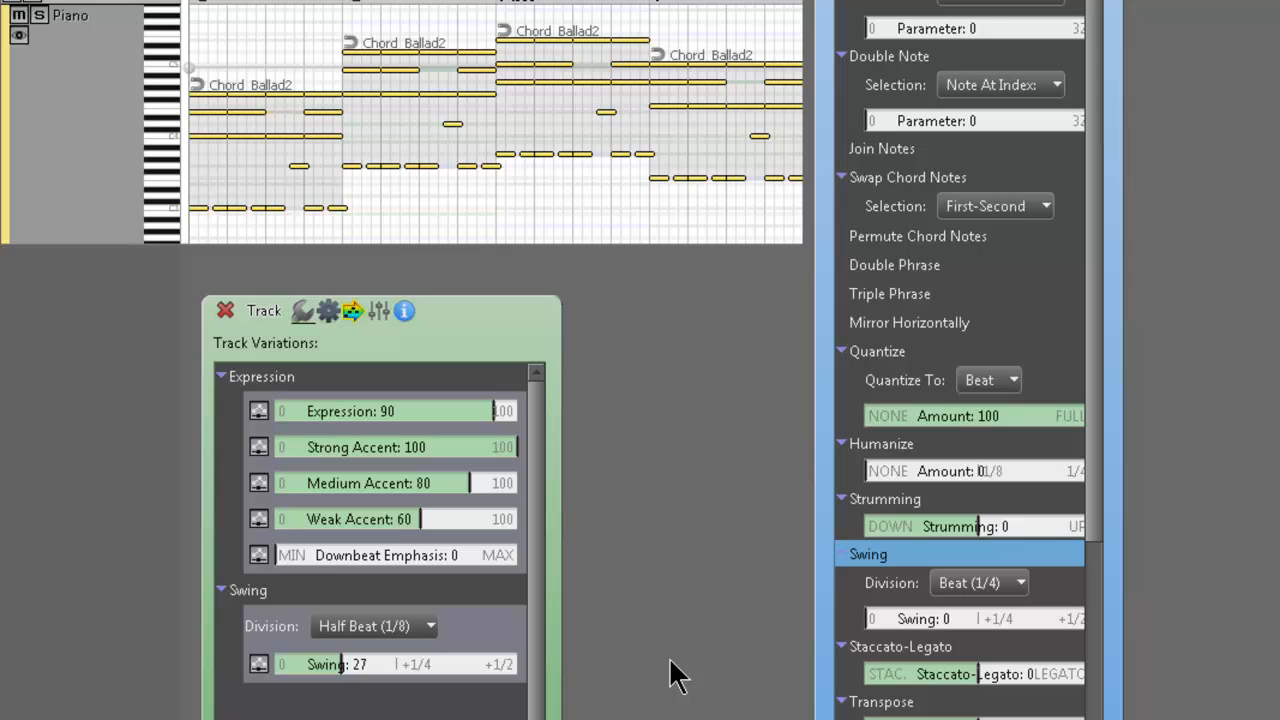
scroll(down, 3)
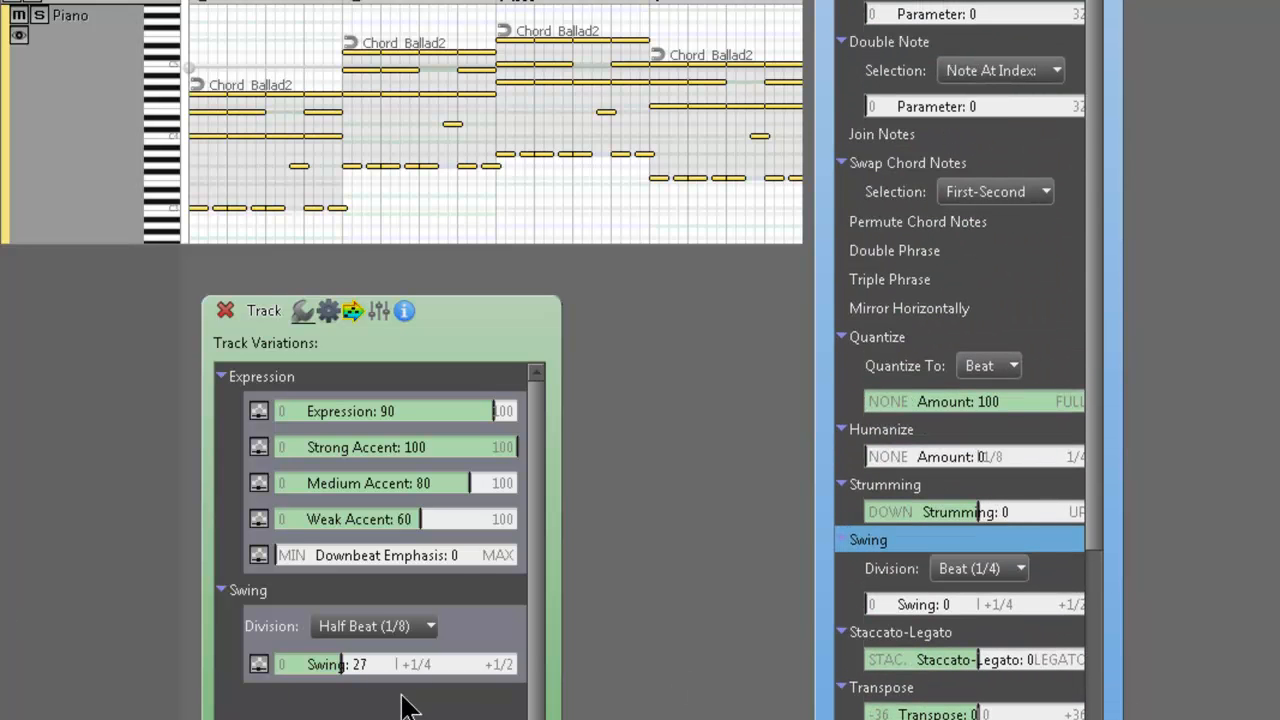
click(248, 590)
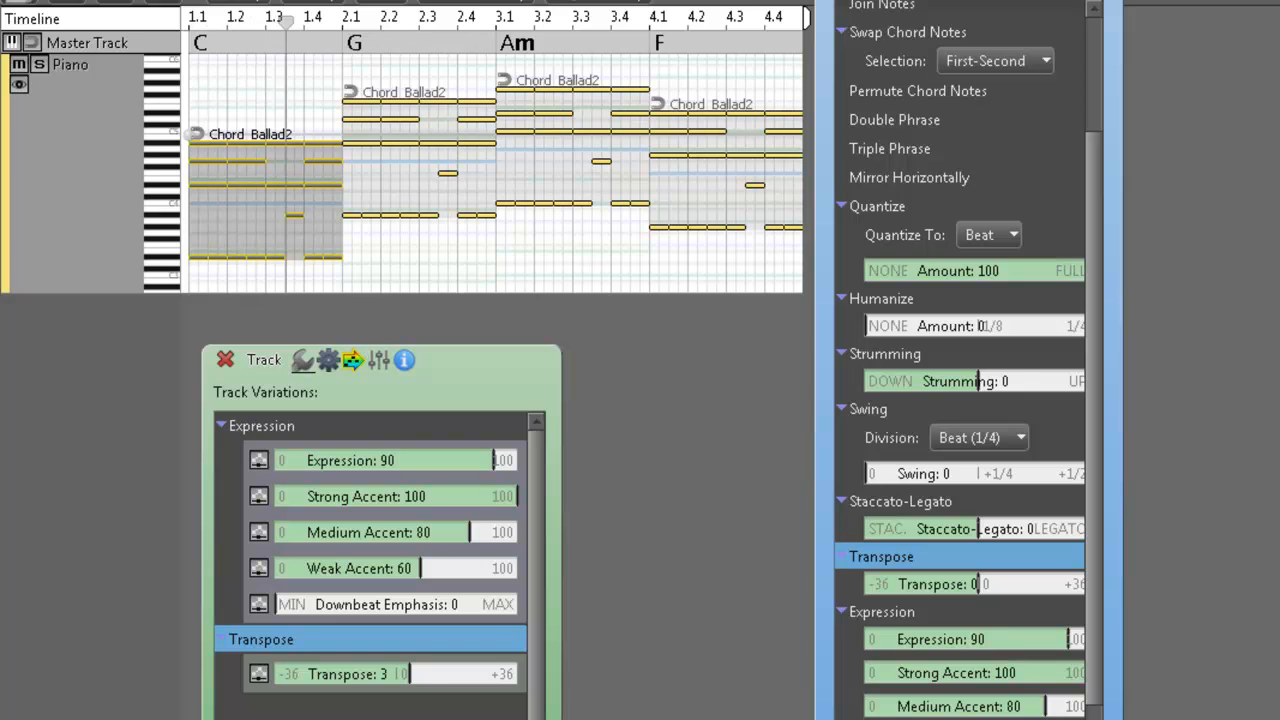
Step: Enter 0 in the Transpose value field
text(0)
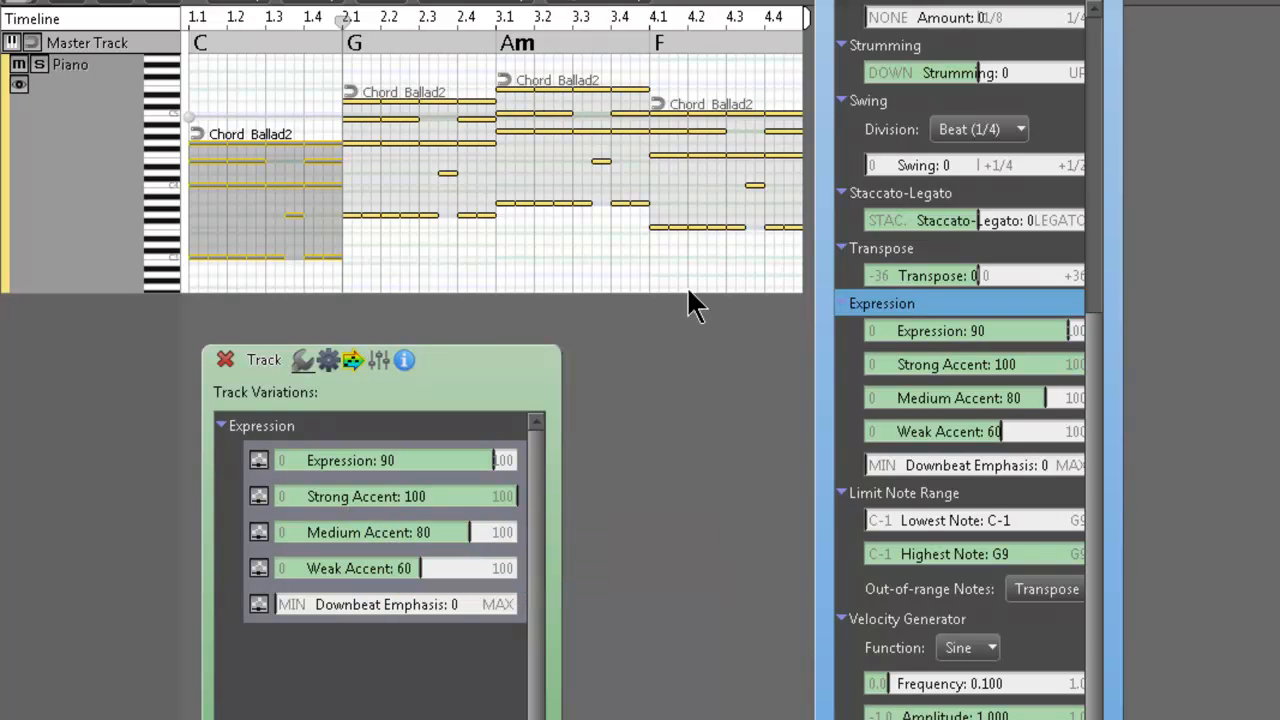
Step: Set Limit Note Range's lowest note to F#1 and highest note to D3
scroll(down, 3)
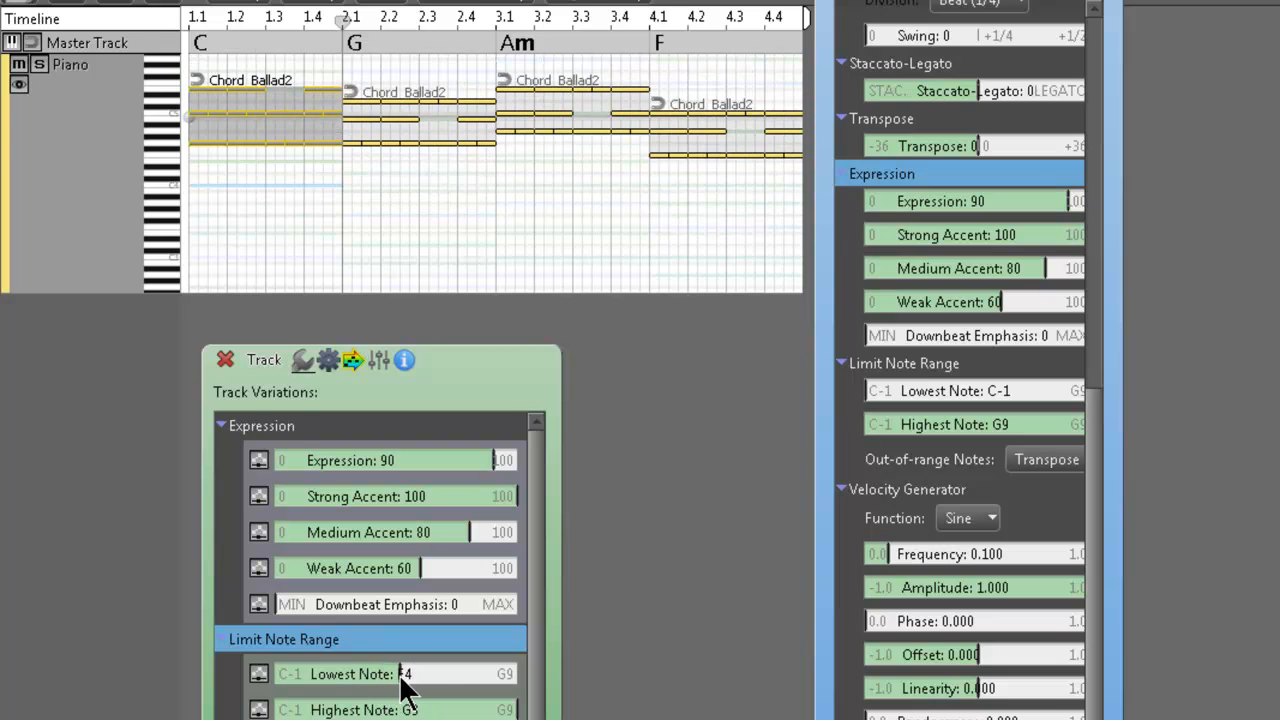
click(400, 673)
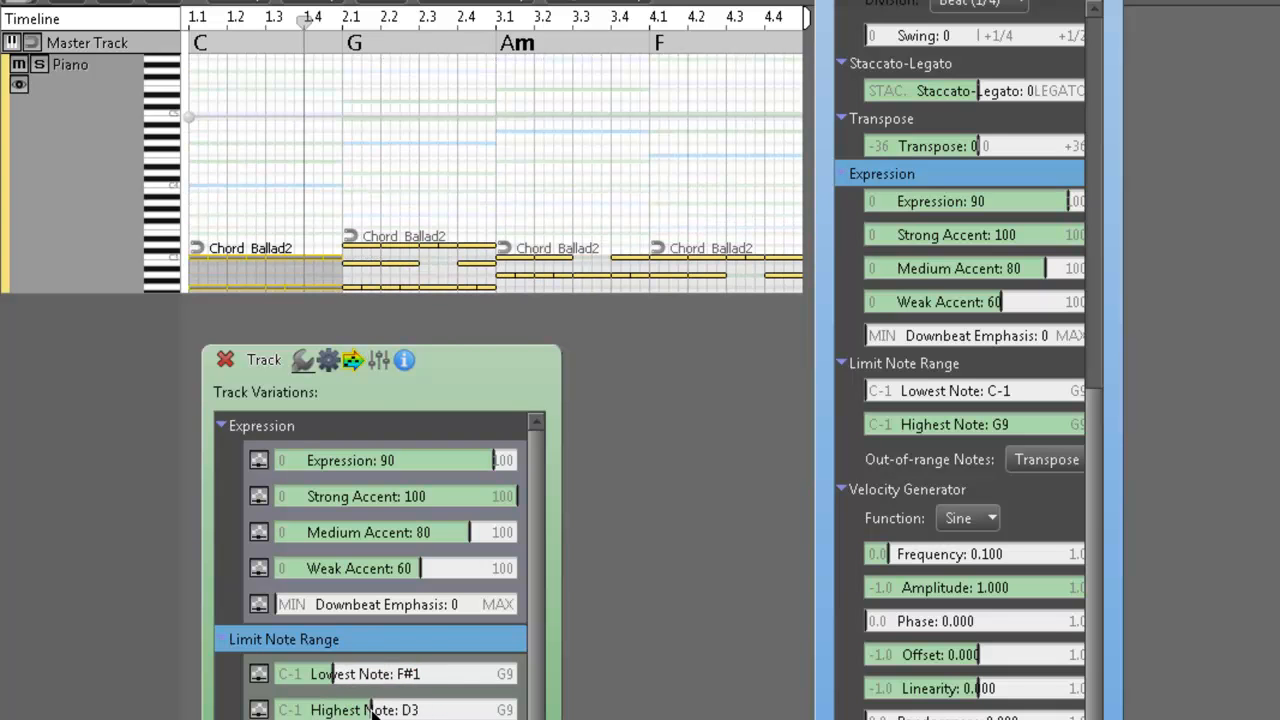
click(249, 22)
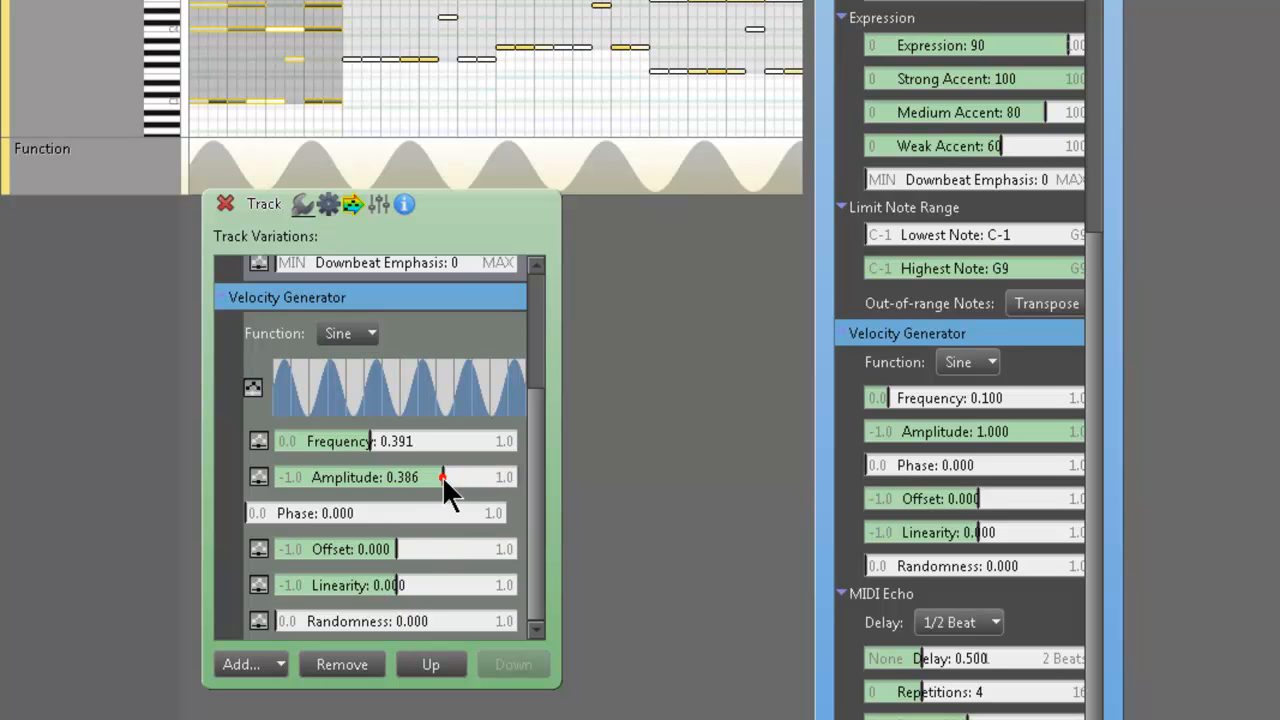
Step: Tweak the Velocity Generator's amplitude and switch its wave shape to square
drag(442, 477, 437, 477)
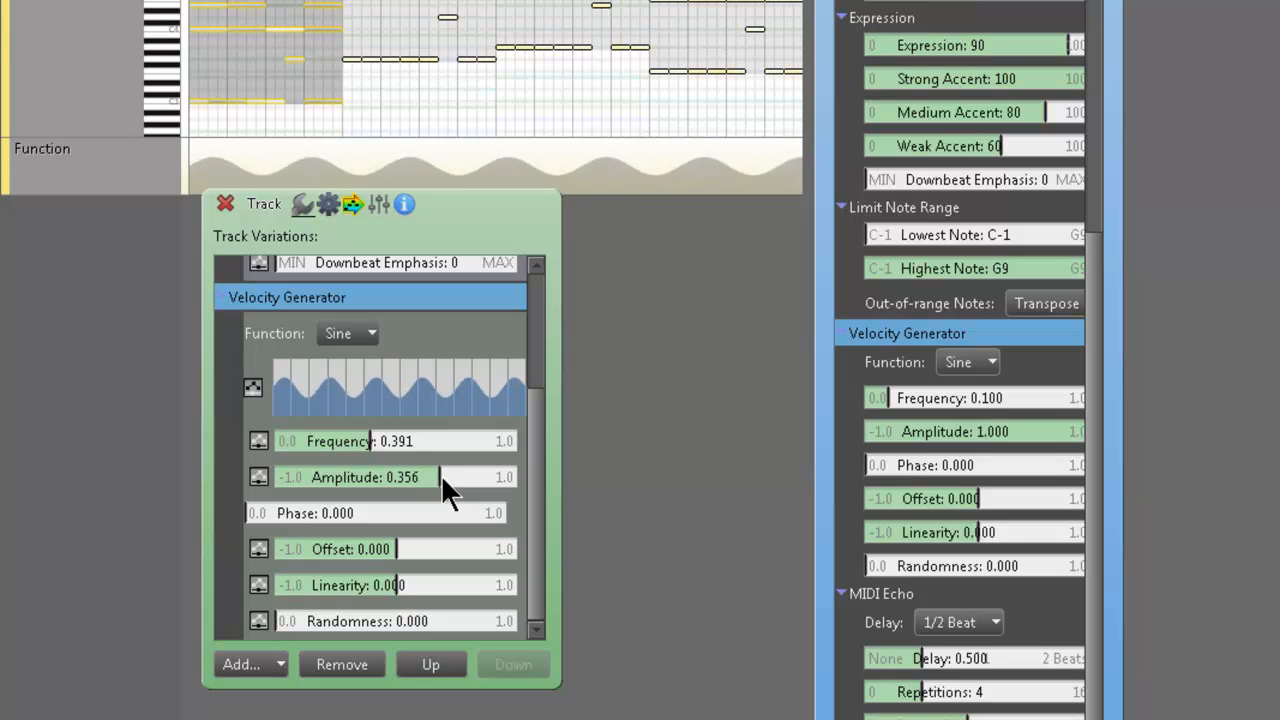
drag(445, 477, 490, 477)
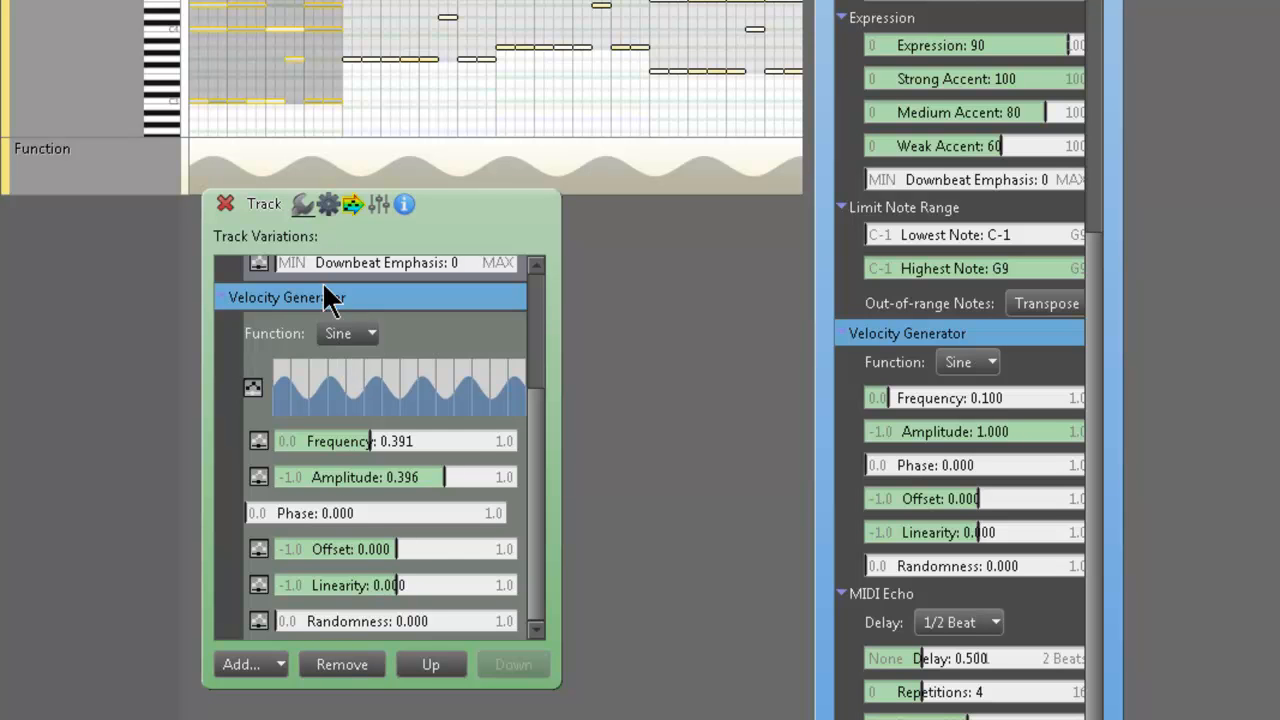
click(348, 333)
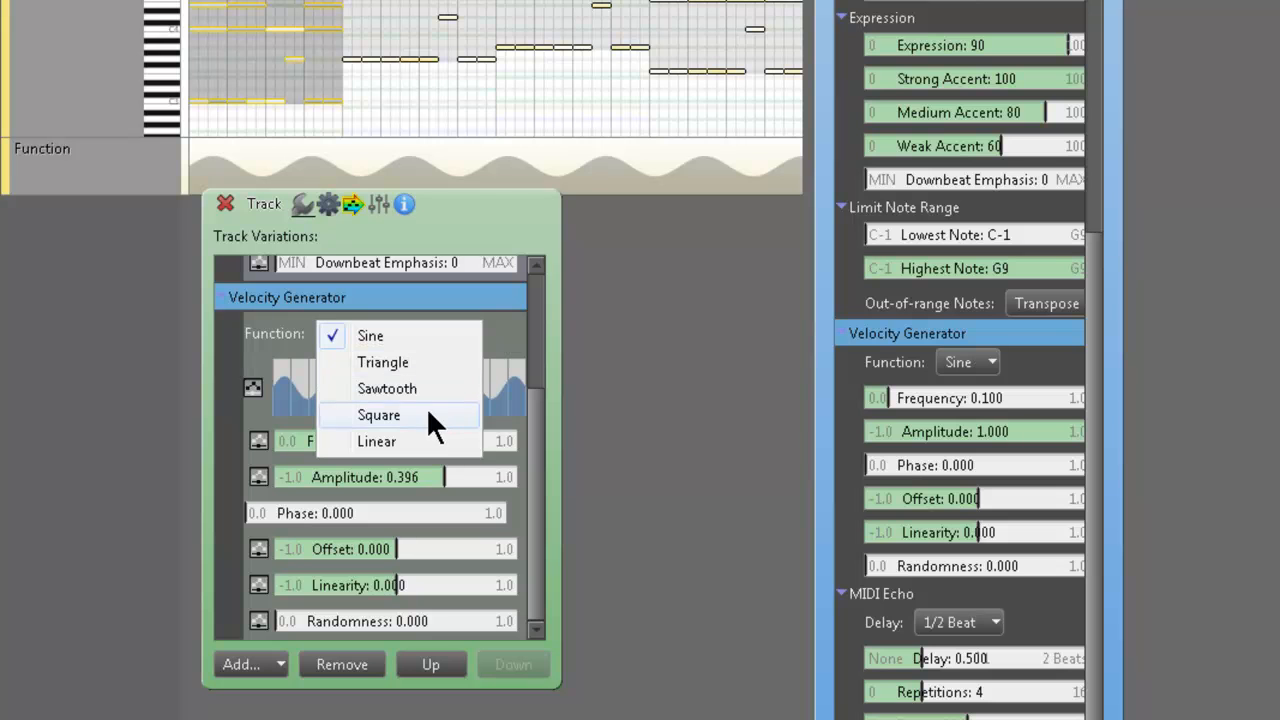
click(379, 415)
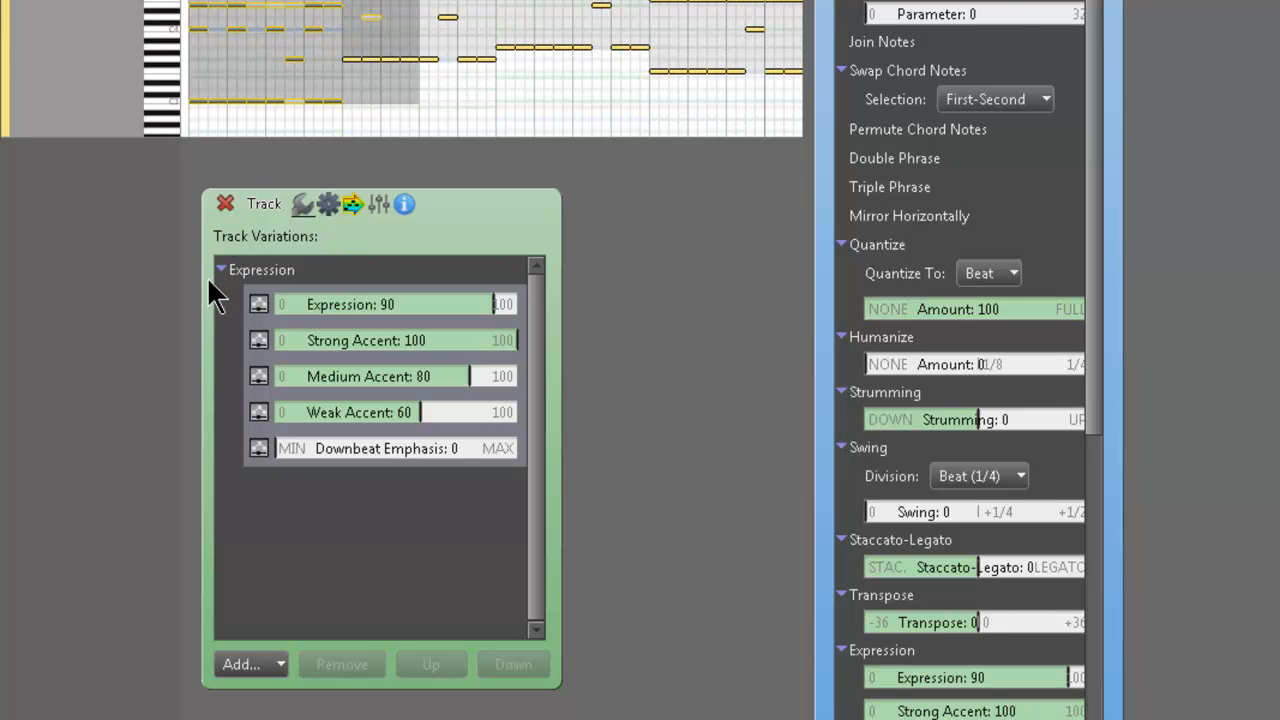
mouse_move(1103, 18)
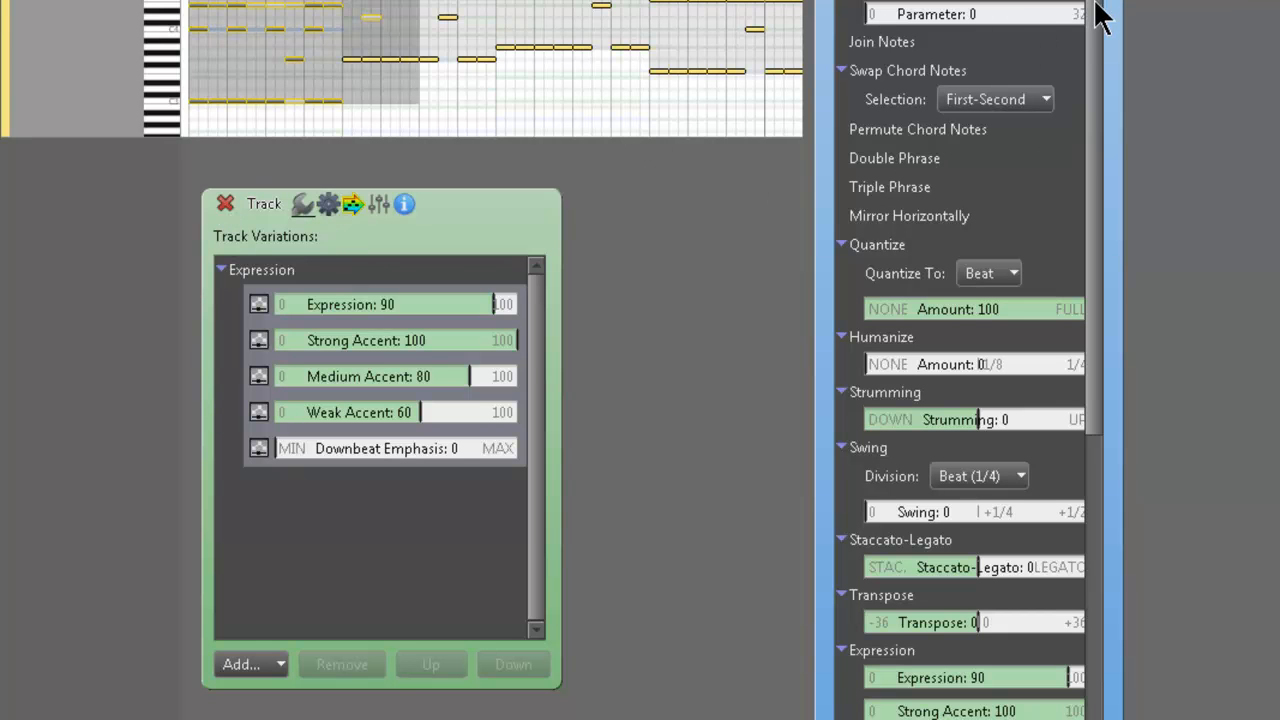
Step: Remove the Remove Note variation and add a Swing variation with Half Beat division
click(284, 13)
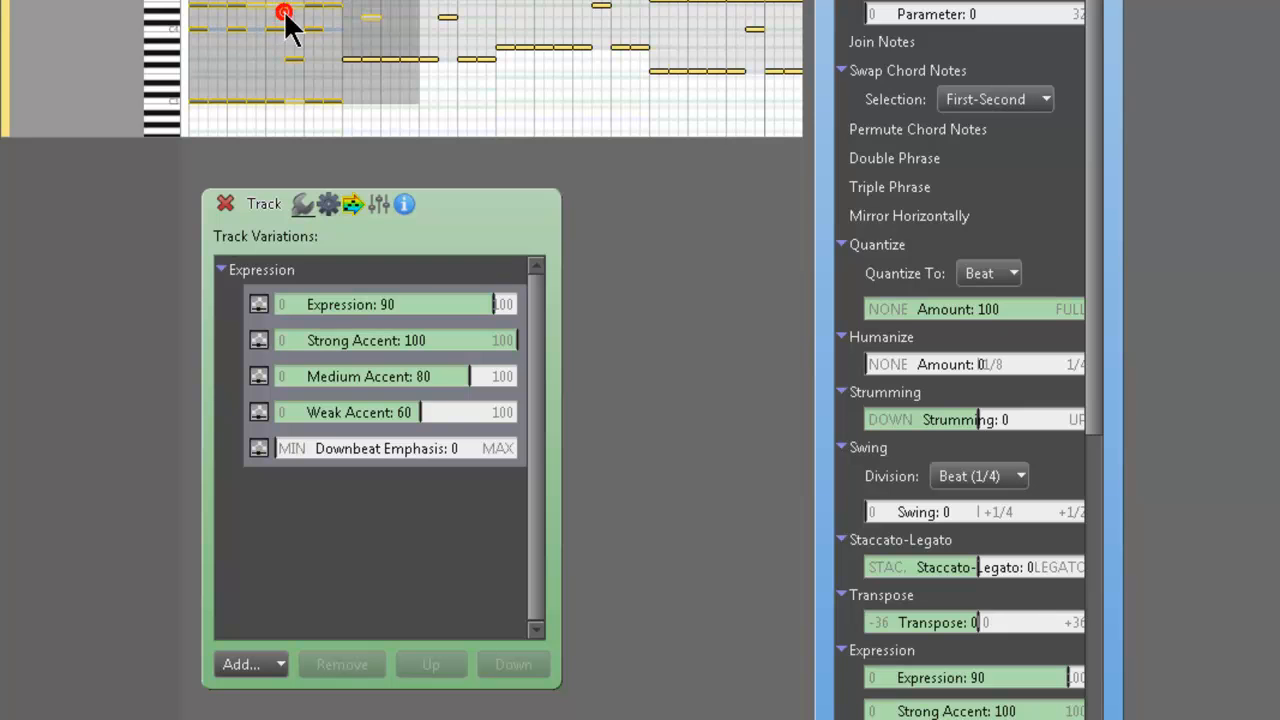
mouse_move(393, 490)
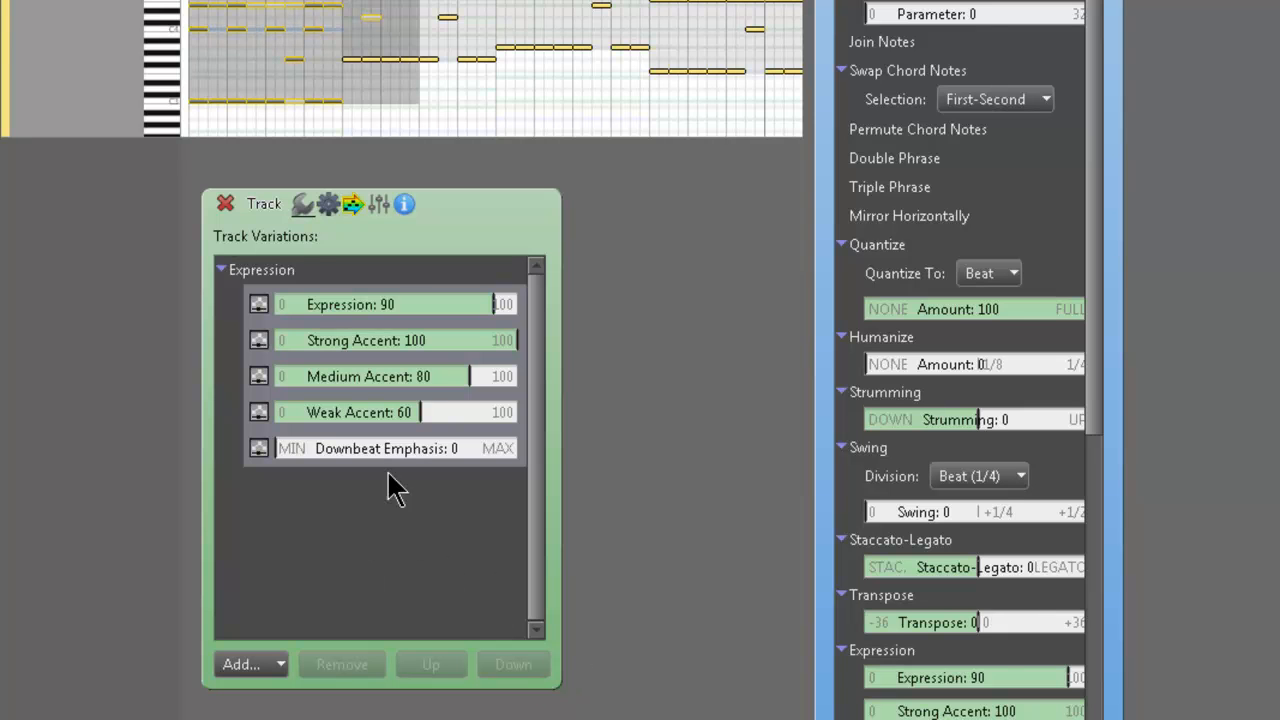
mouse_move(950, 145)
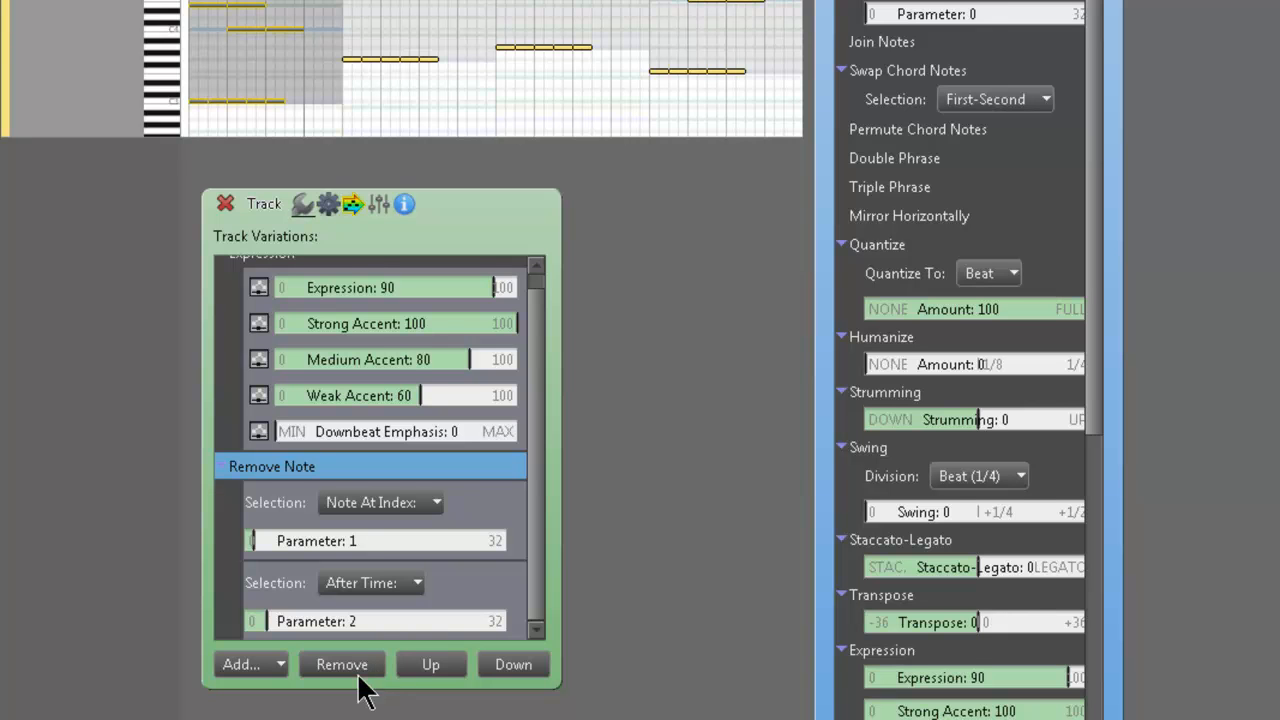
click(341, 664)
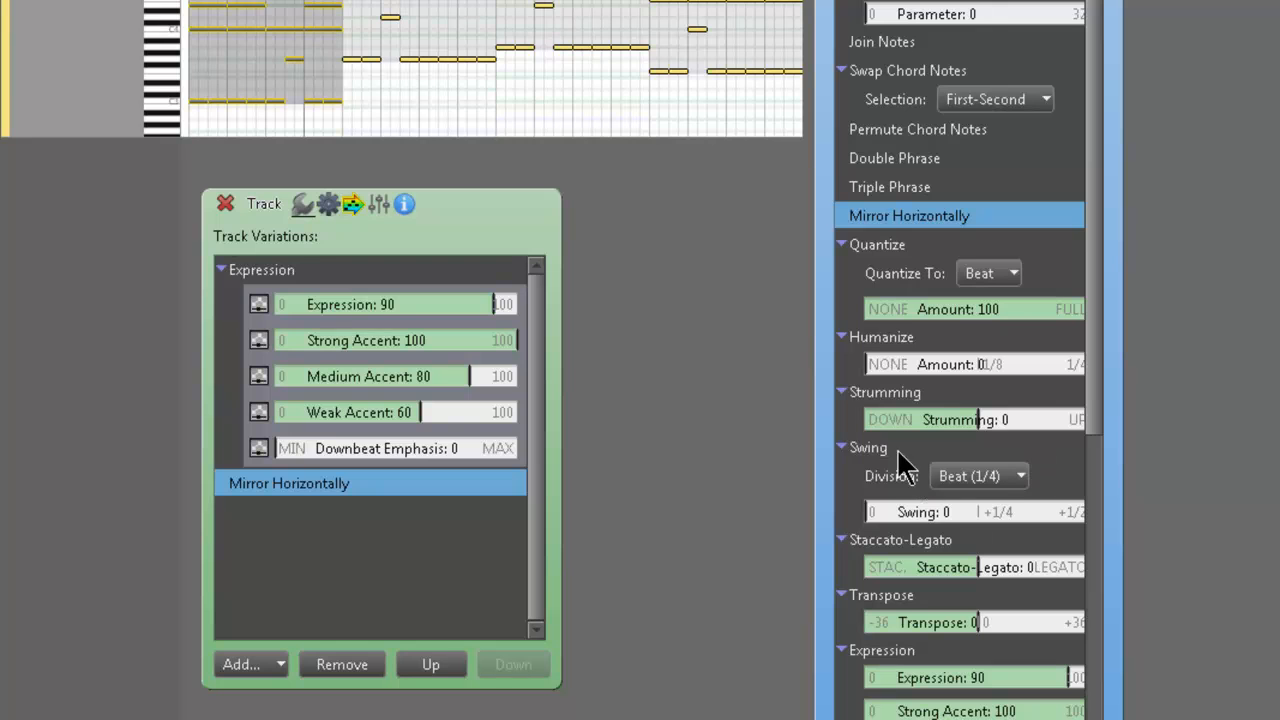
click(243, 664)
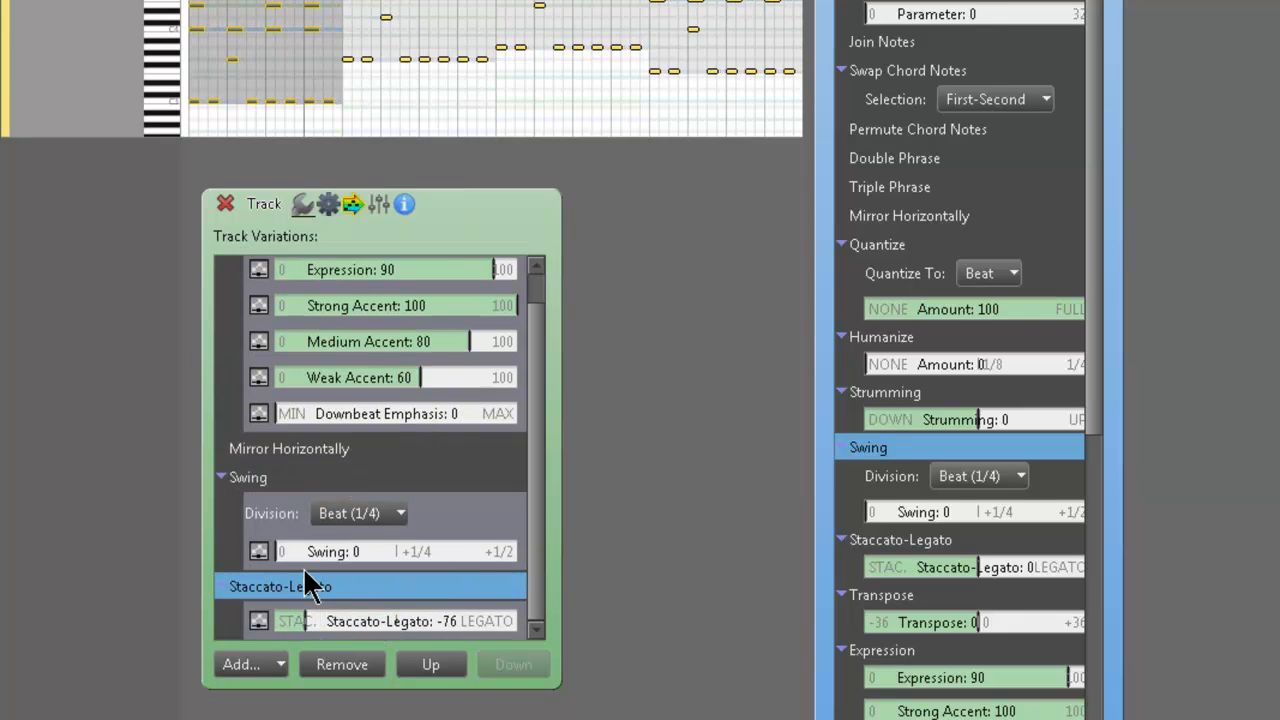
click(360, 513)
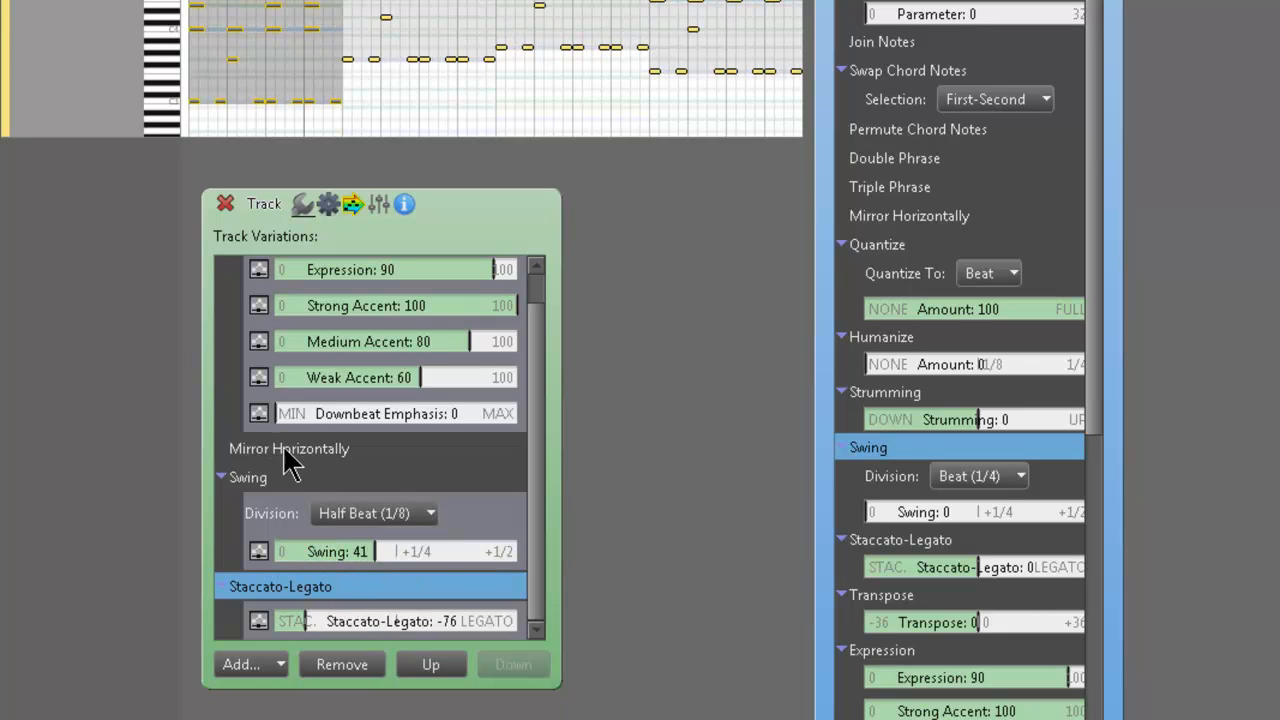
click(289, 448)
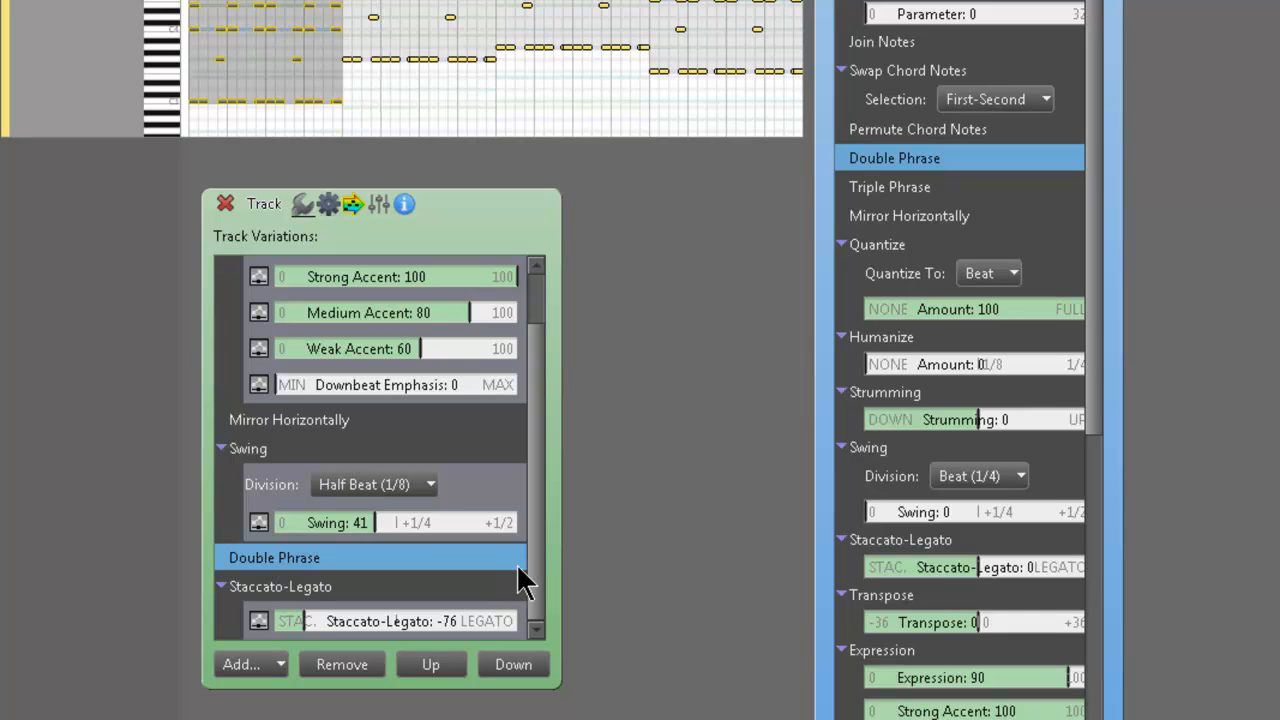
mouse_move(432, 452)
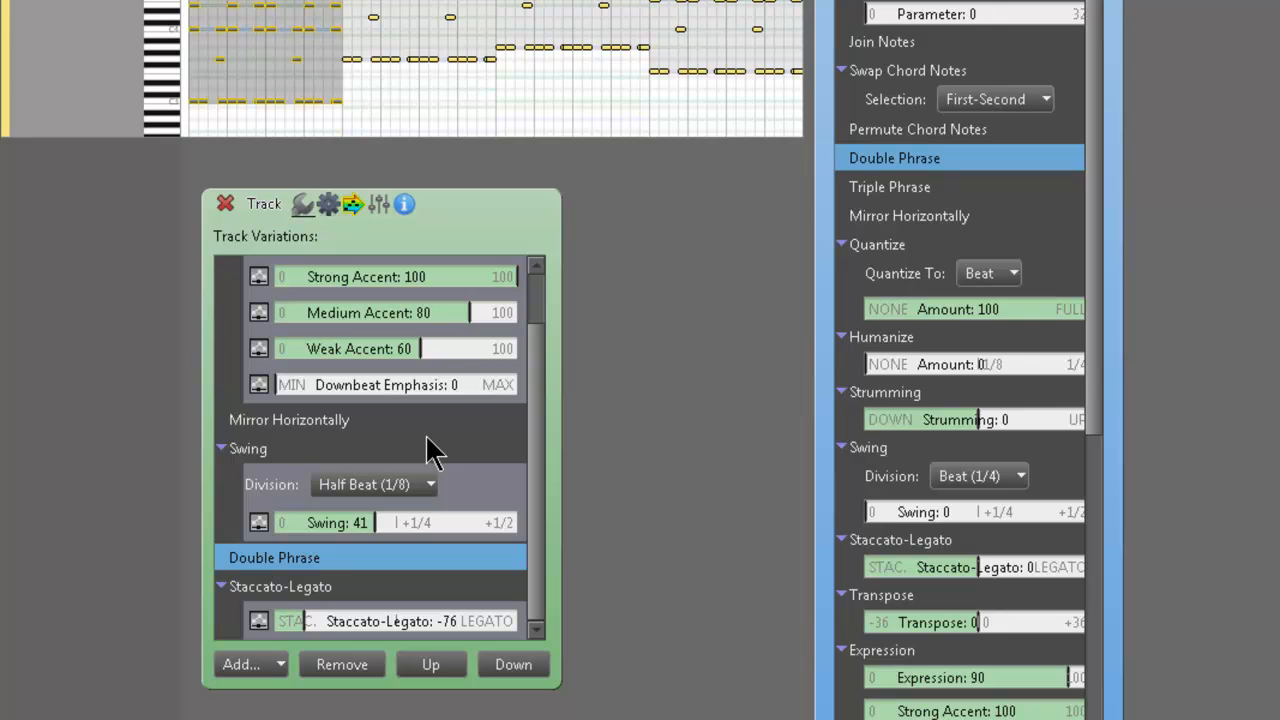
mouse_move(300, 70)
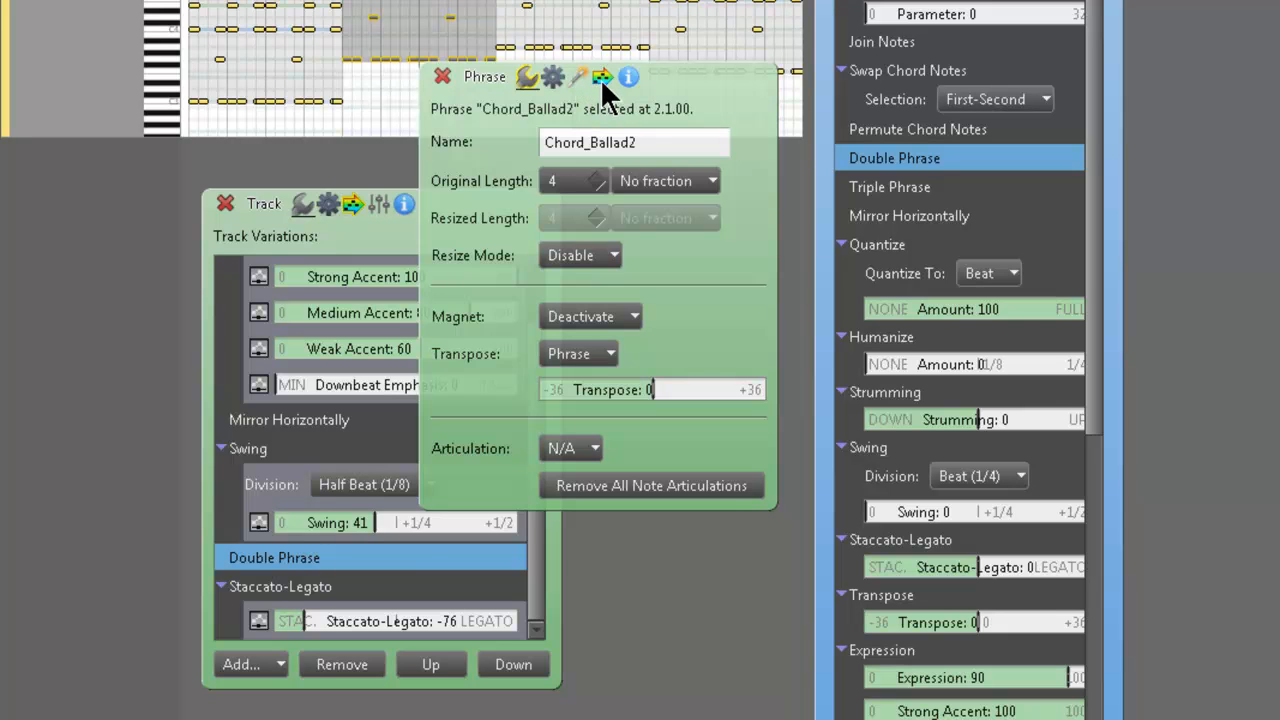
Step: Add a -76 Strumming phrase variation, then close the Phrase and Track variation windows
click(602, 77)
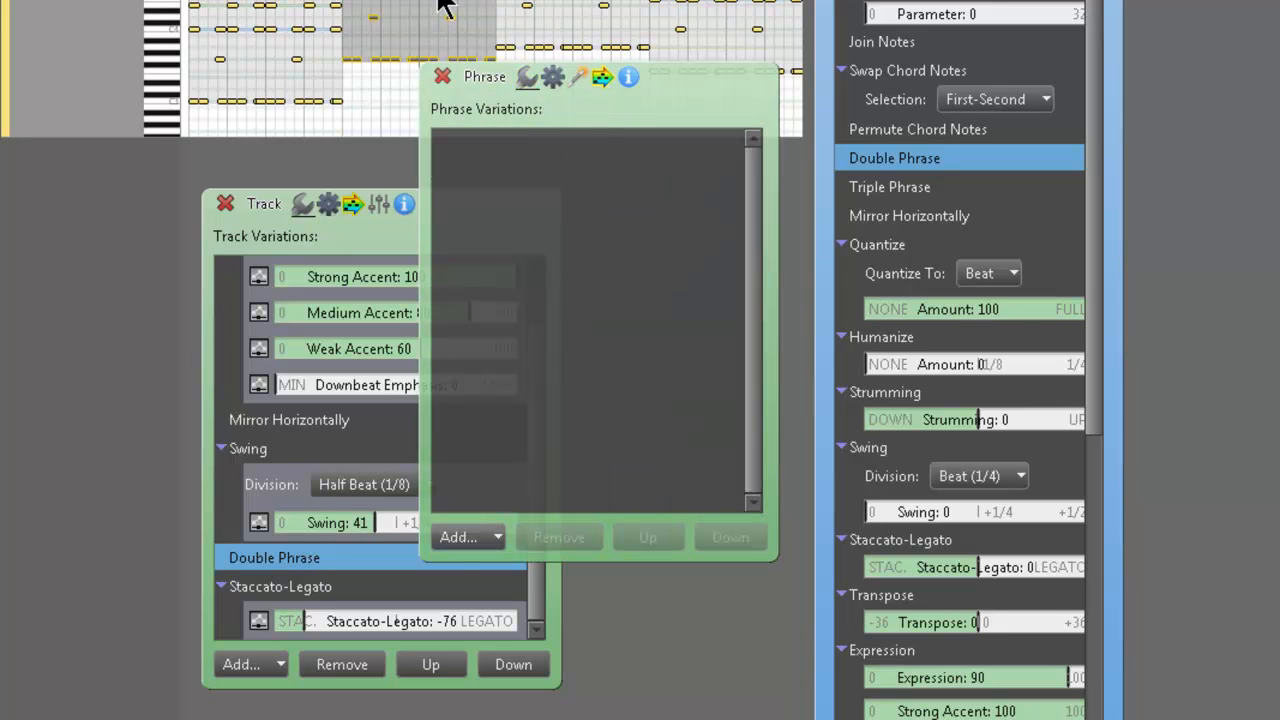
mouse_move(490, 225)
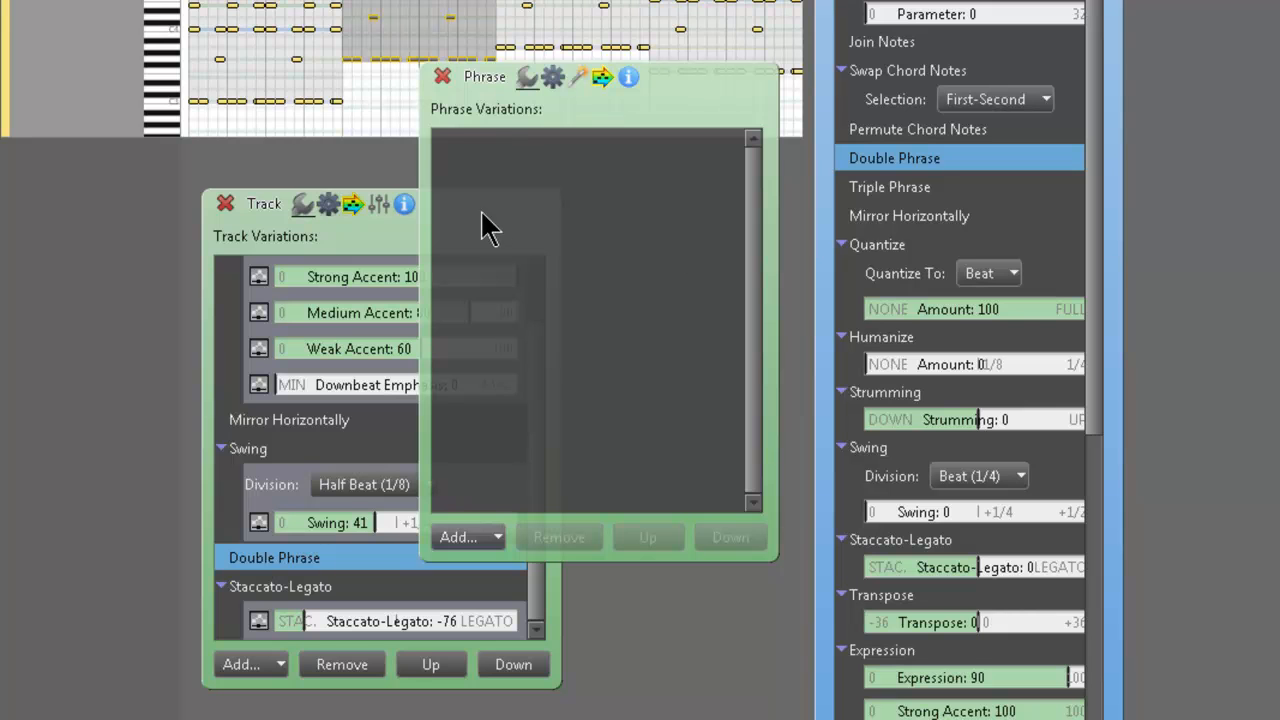
mouse_move(402, 225)
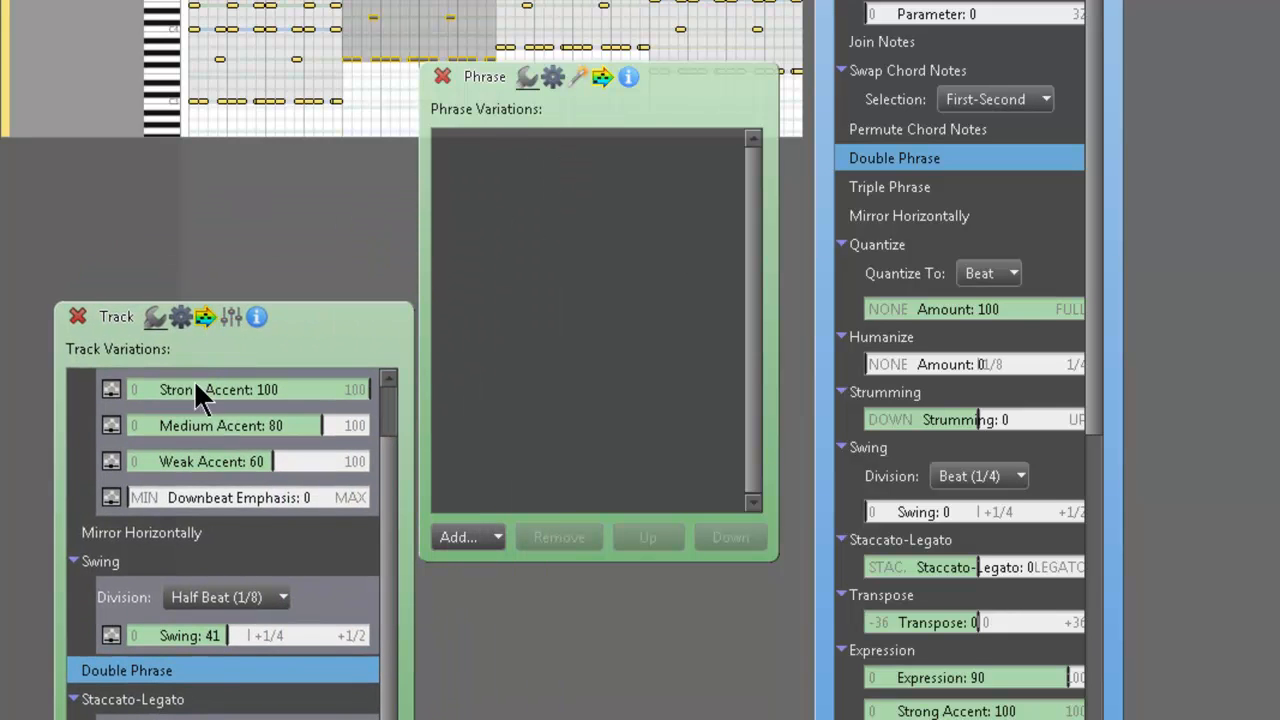
click(458, 537)
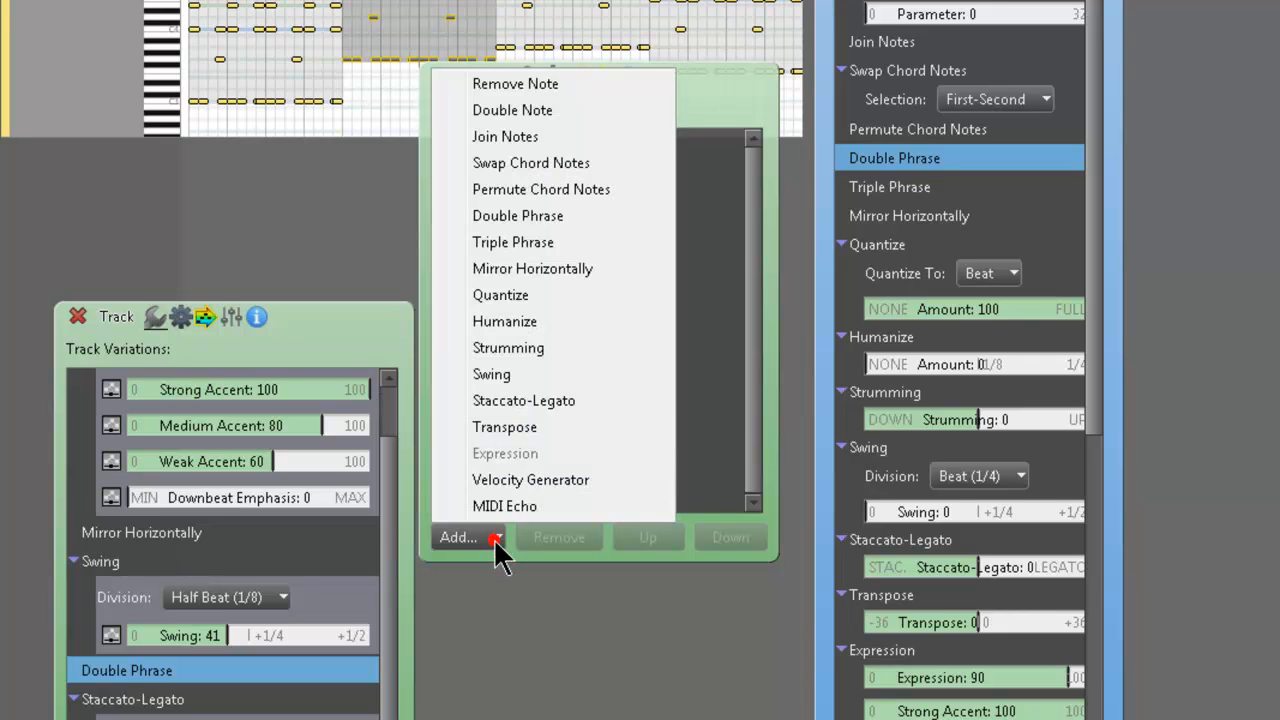
click(508, 348)
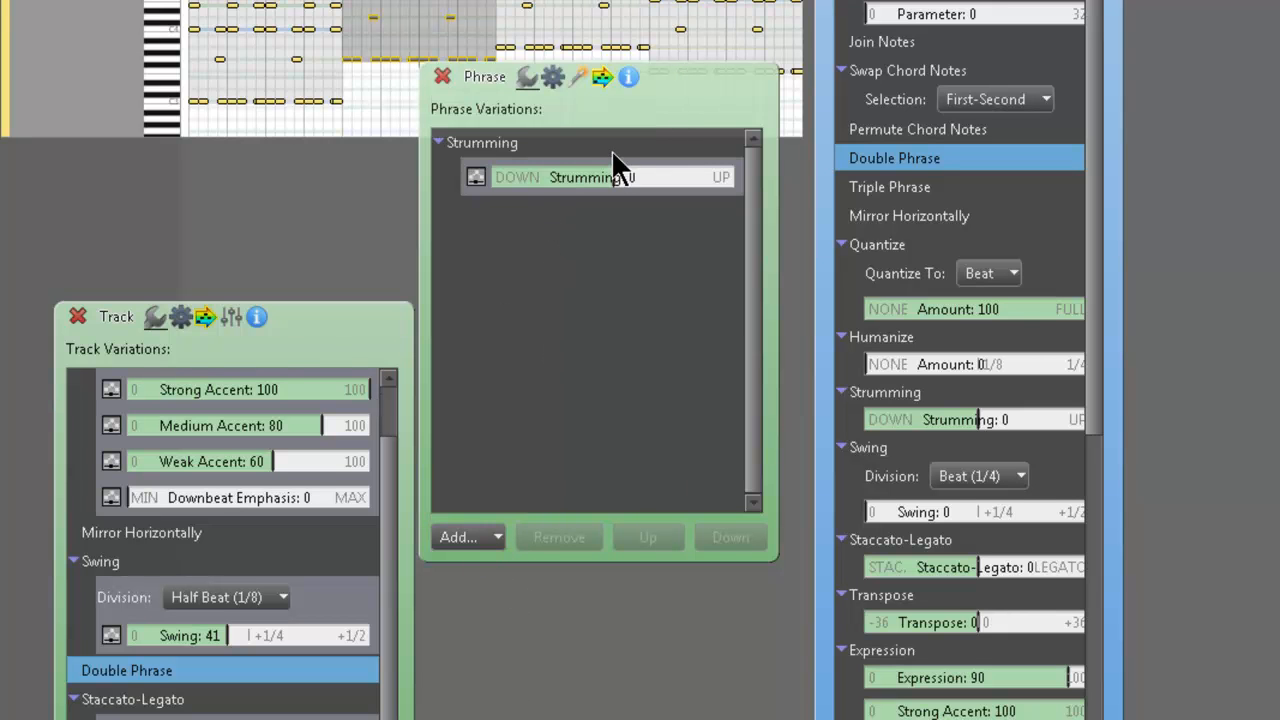
drag(620, 177, 545, 177)
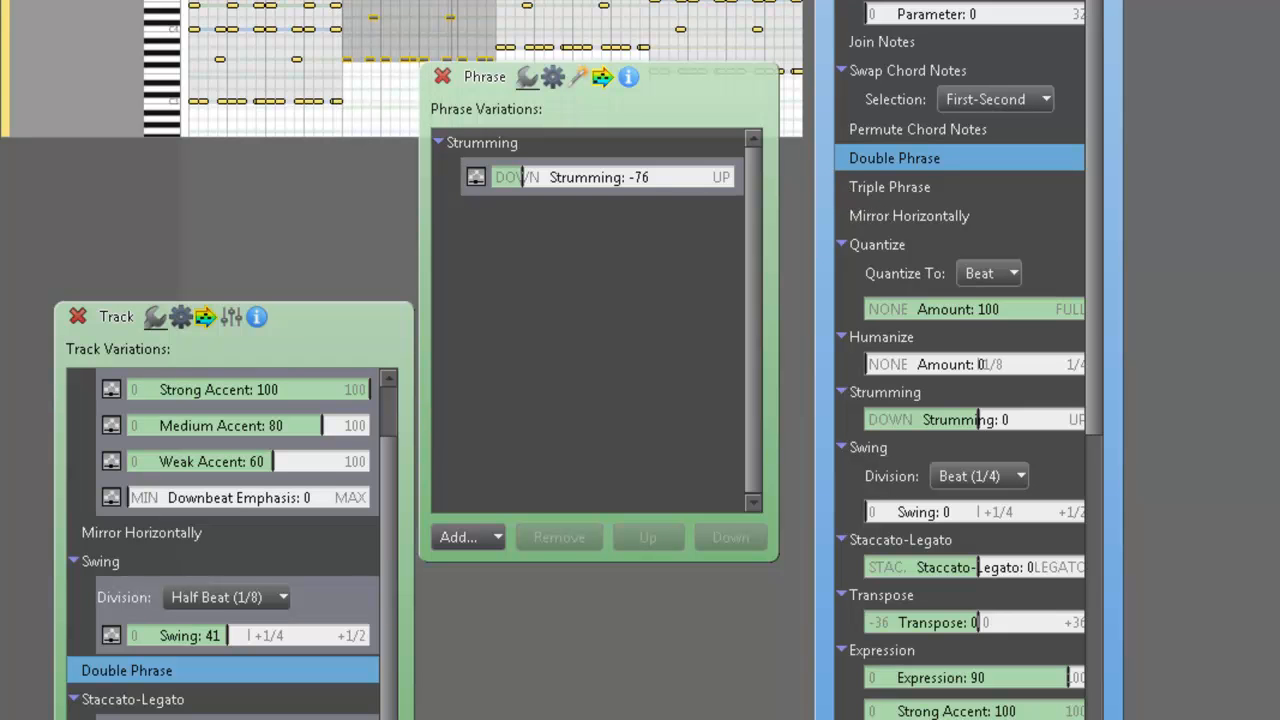
mouse_move(475, 110)
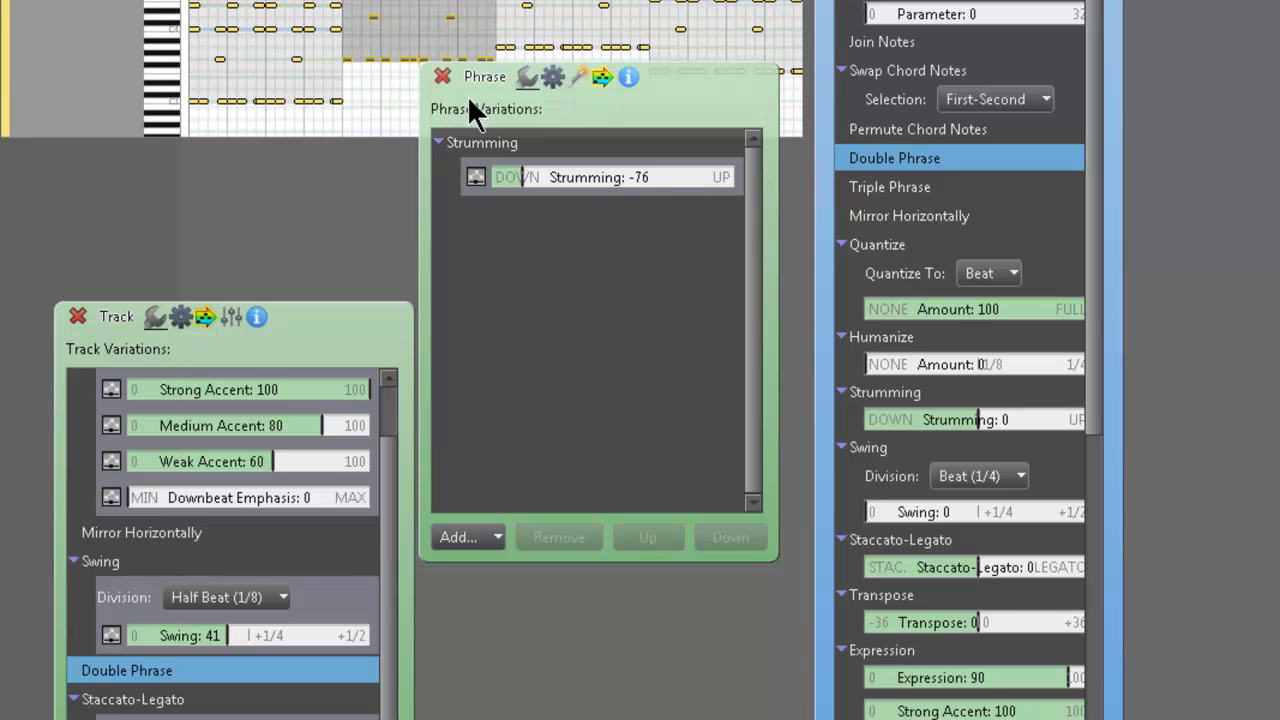
click(442, 77)
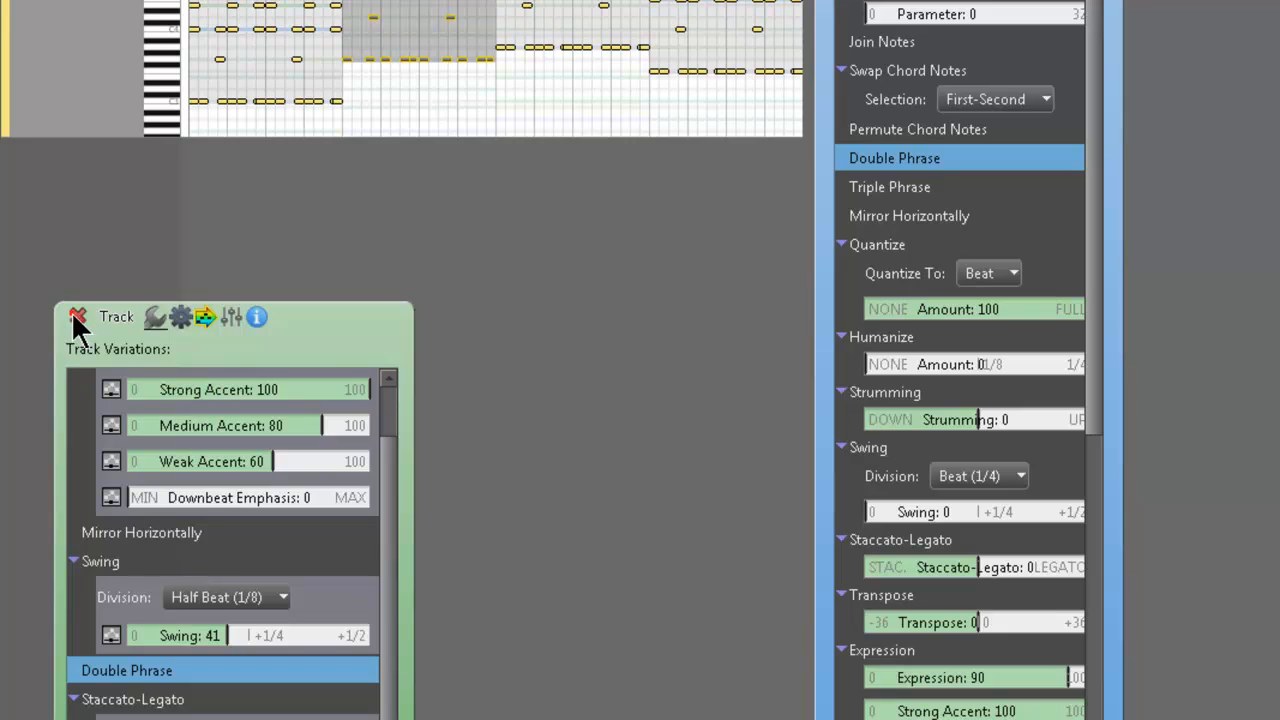
click(78, 317)
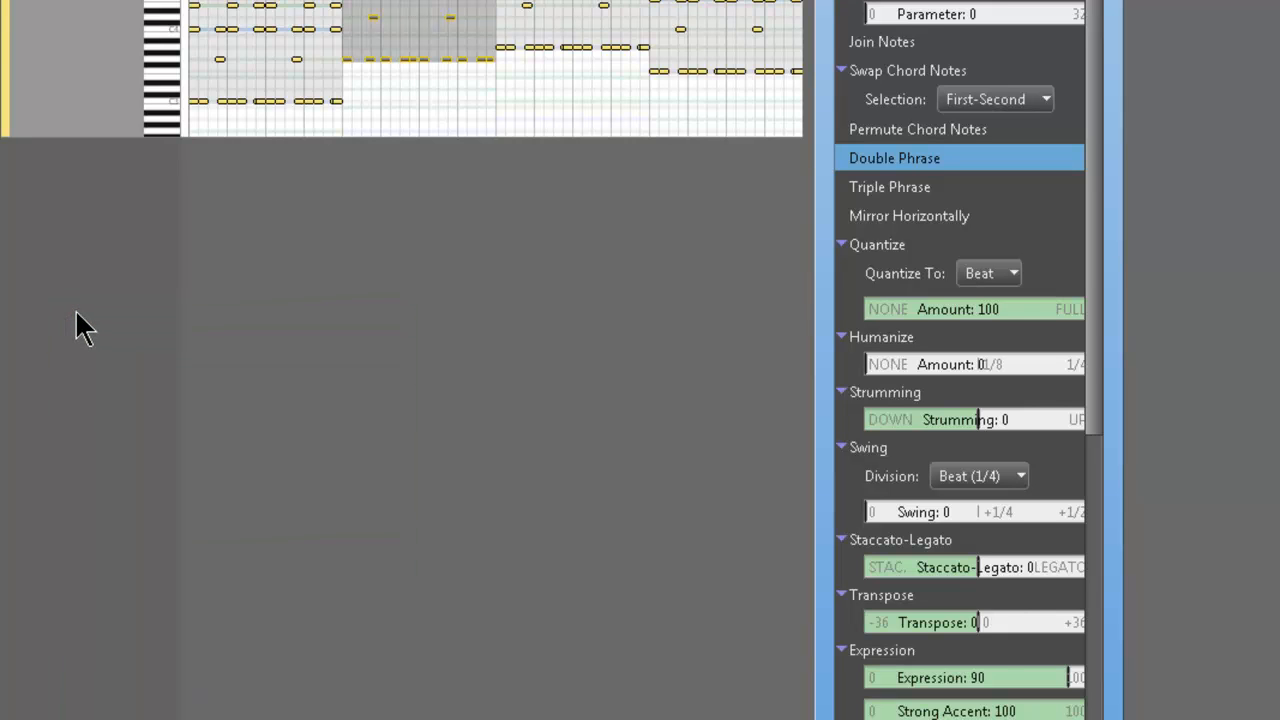